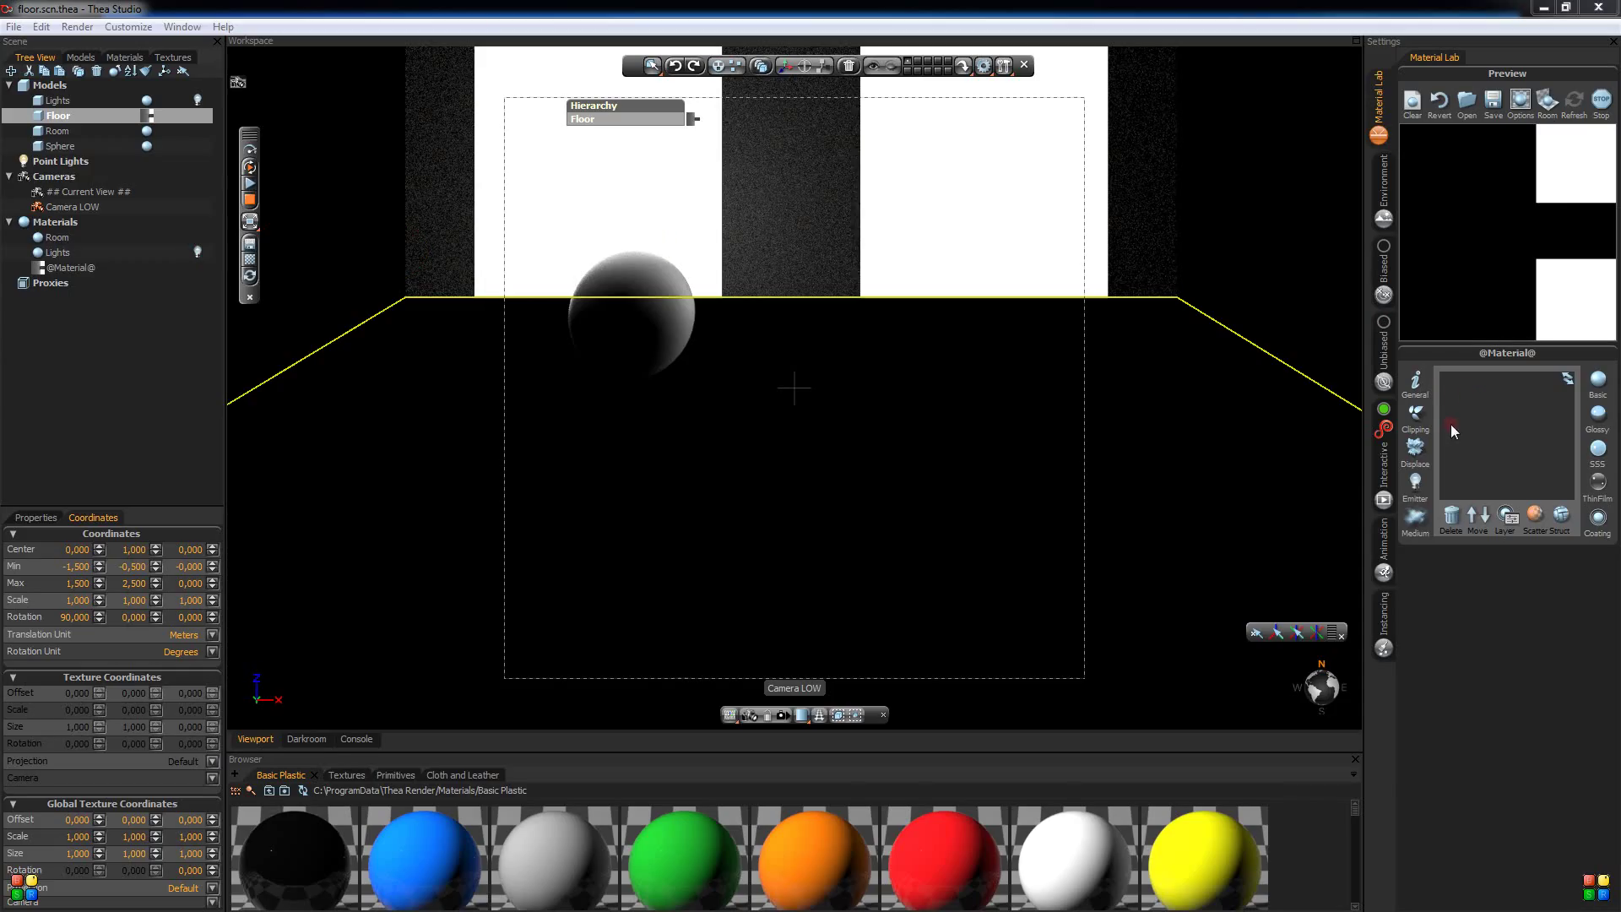
mouse_move(1457, 420)
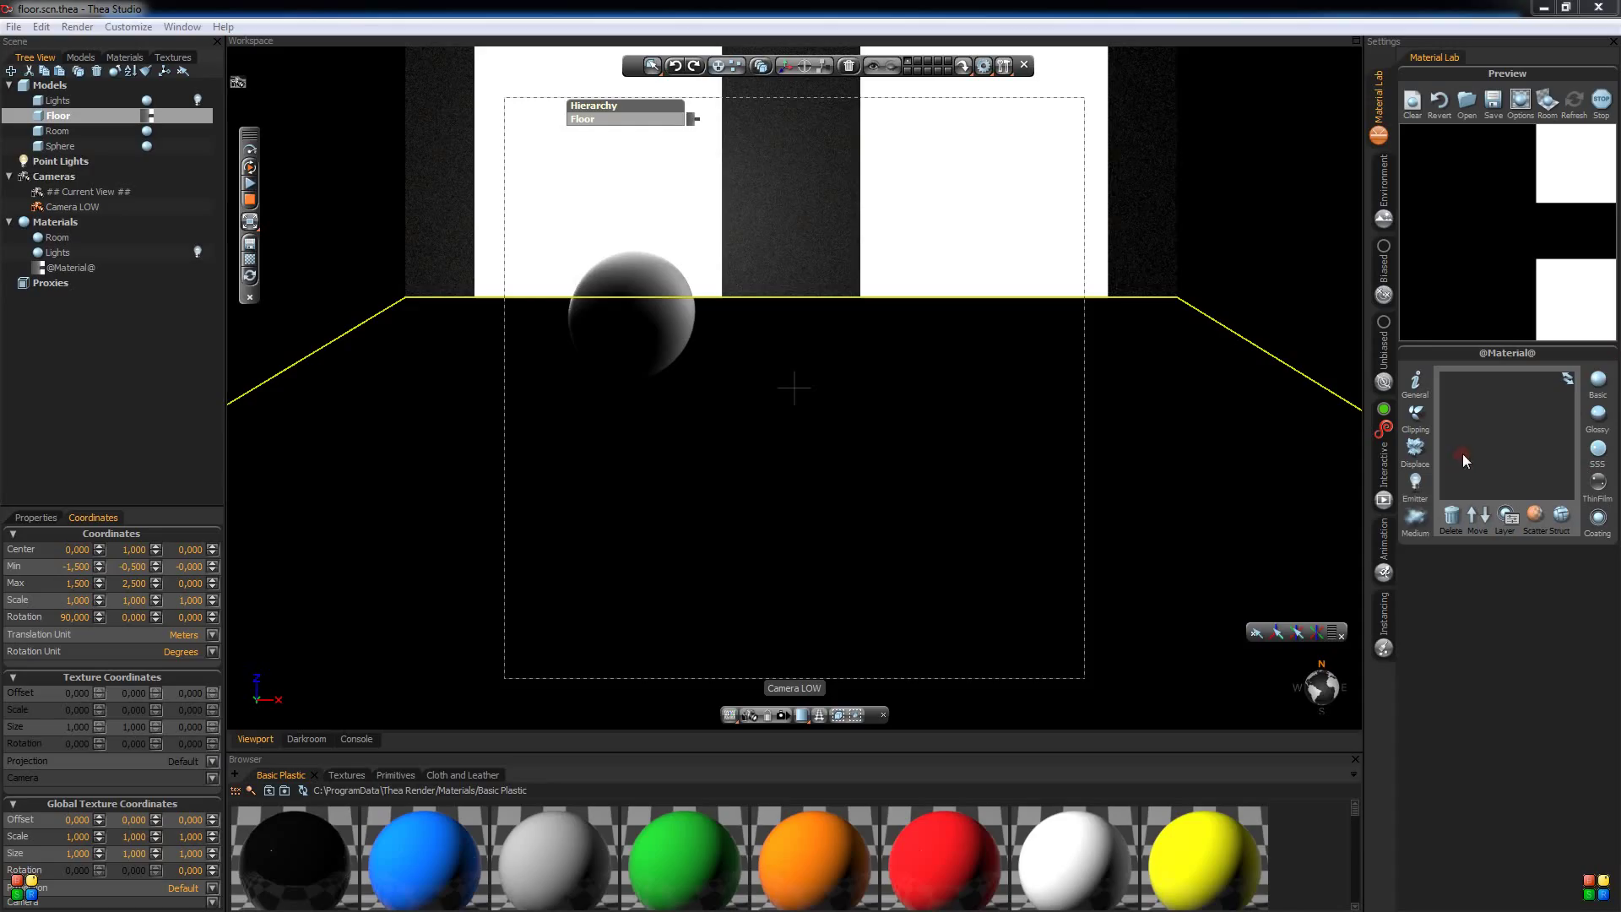
mouse_move(1534, 461)
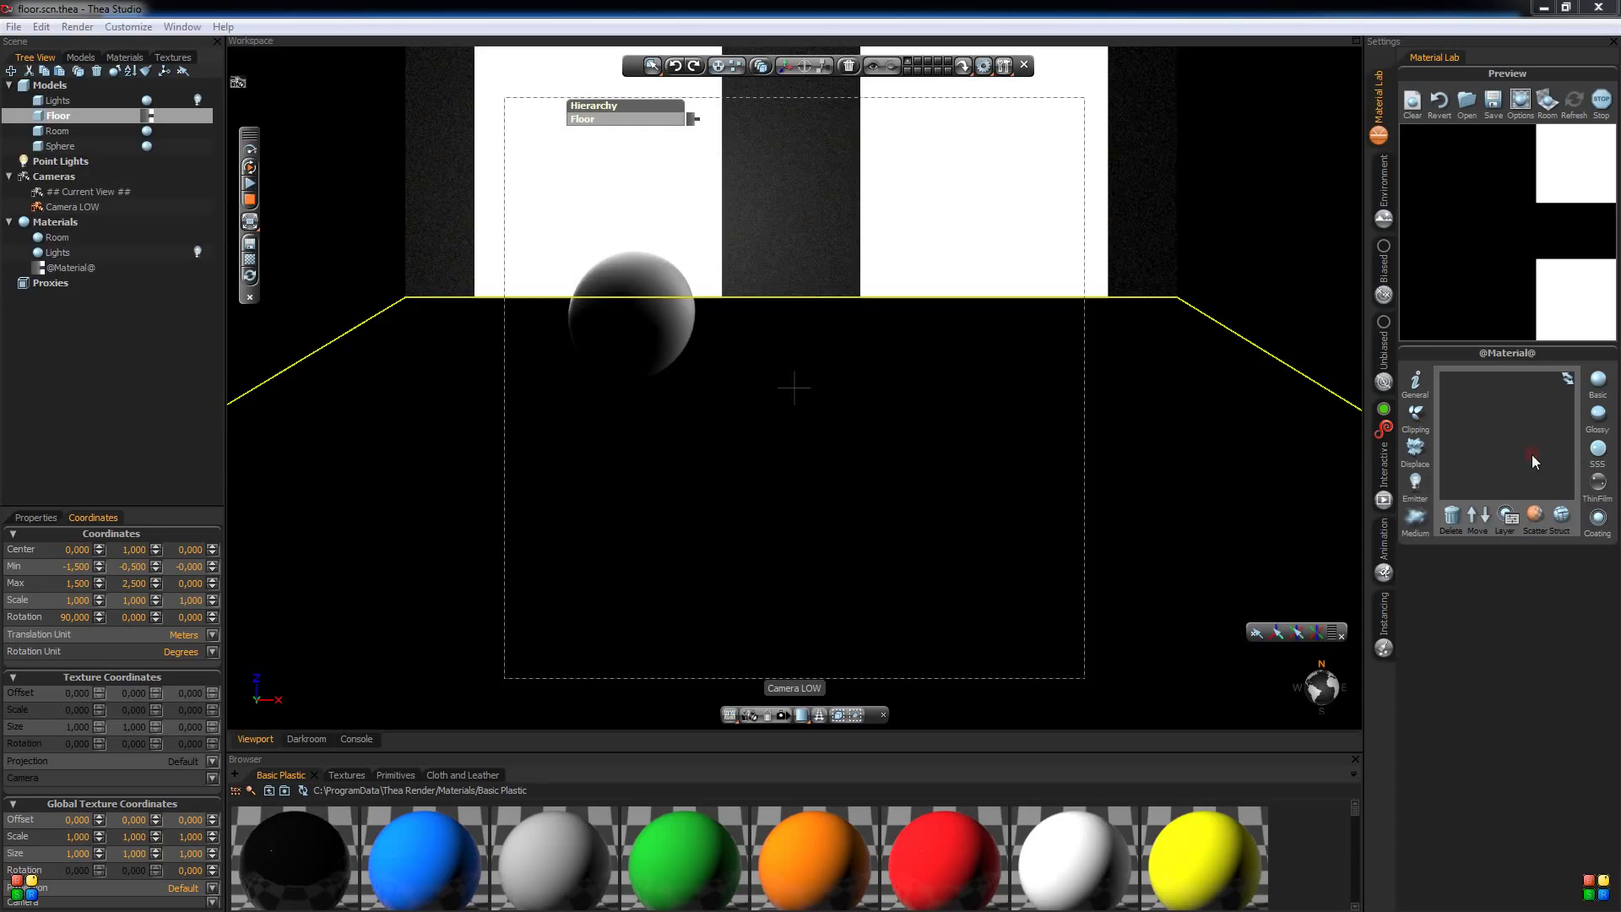
mouse_move(1465, 491)
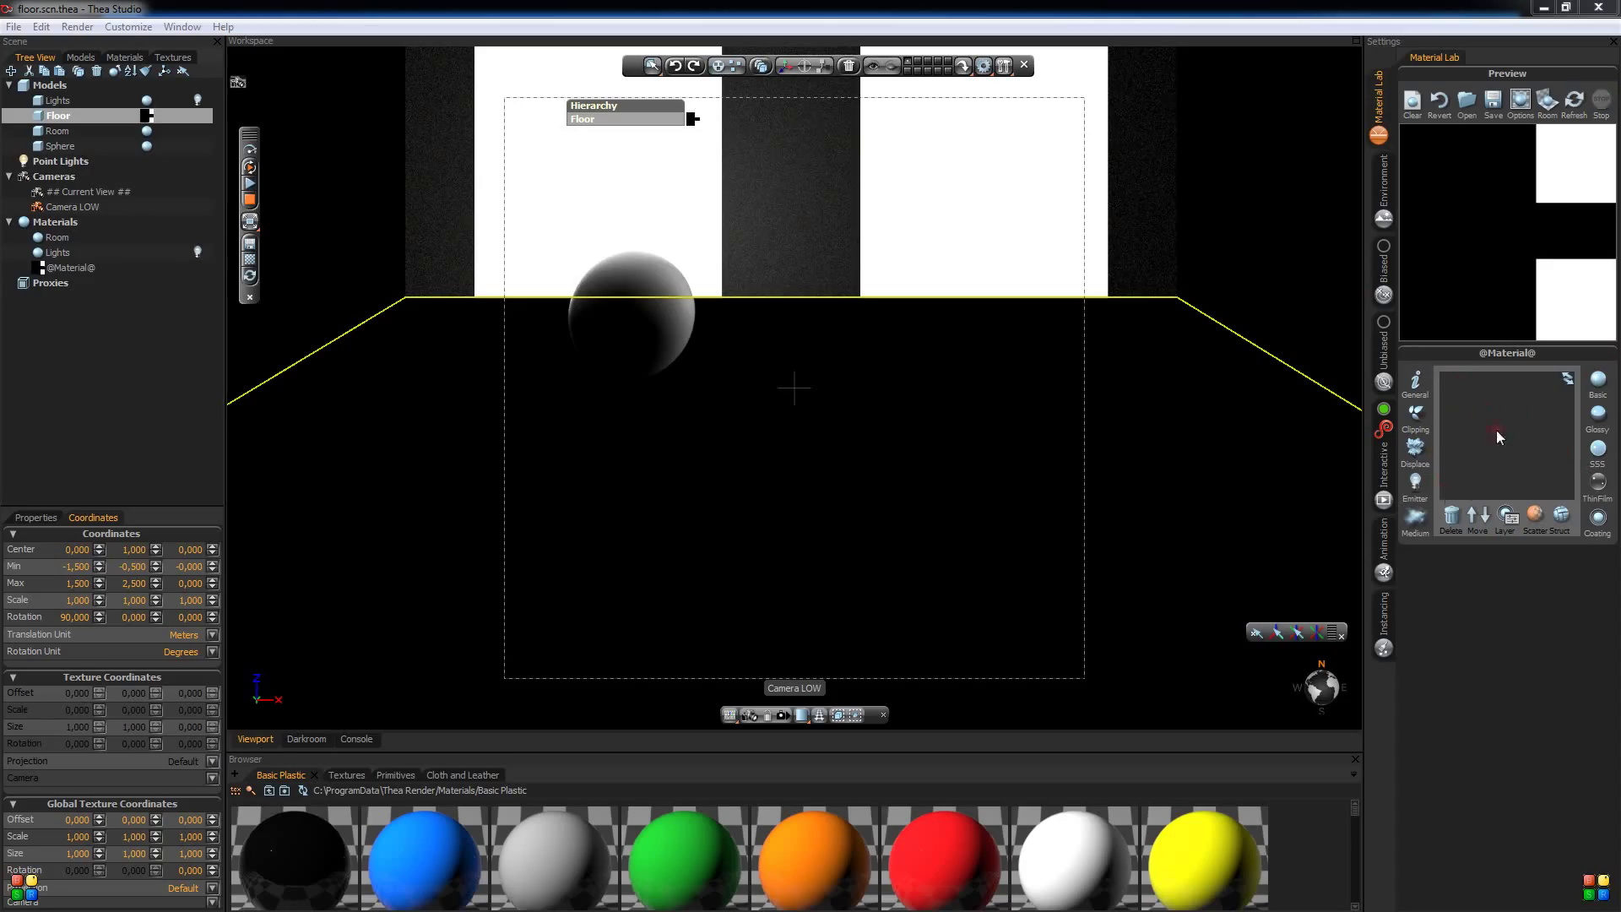
mouse_move(1480, 466)
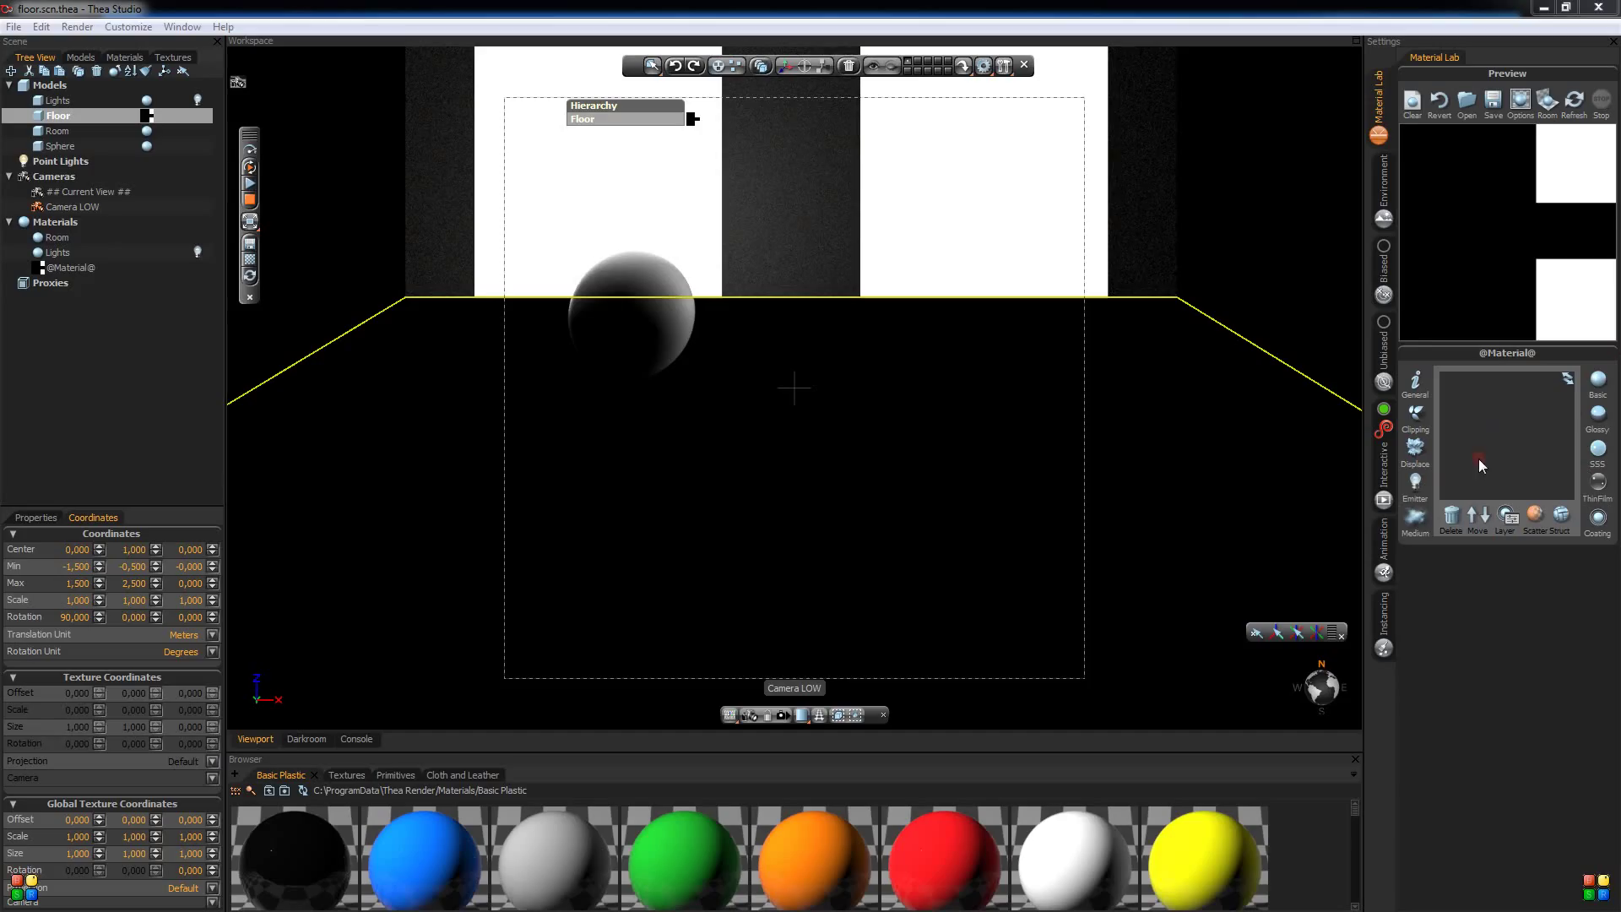
mouse_move(1500, 485)
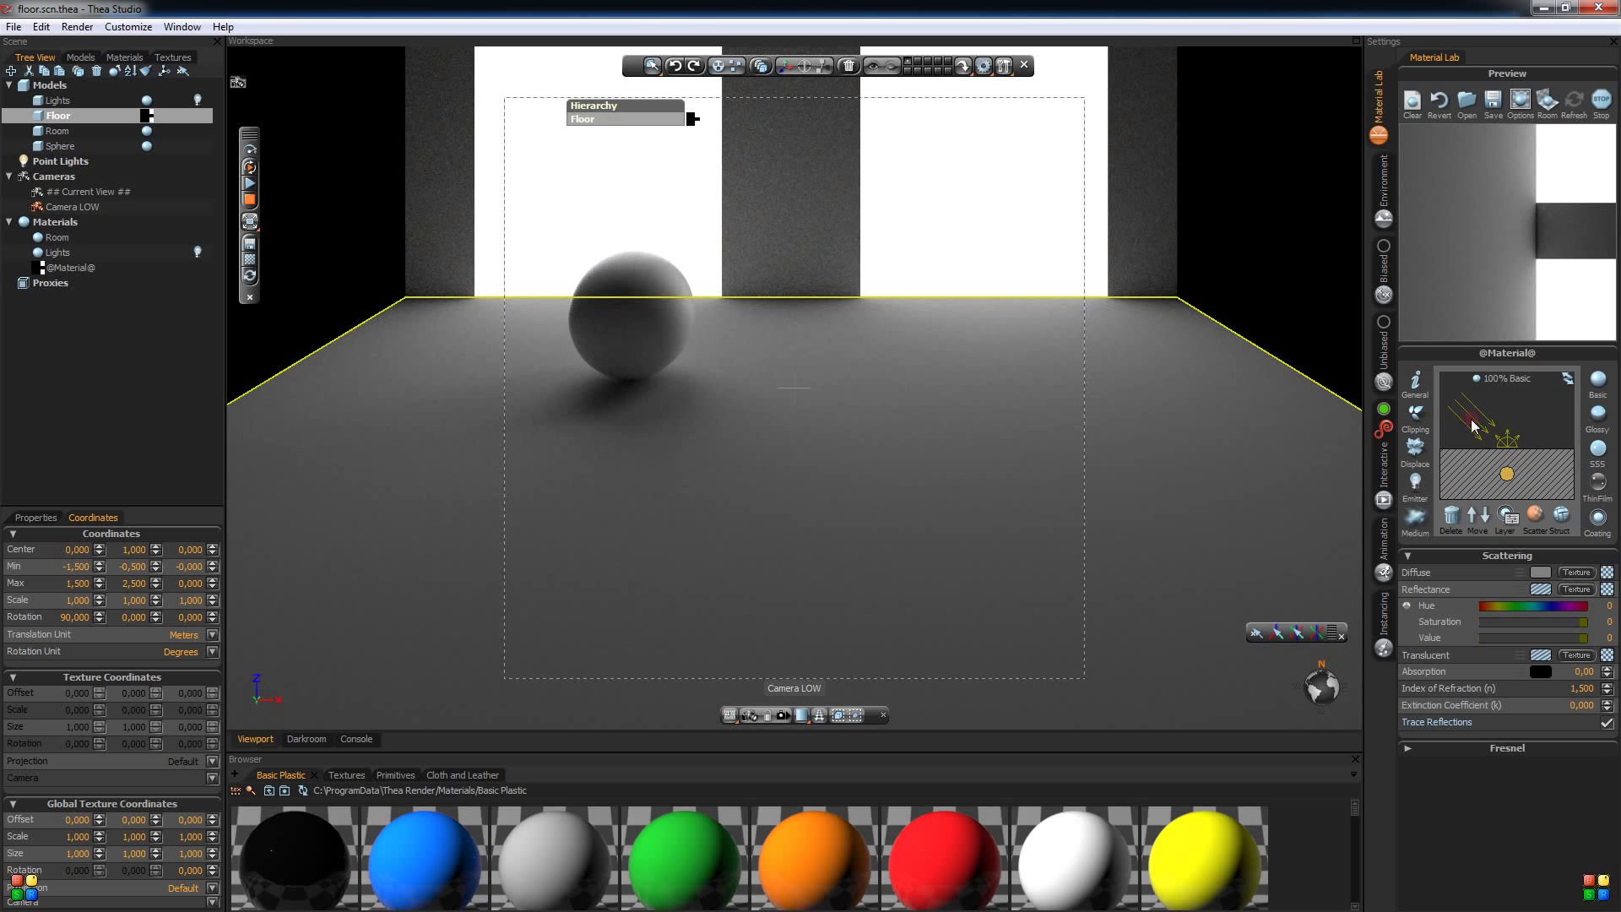
mouse_move(1511, 441)
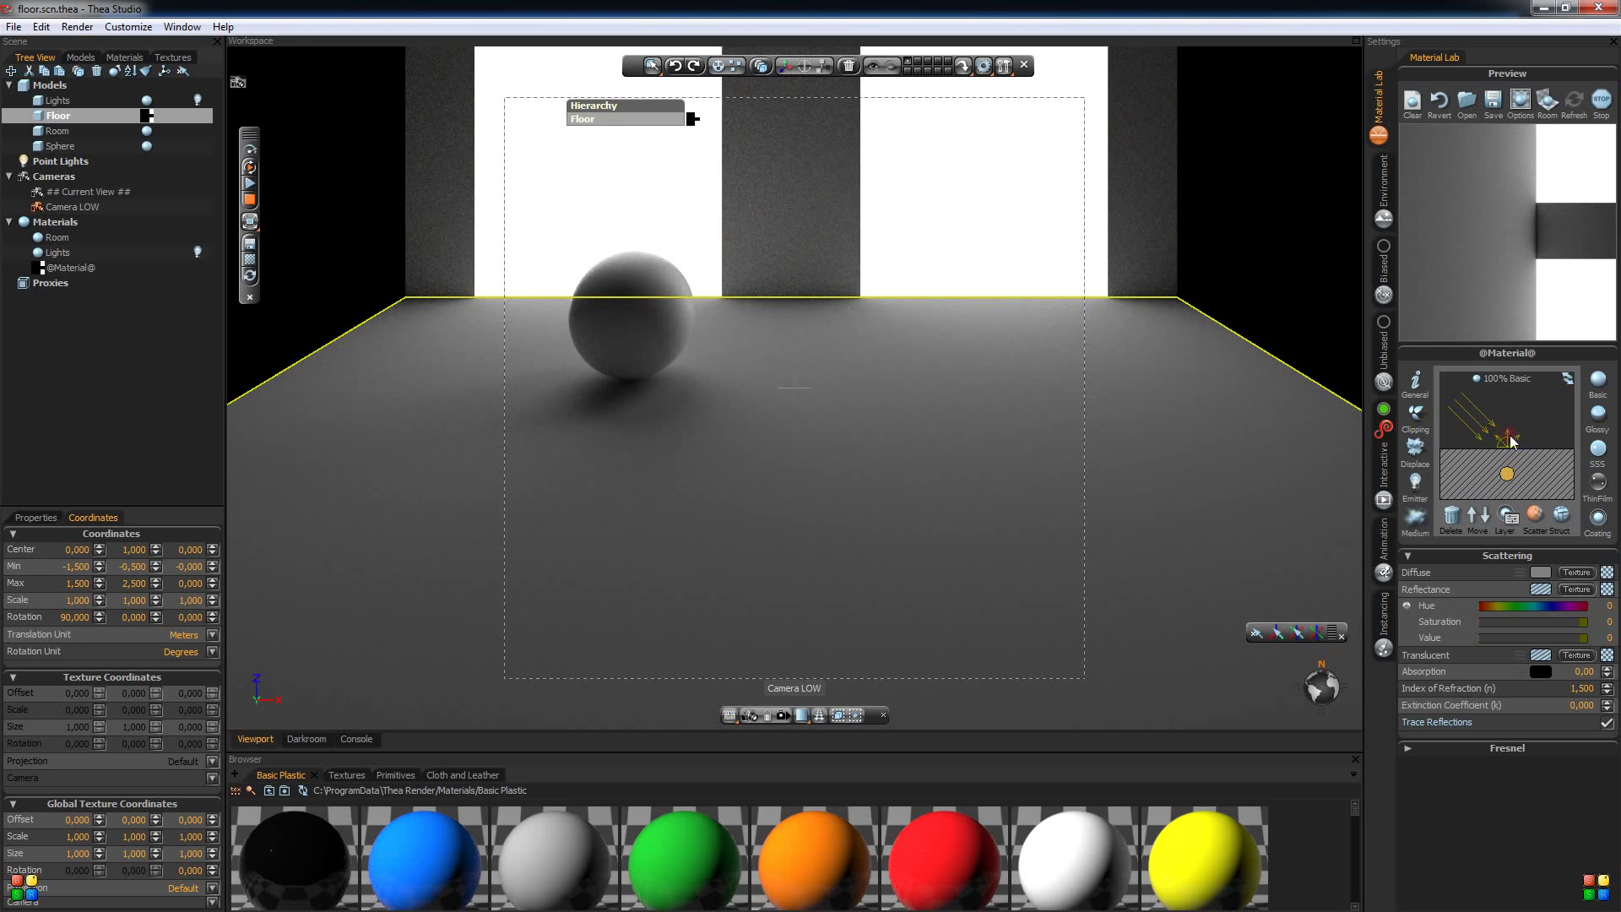
mouse_move(1445, 402)
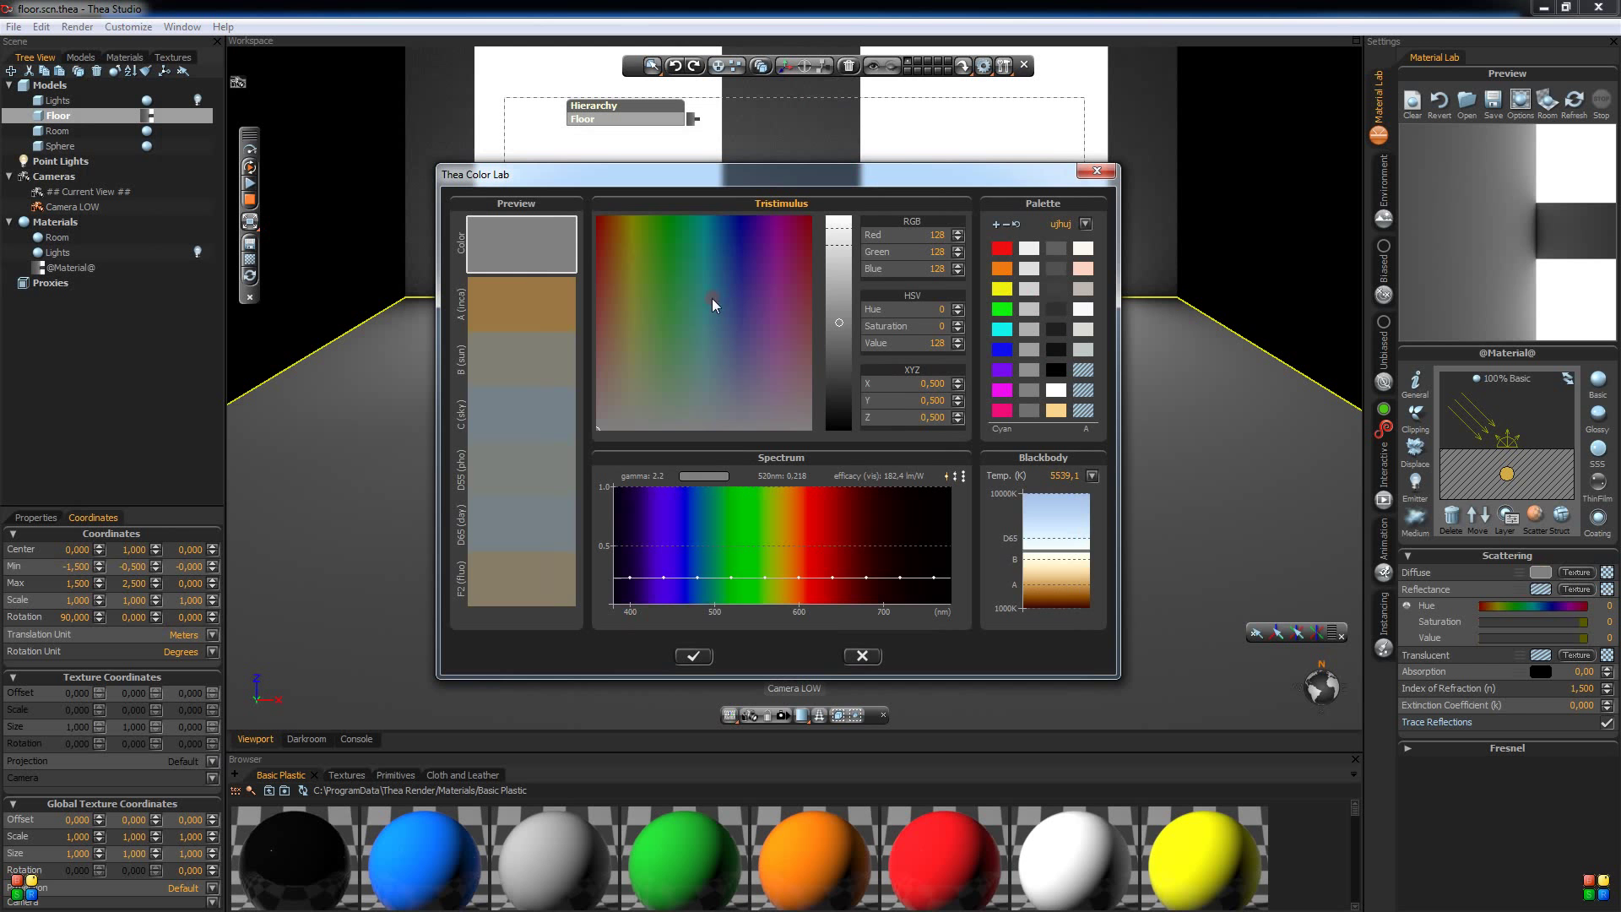
- Choose a light lavender-blue diffuse colour (RGB 135, 128, 249) in Thea Color Lab
click(630, 276)
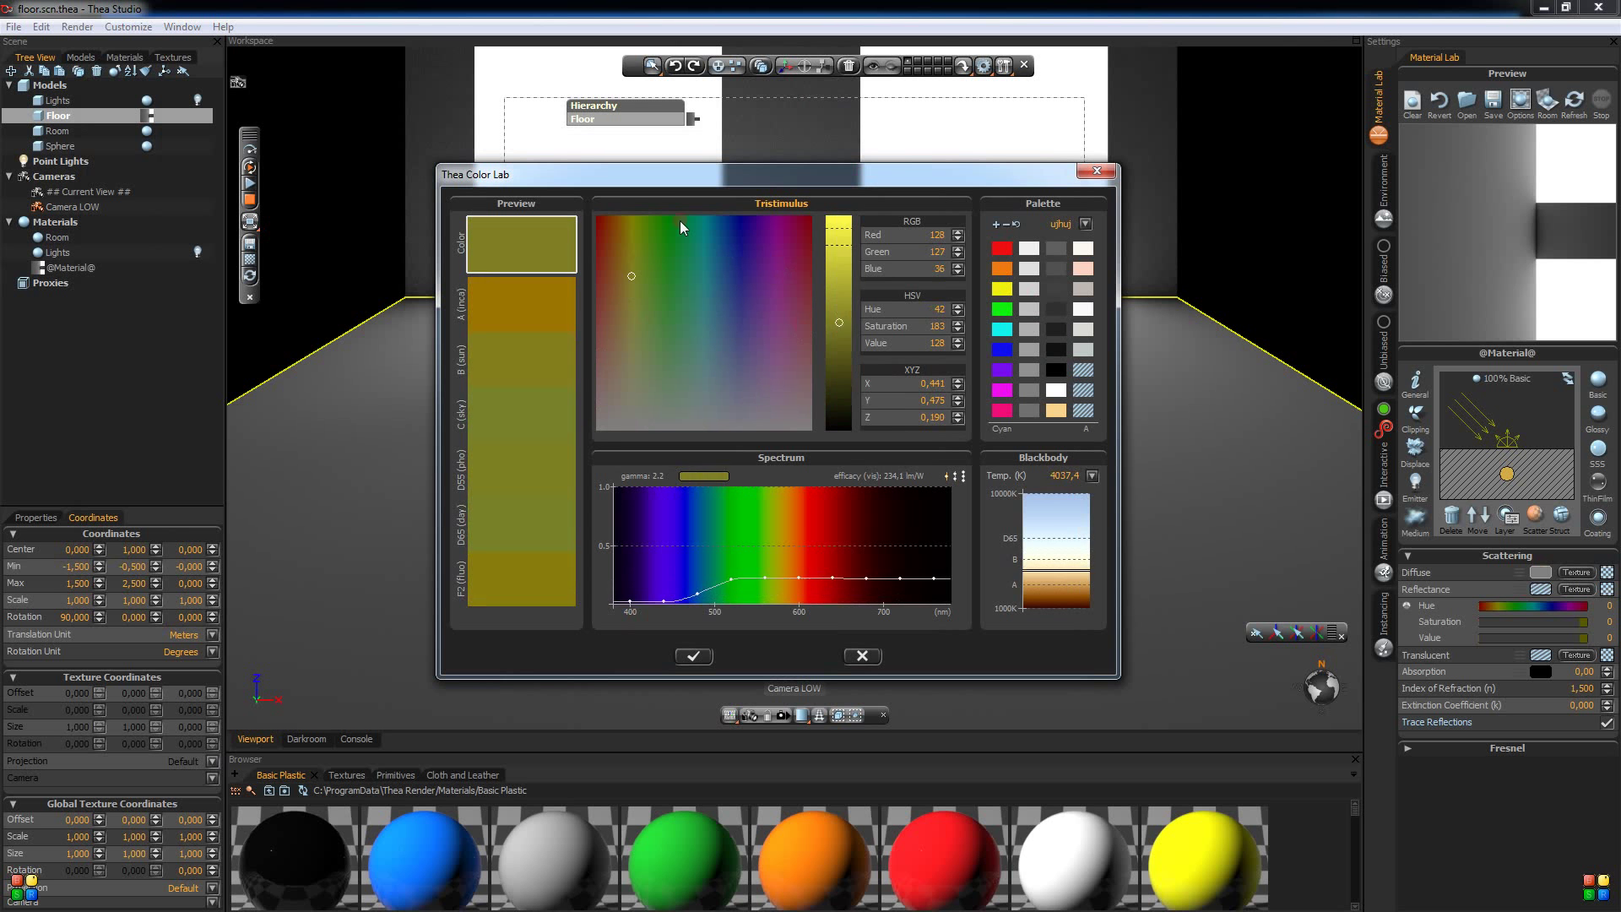
click(682, 311)
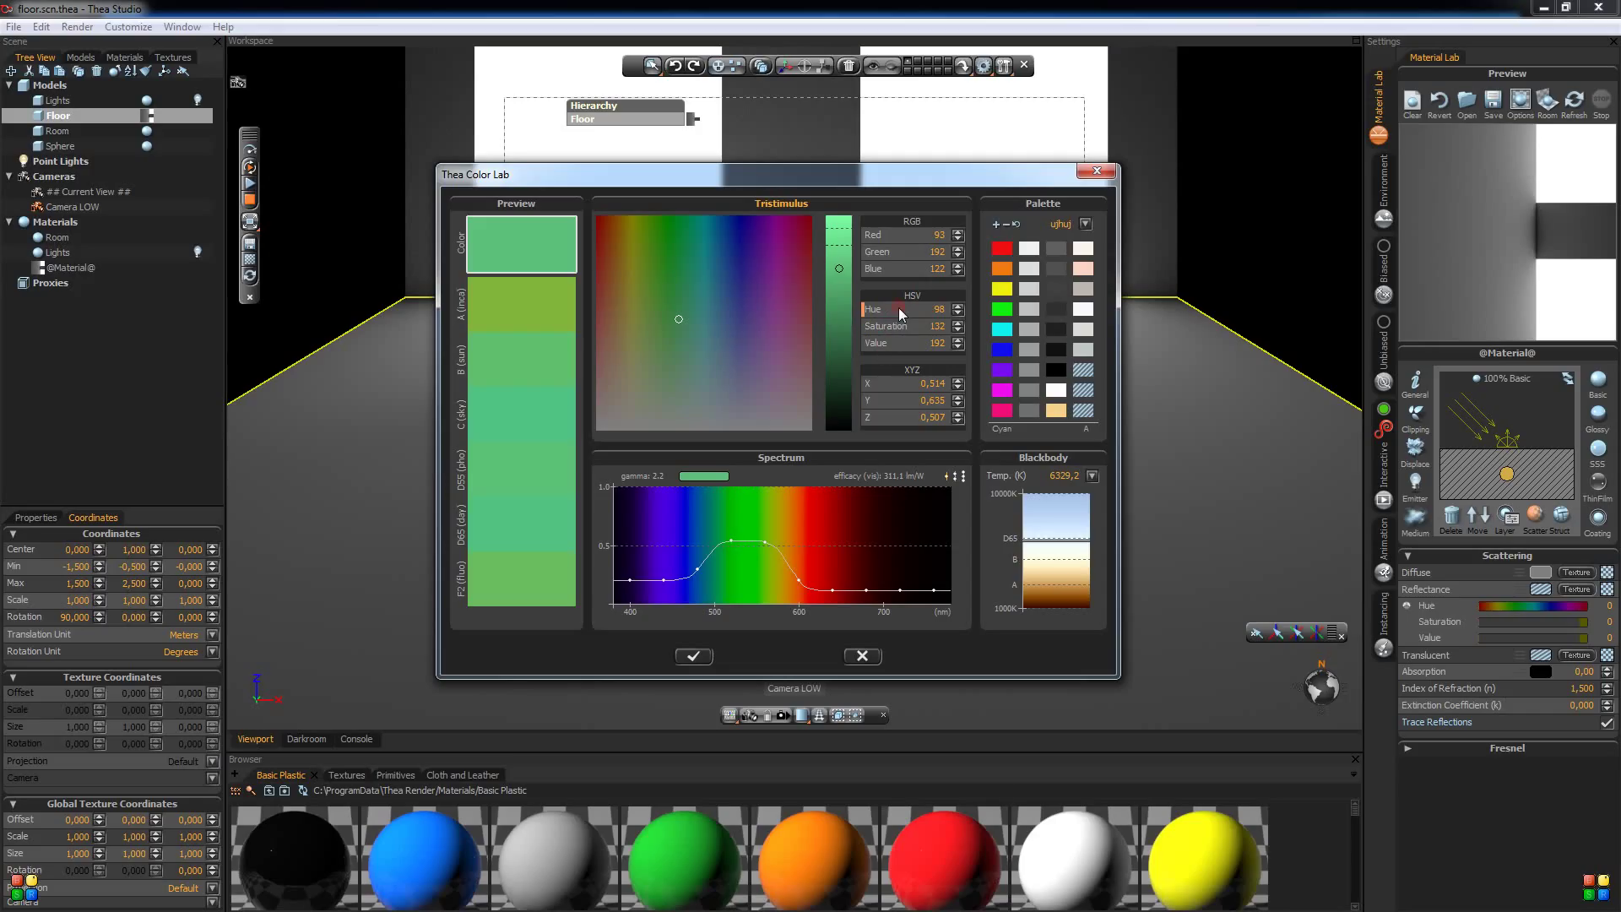
mouse_move(777, 329)
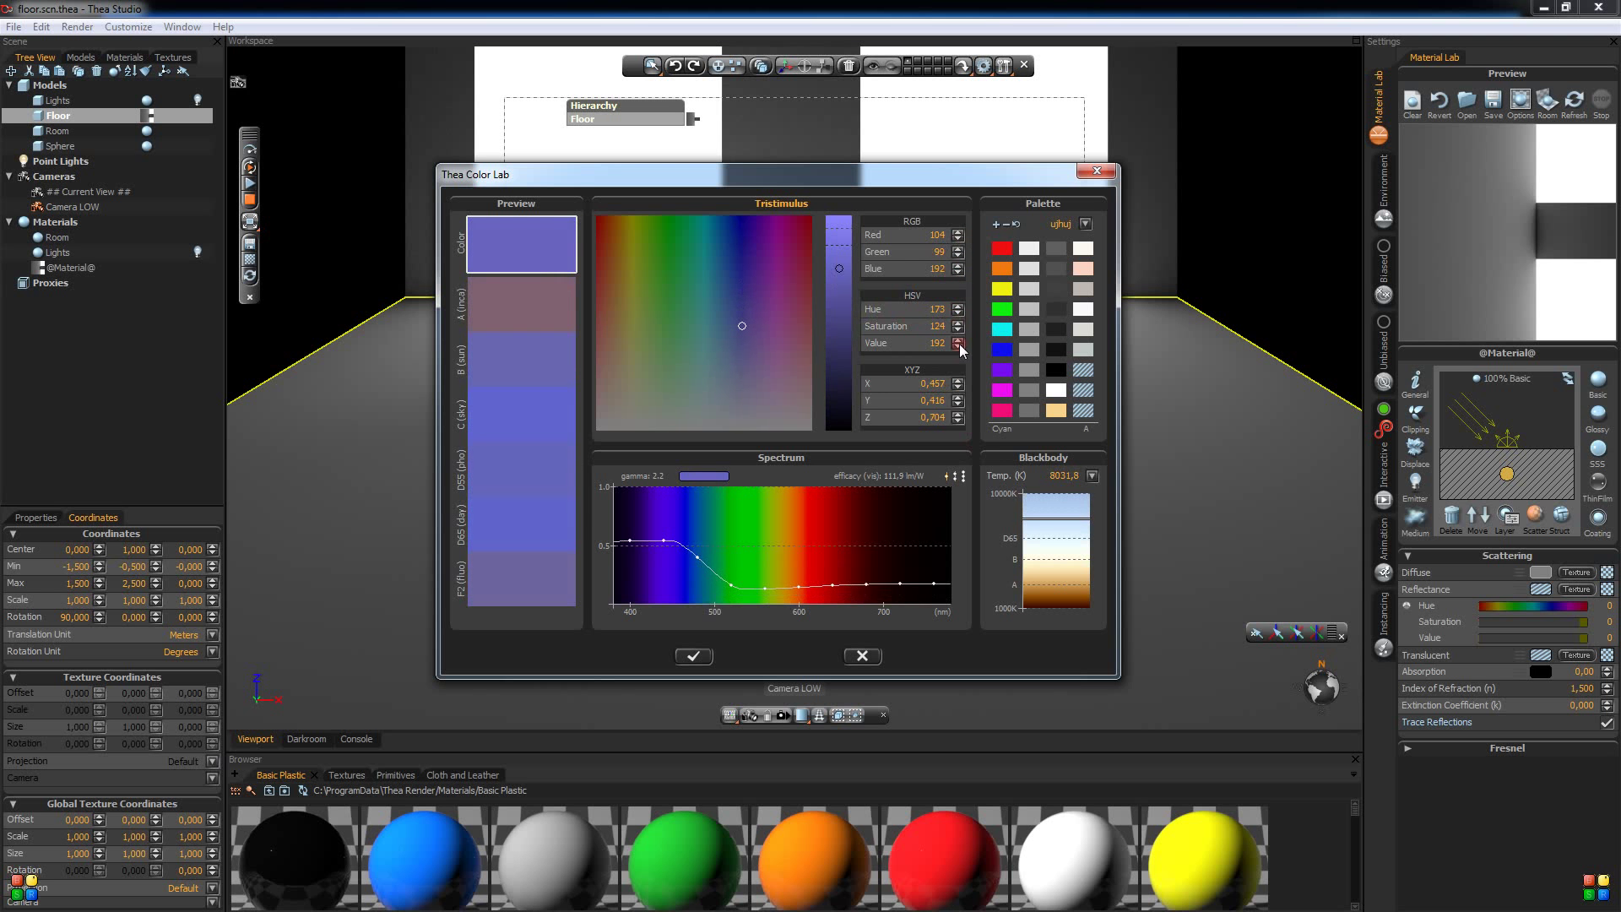
click(959, 346)
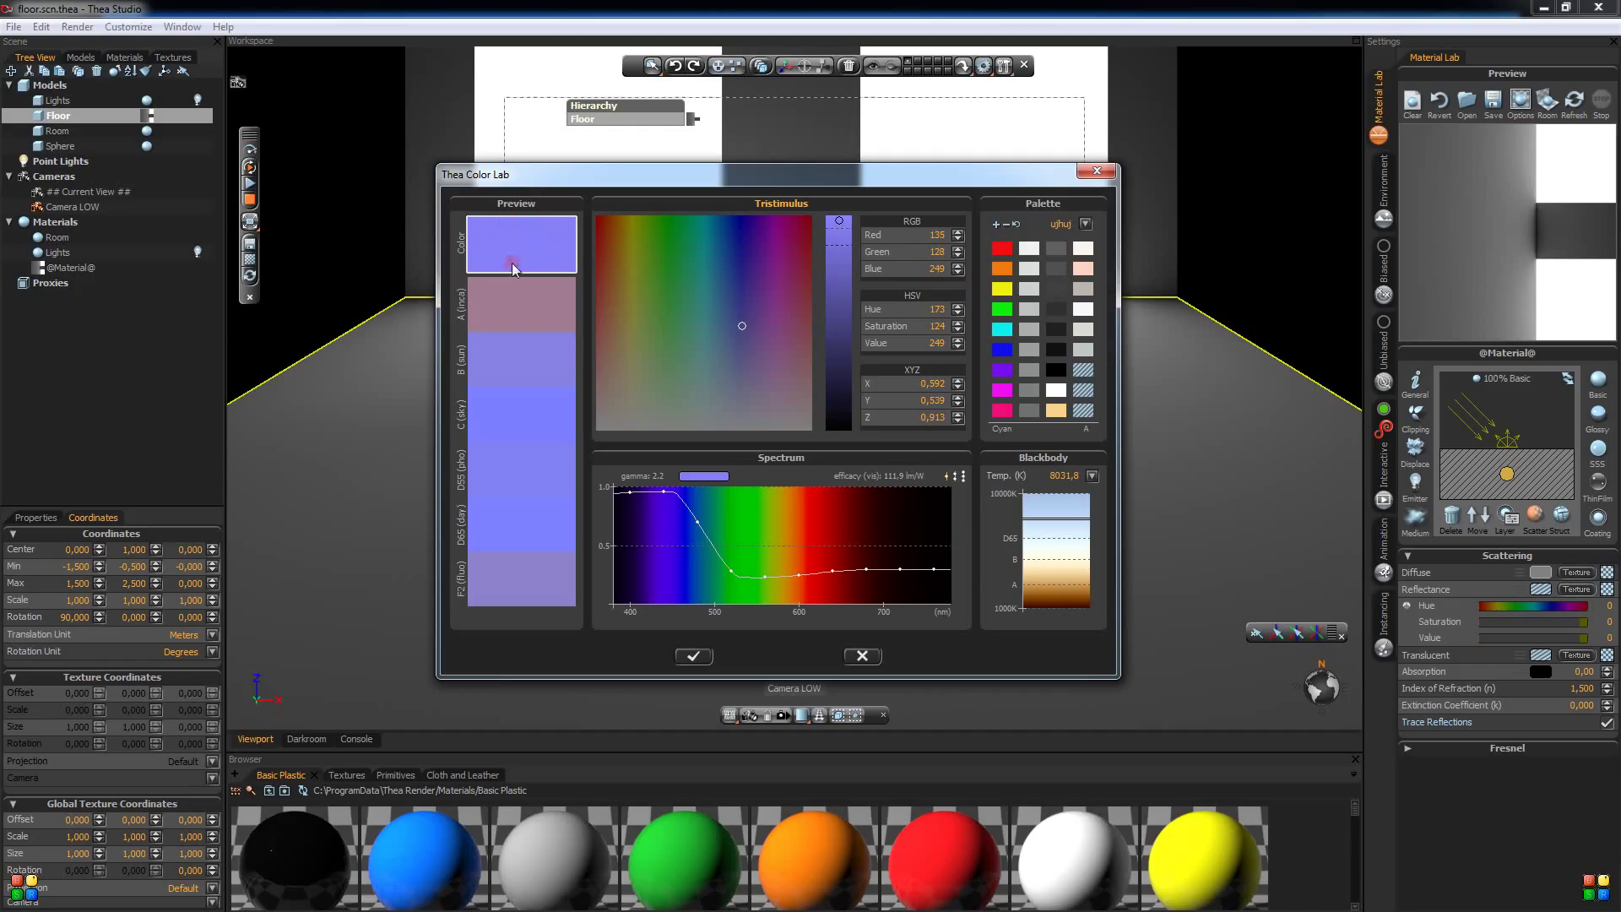
mouse_move(530, 268)
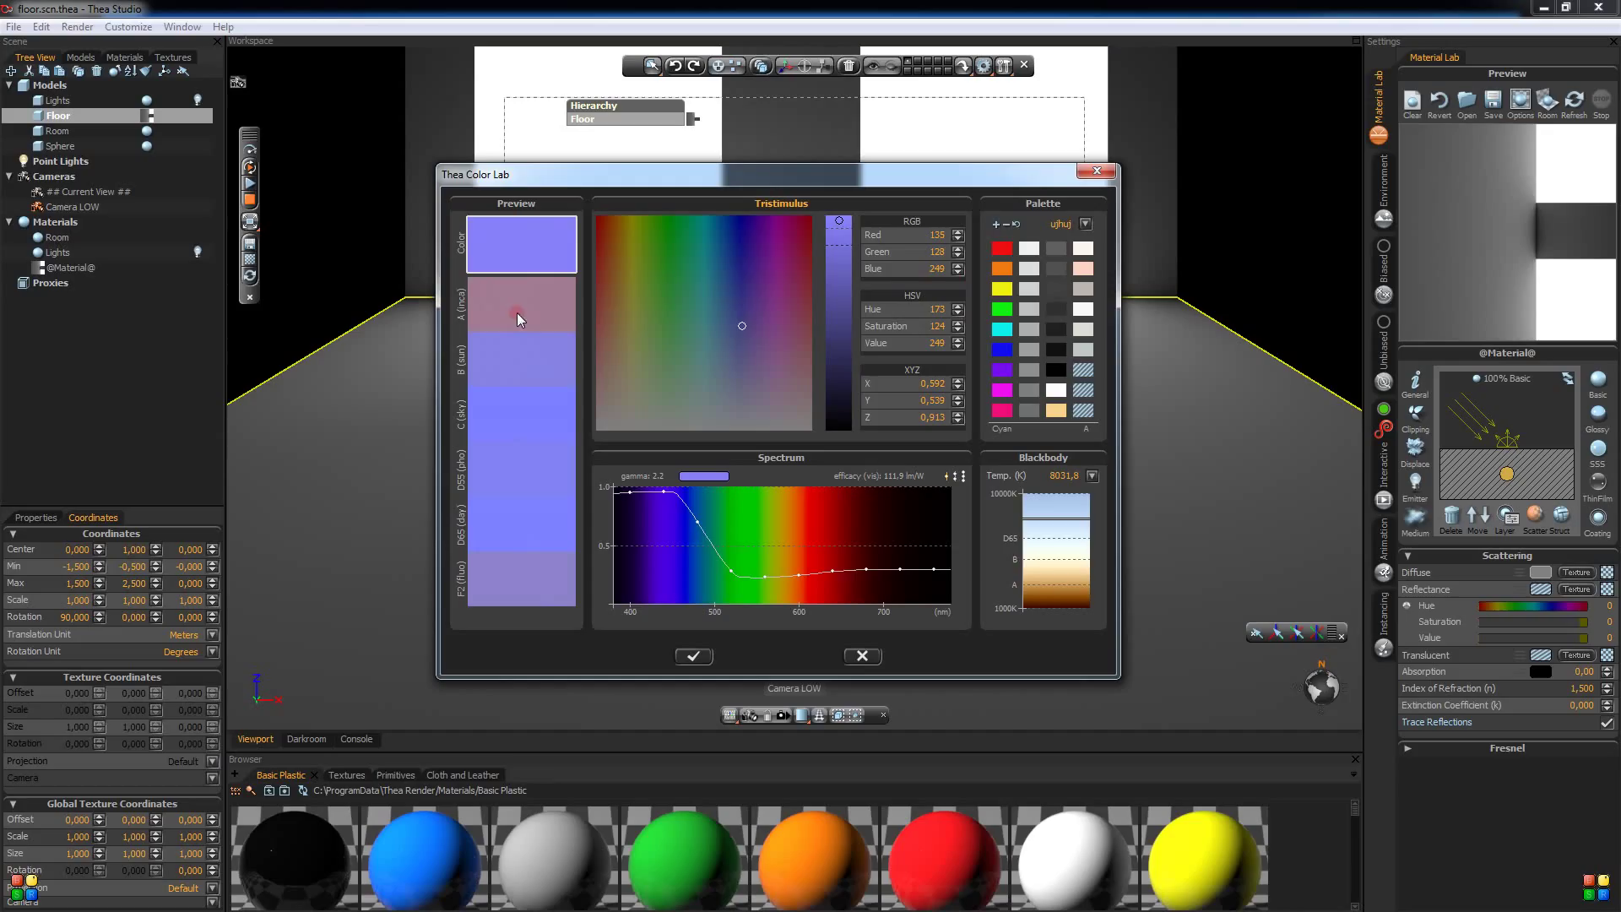
mouse_move(508, 306)
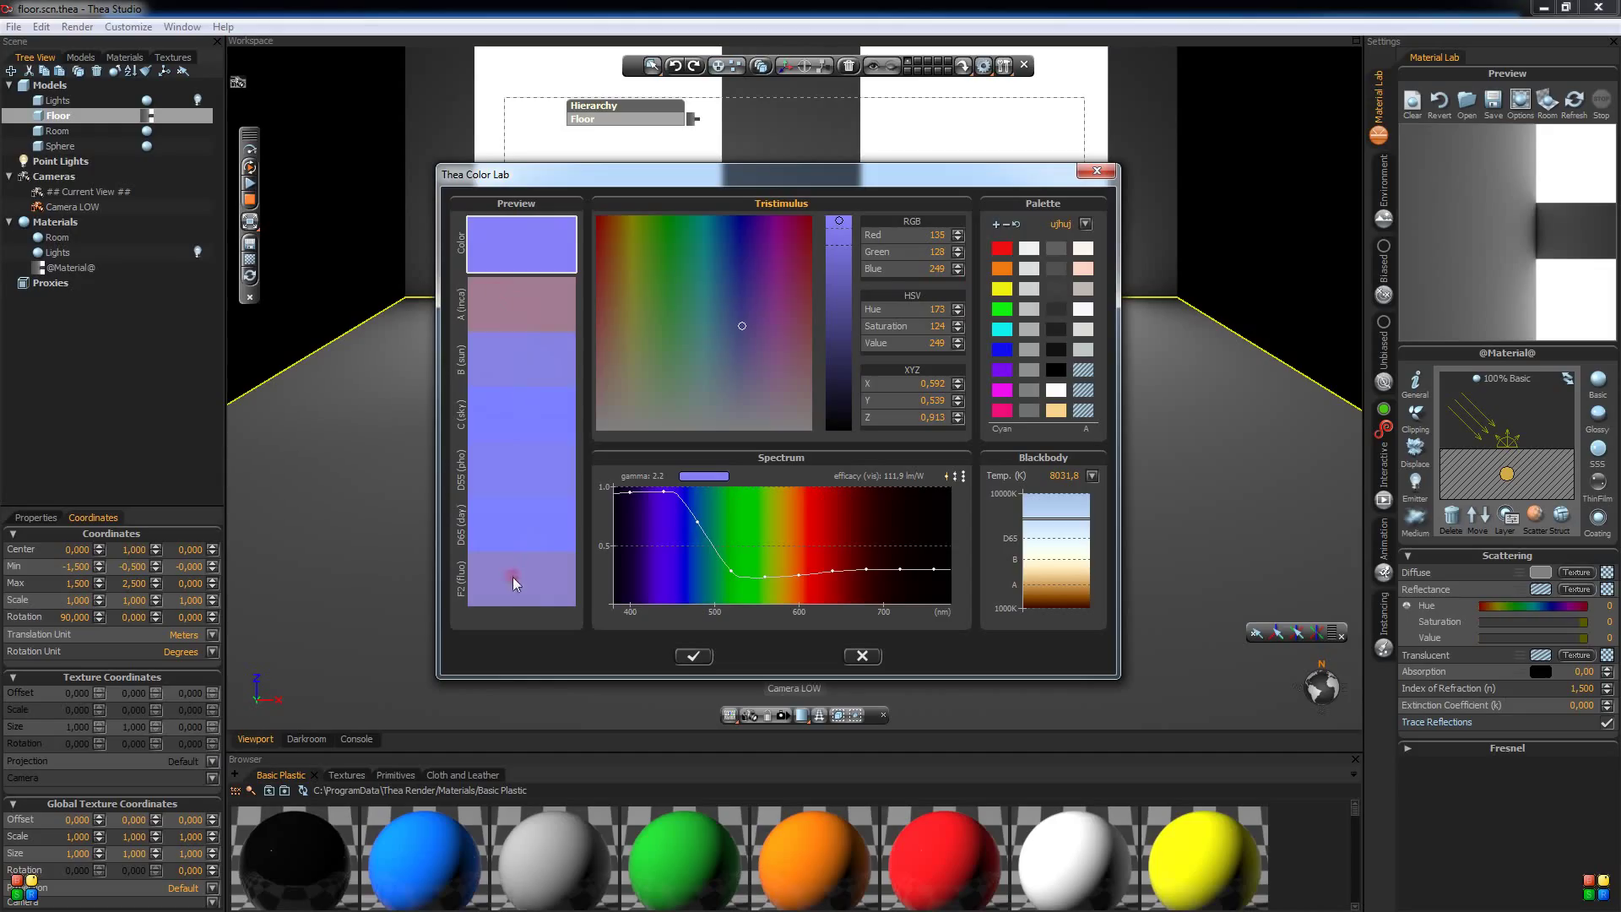
mouse_move(486, 324)
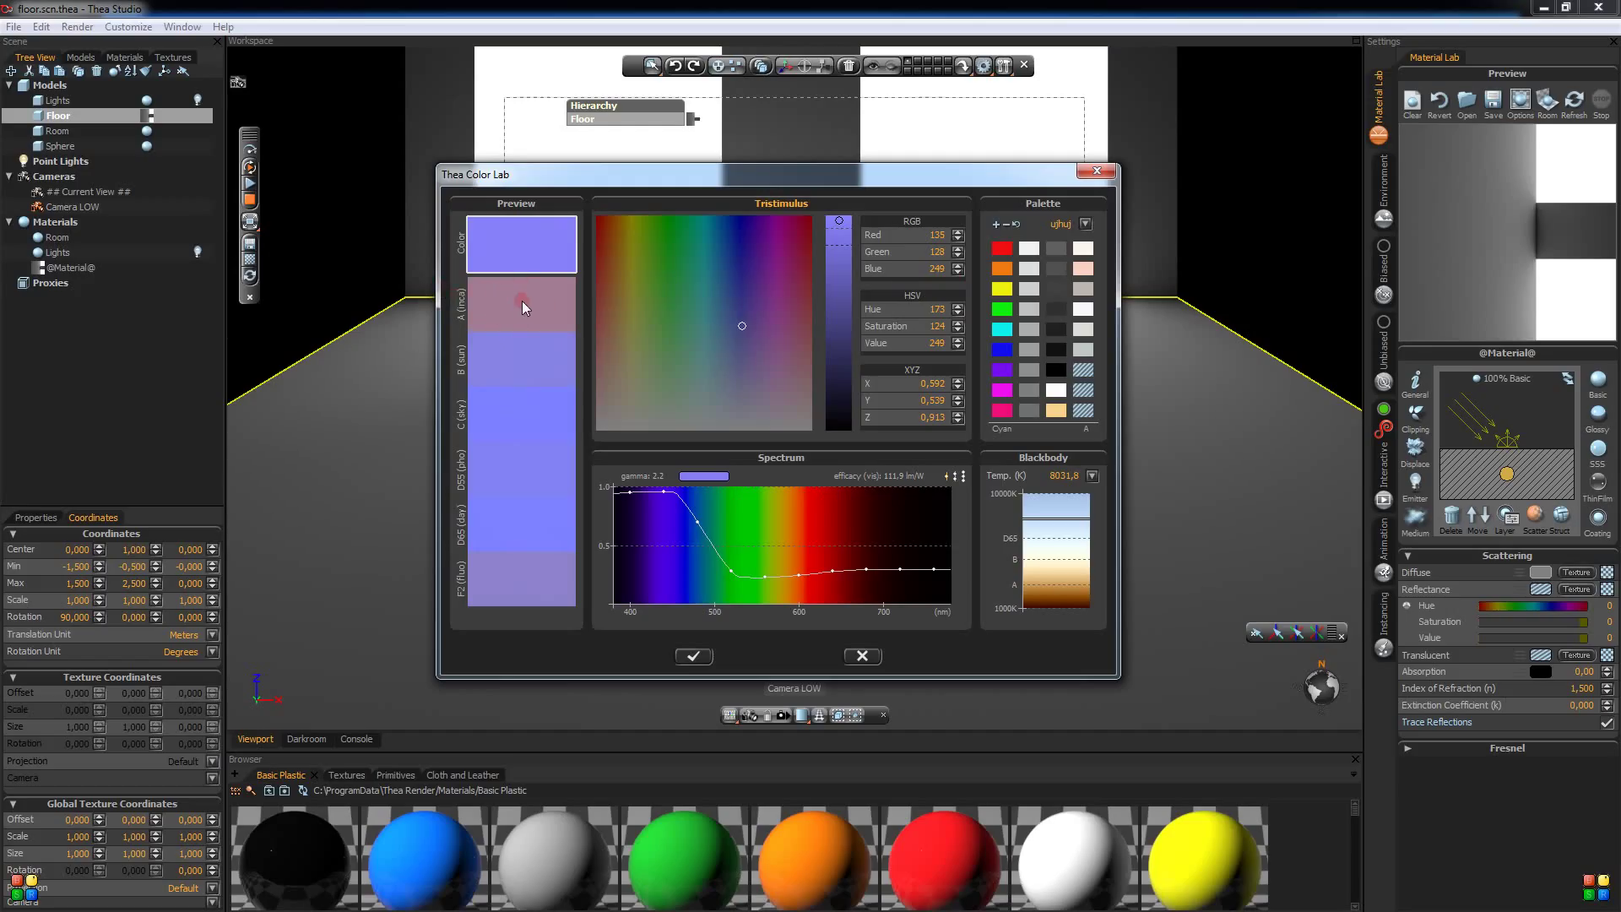
mouse_move(489, 428)
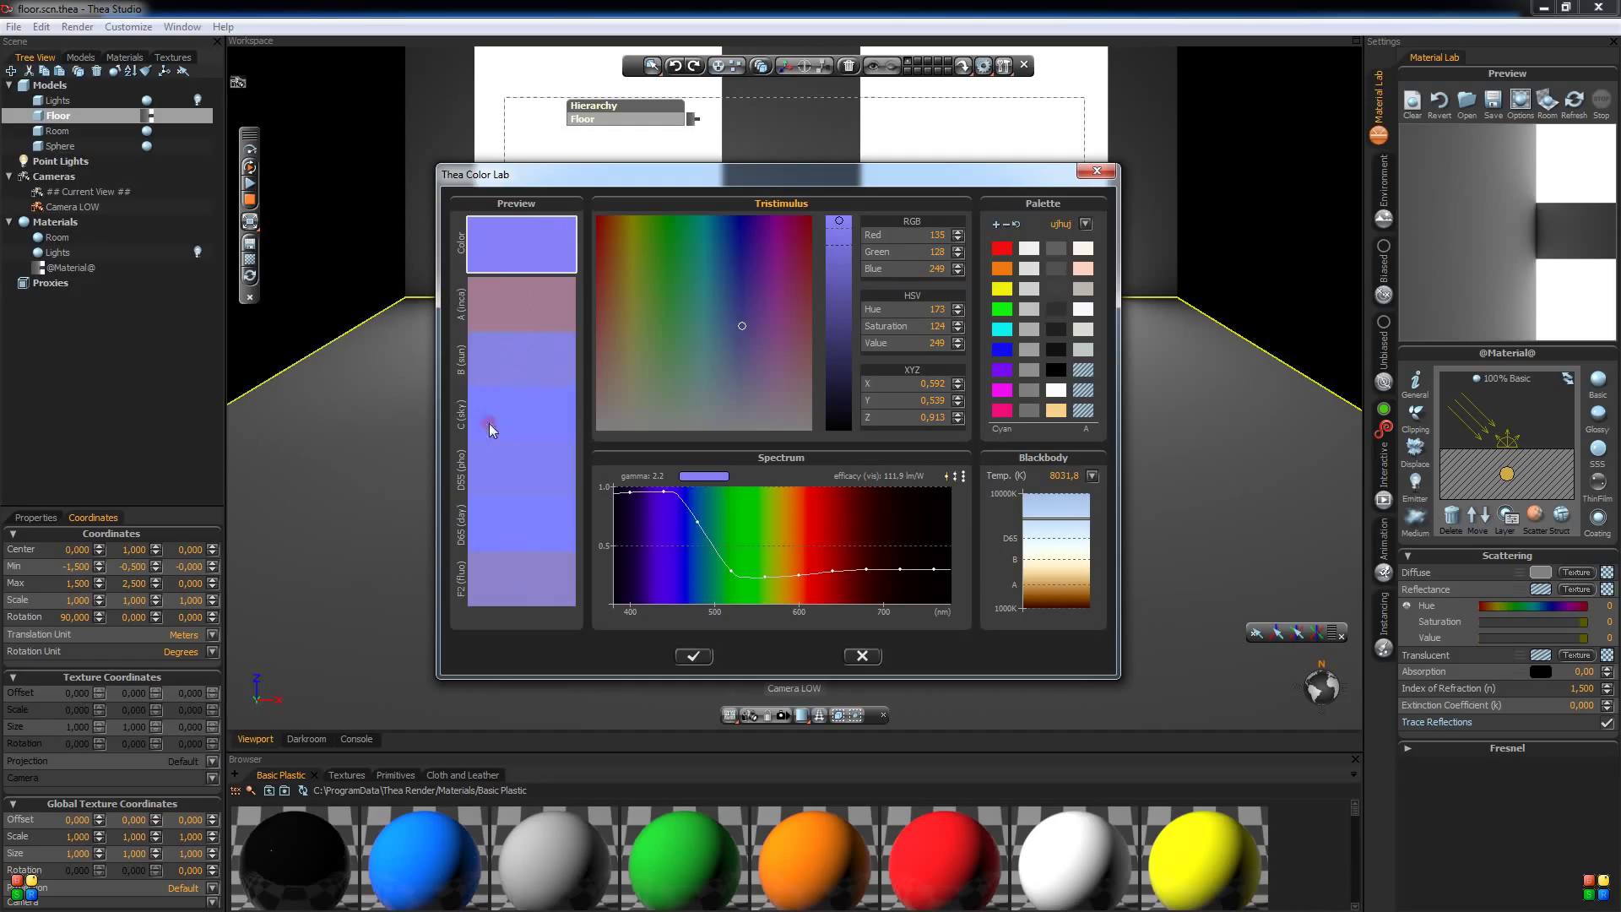
mouse_move(505, 478)
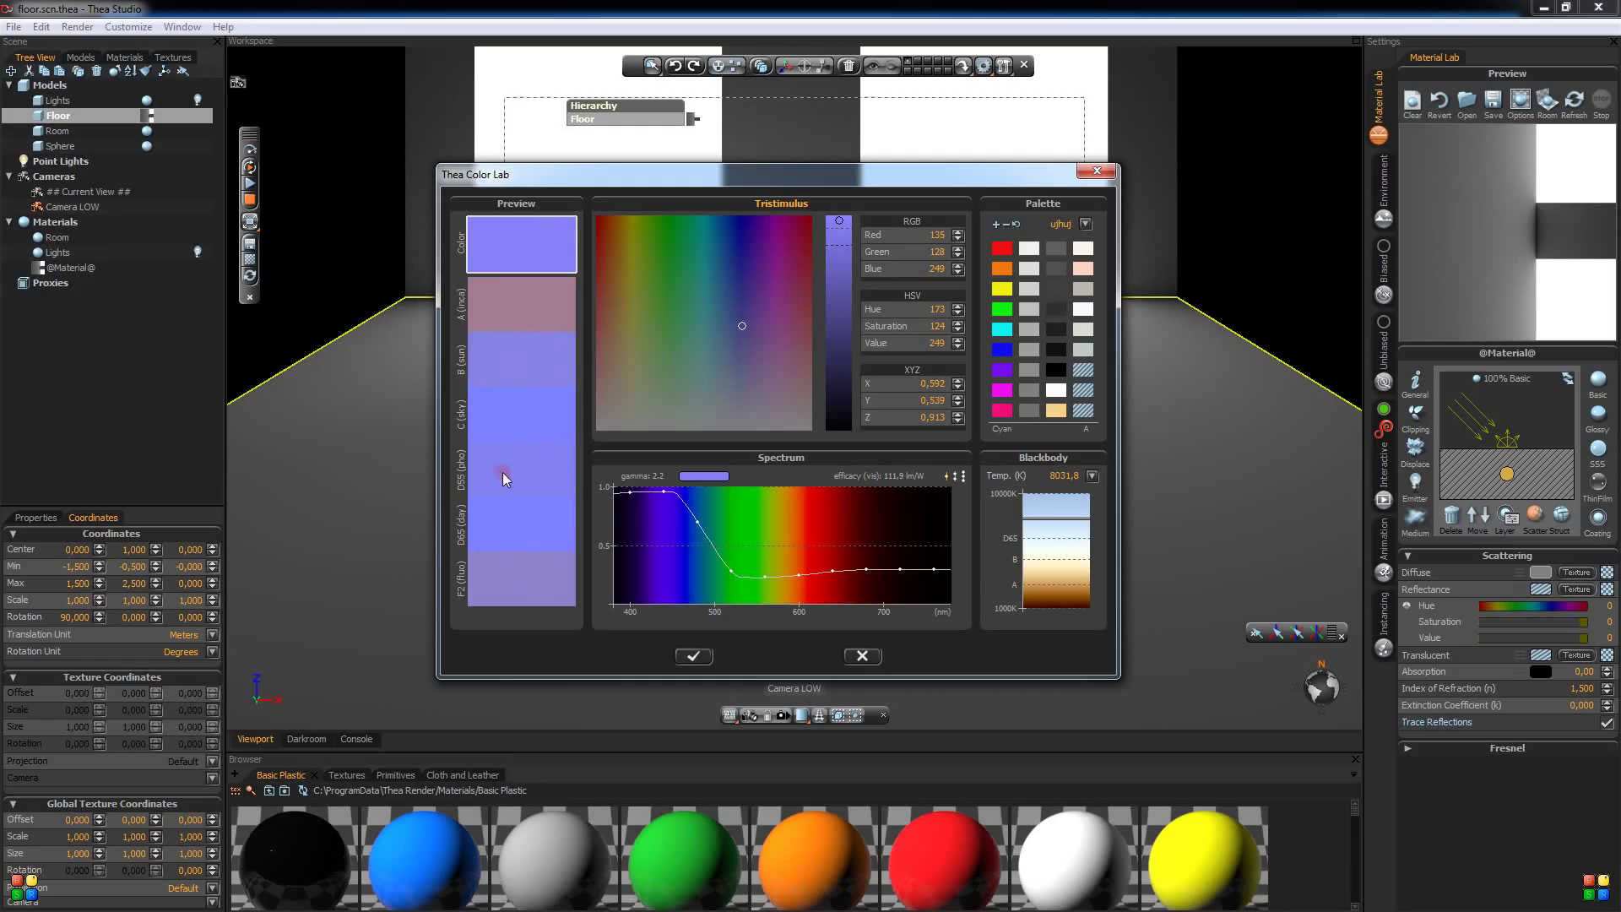
mouse_move(555, 532)
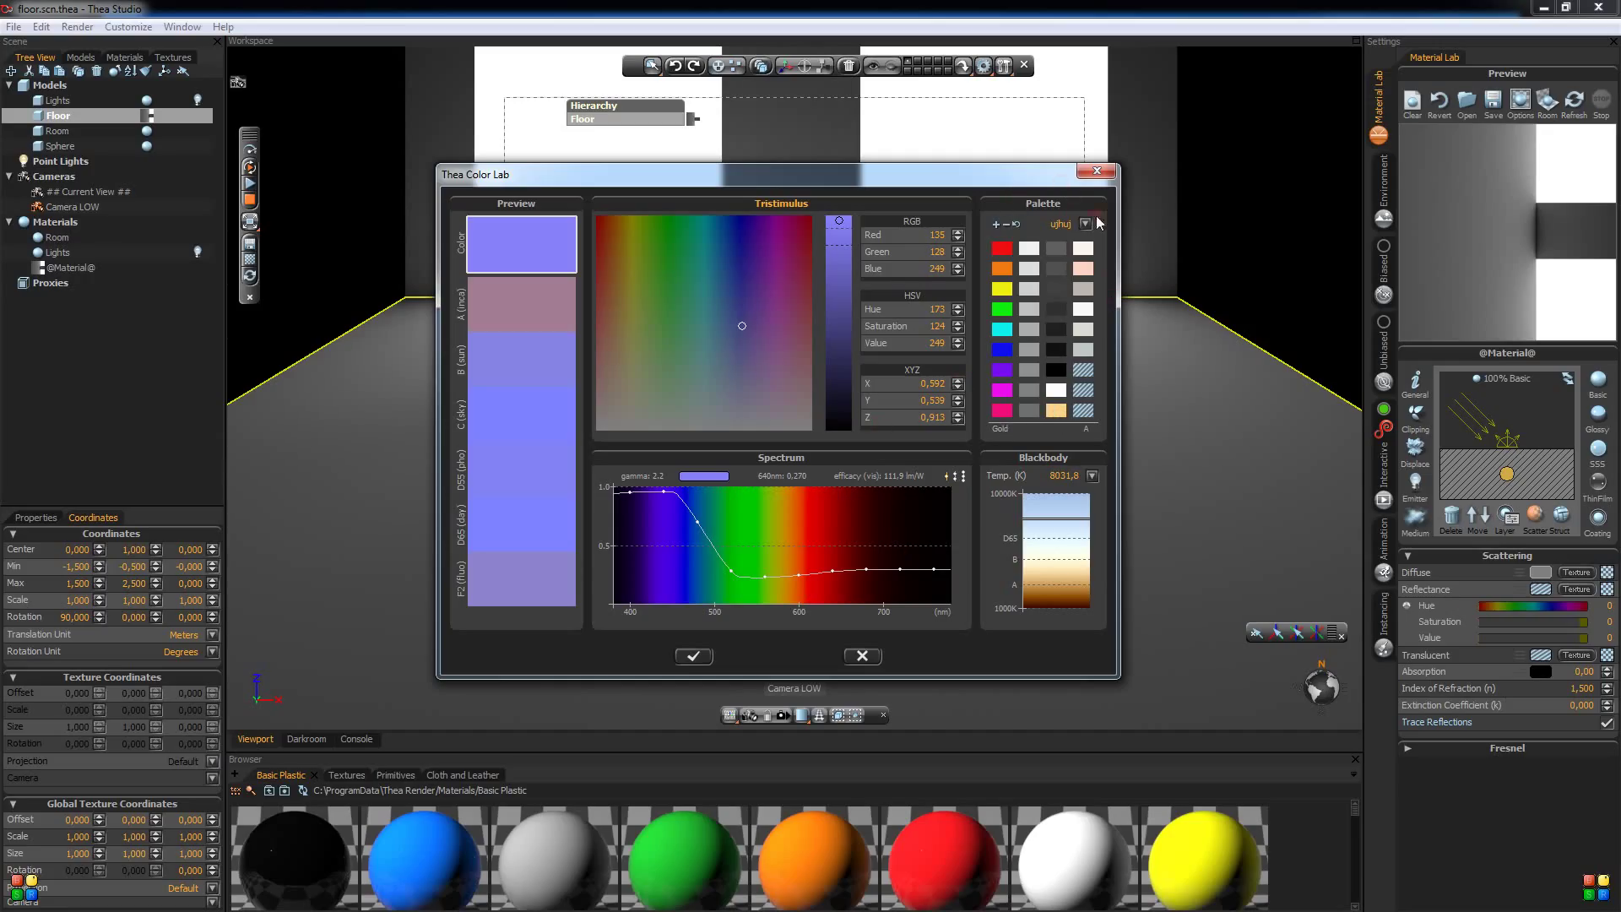
click(1018, 270)
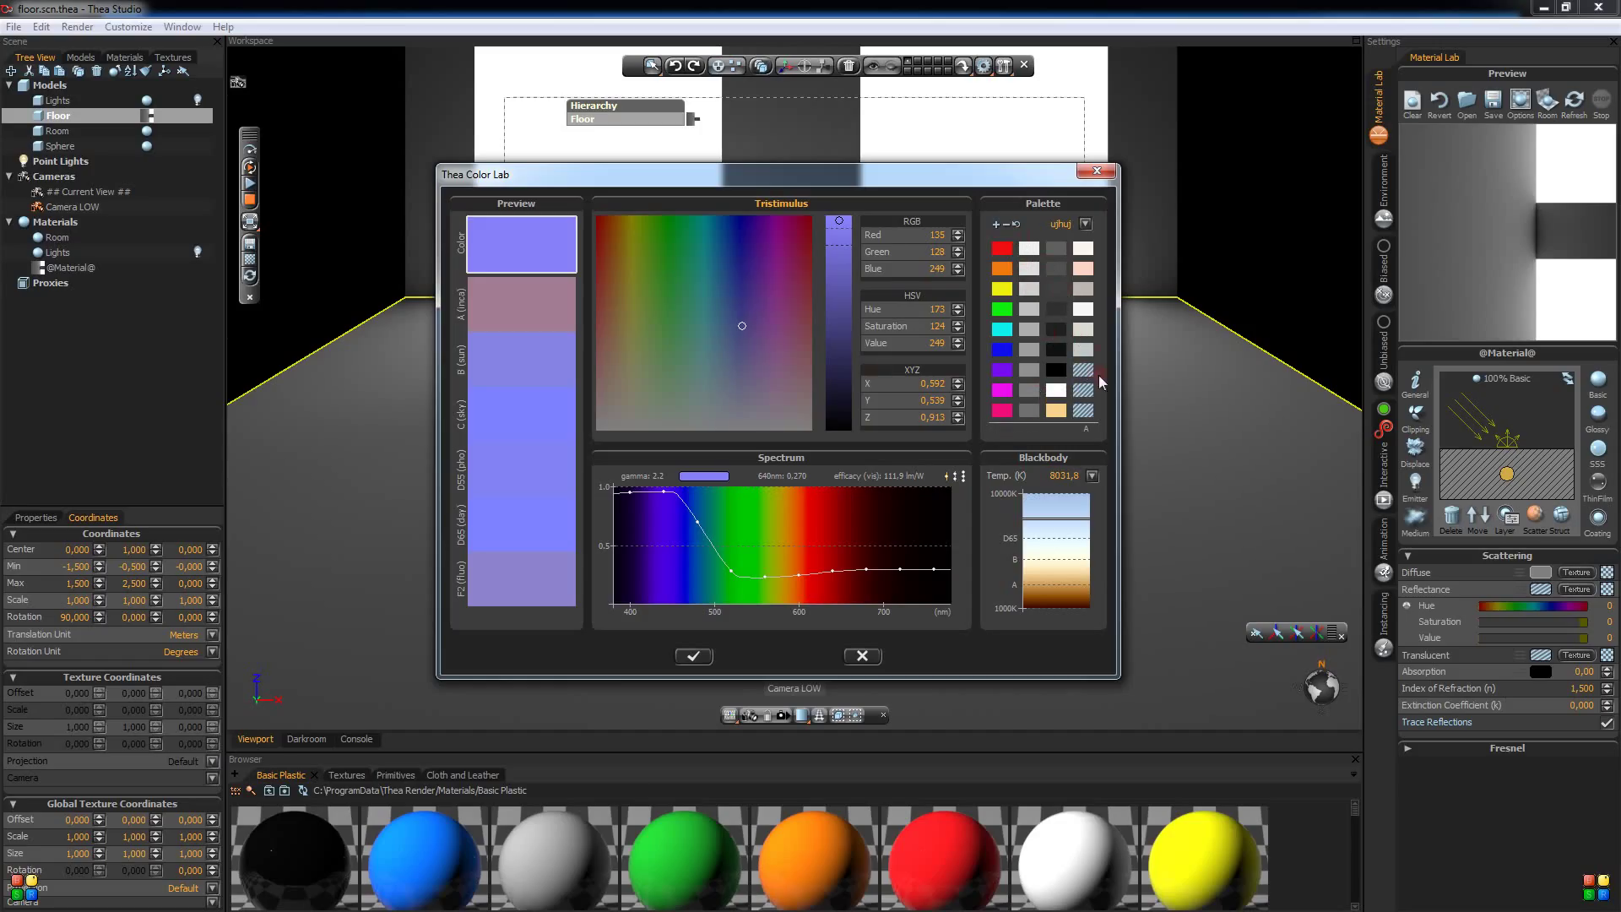
mouse_move(1084, 370)
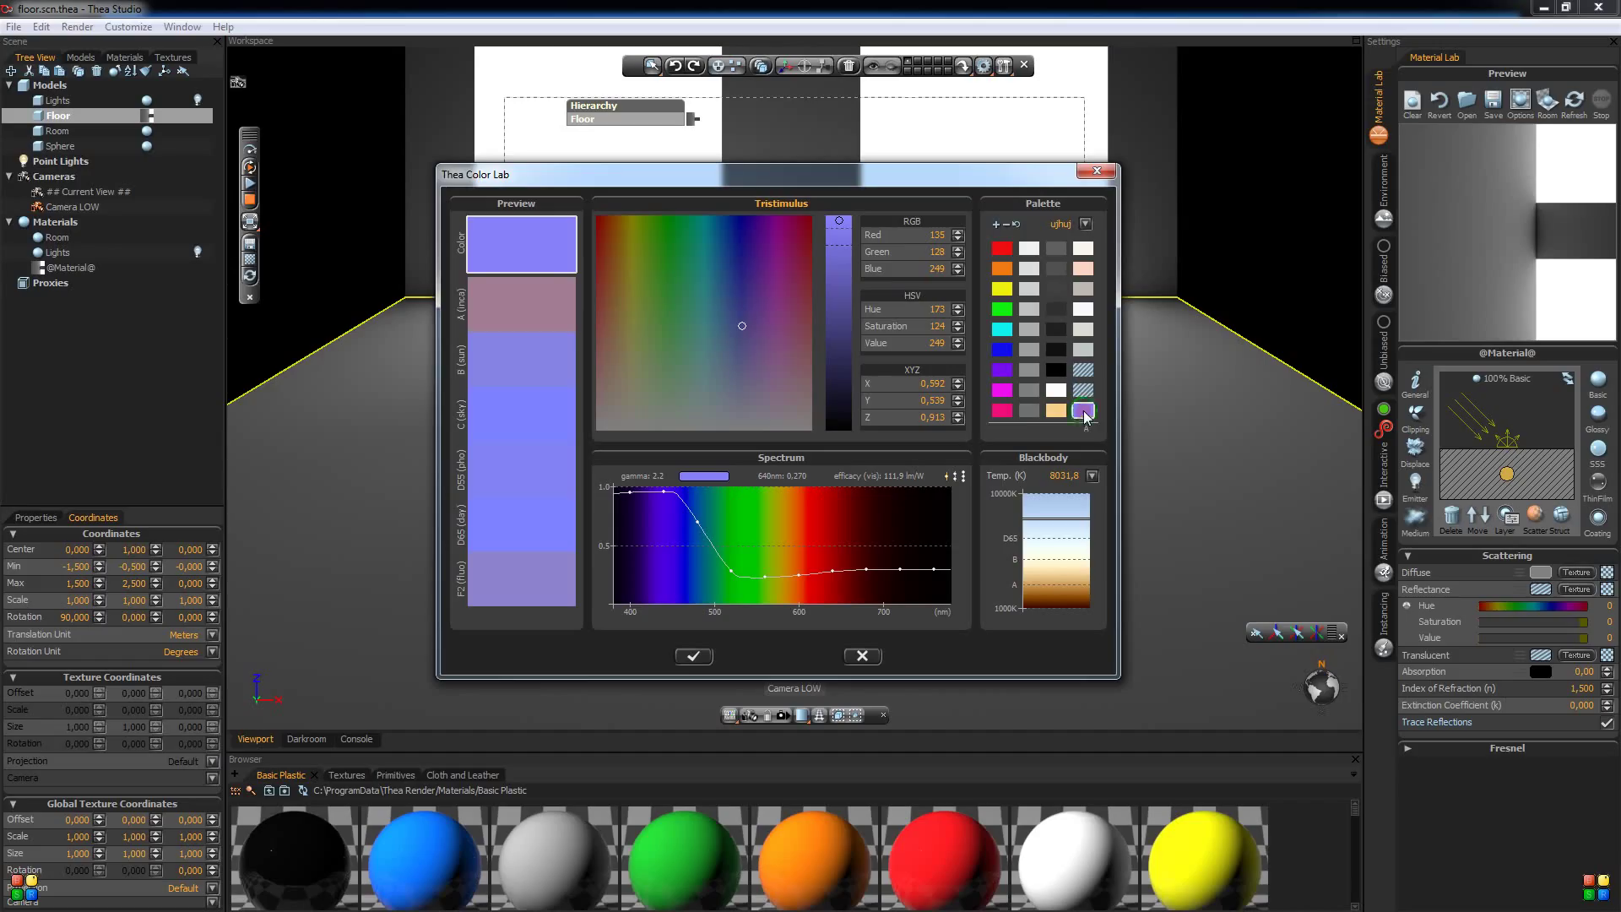
click(1084, 408)
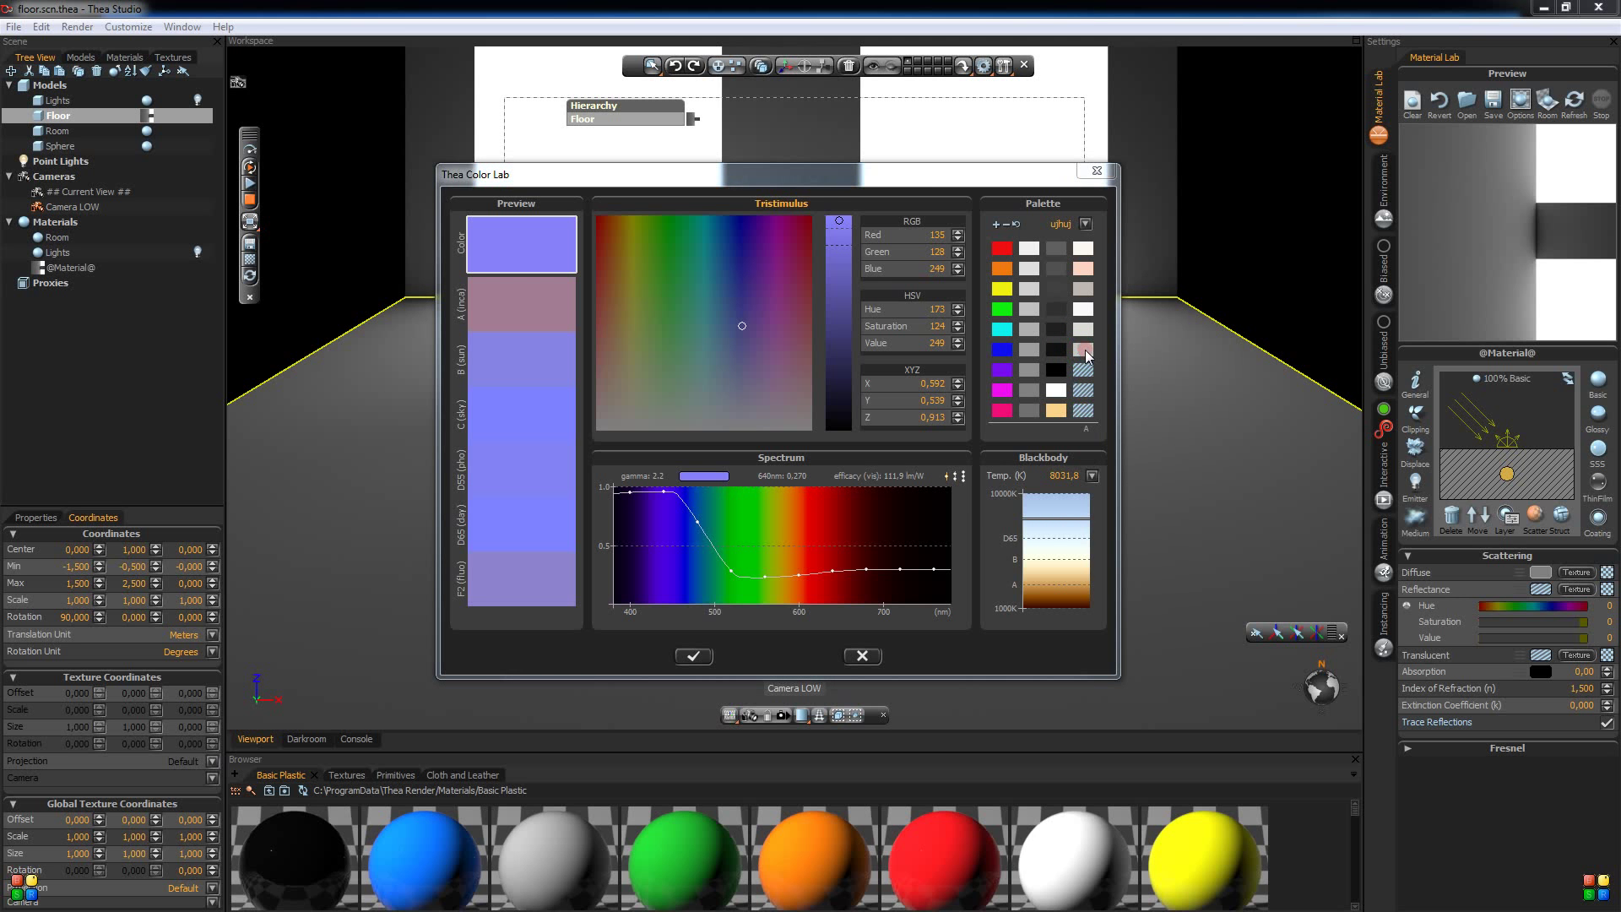
click(1084, 351)
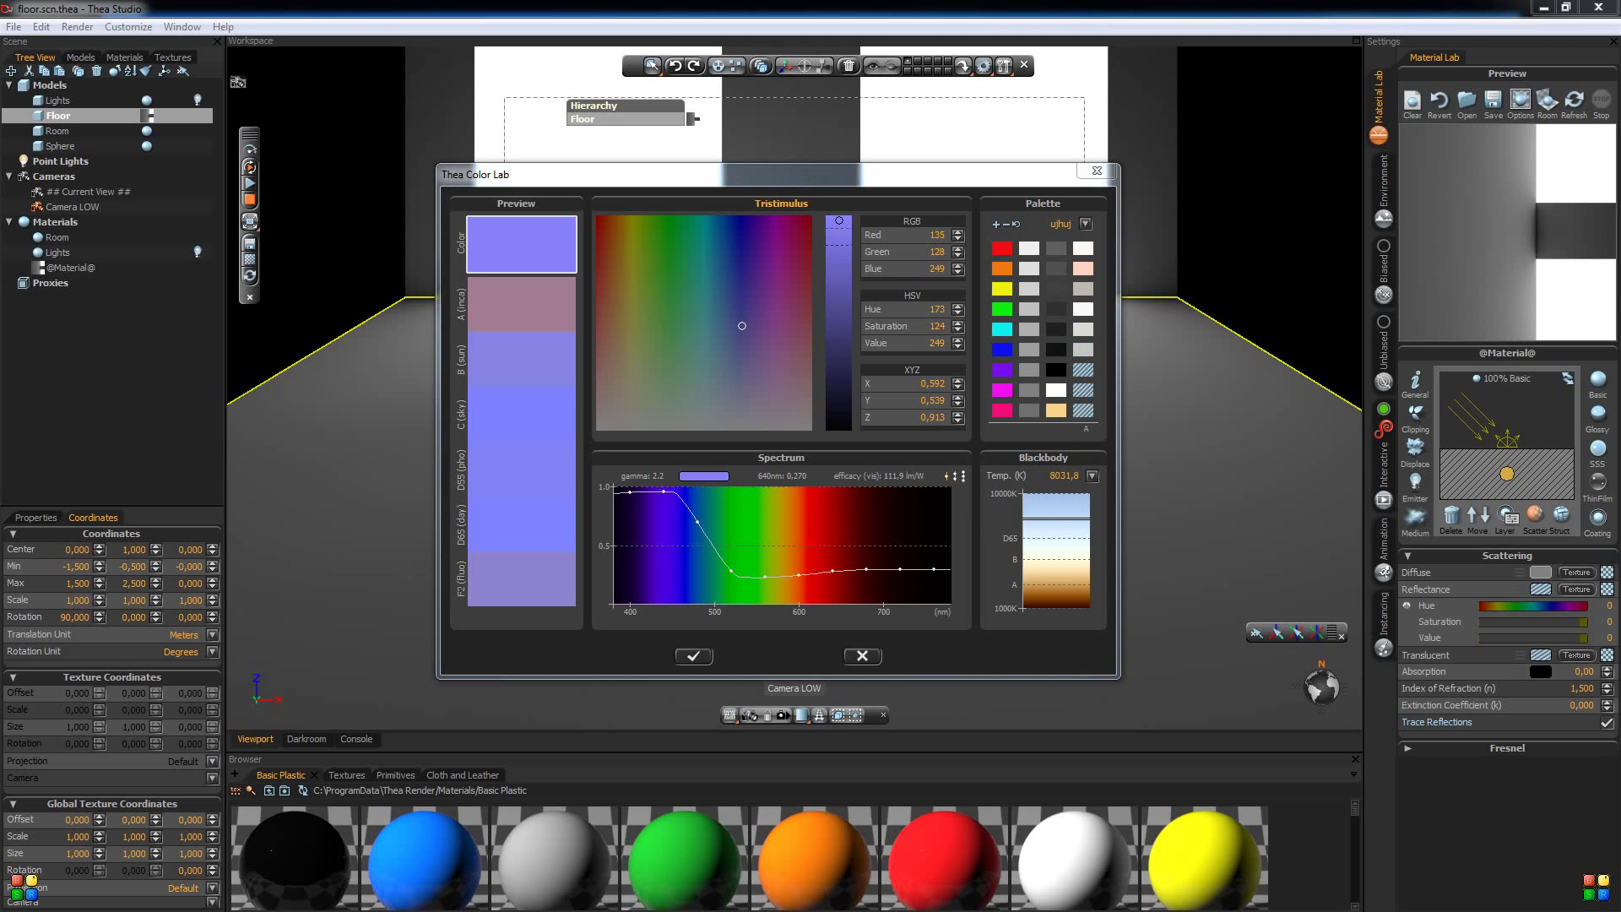
click(995, 225)
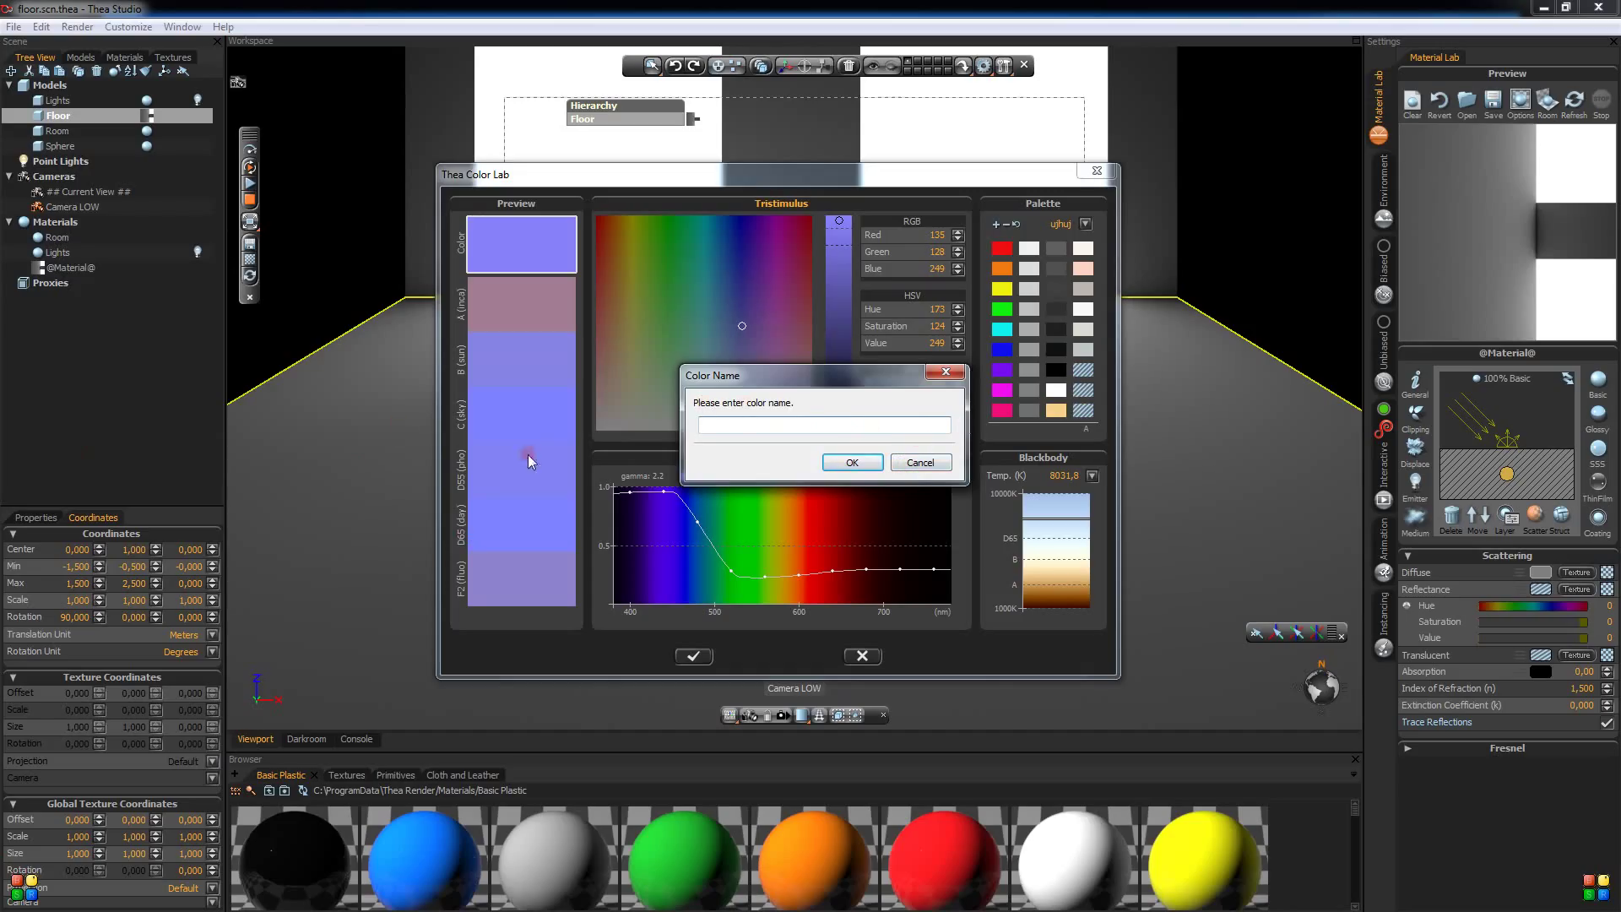
click(822, 424)
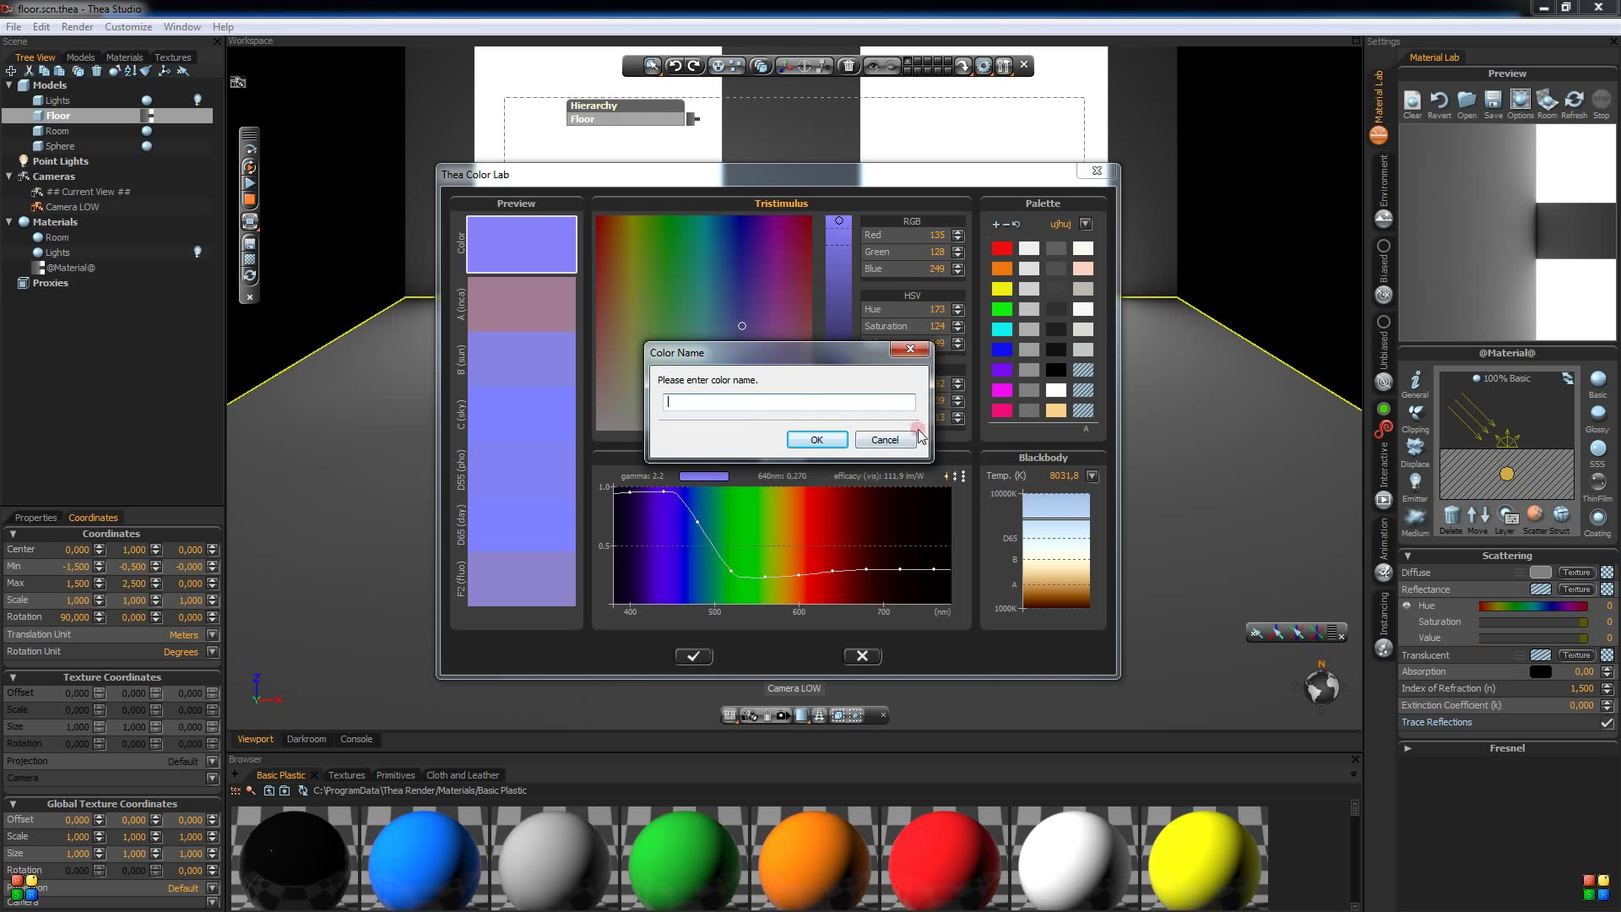
click(881, 439)
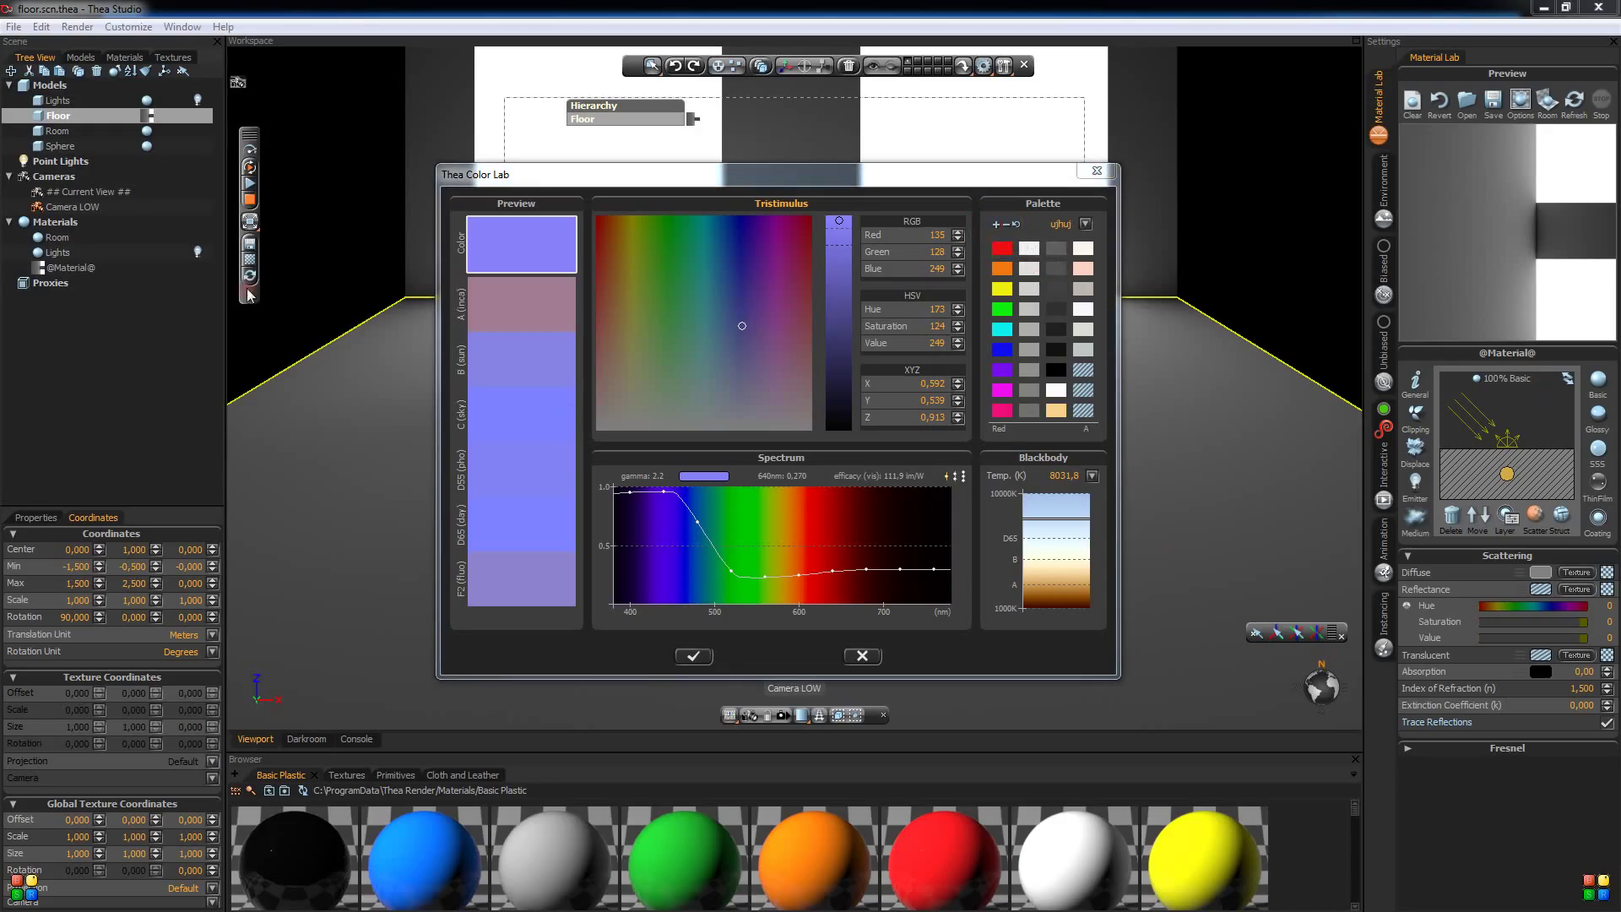
- Create a new colour palette named 'hjuyuy' in Thea Color Lab
click(993, 223)
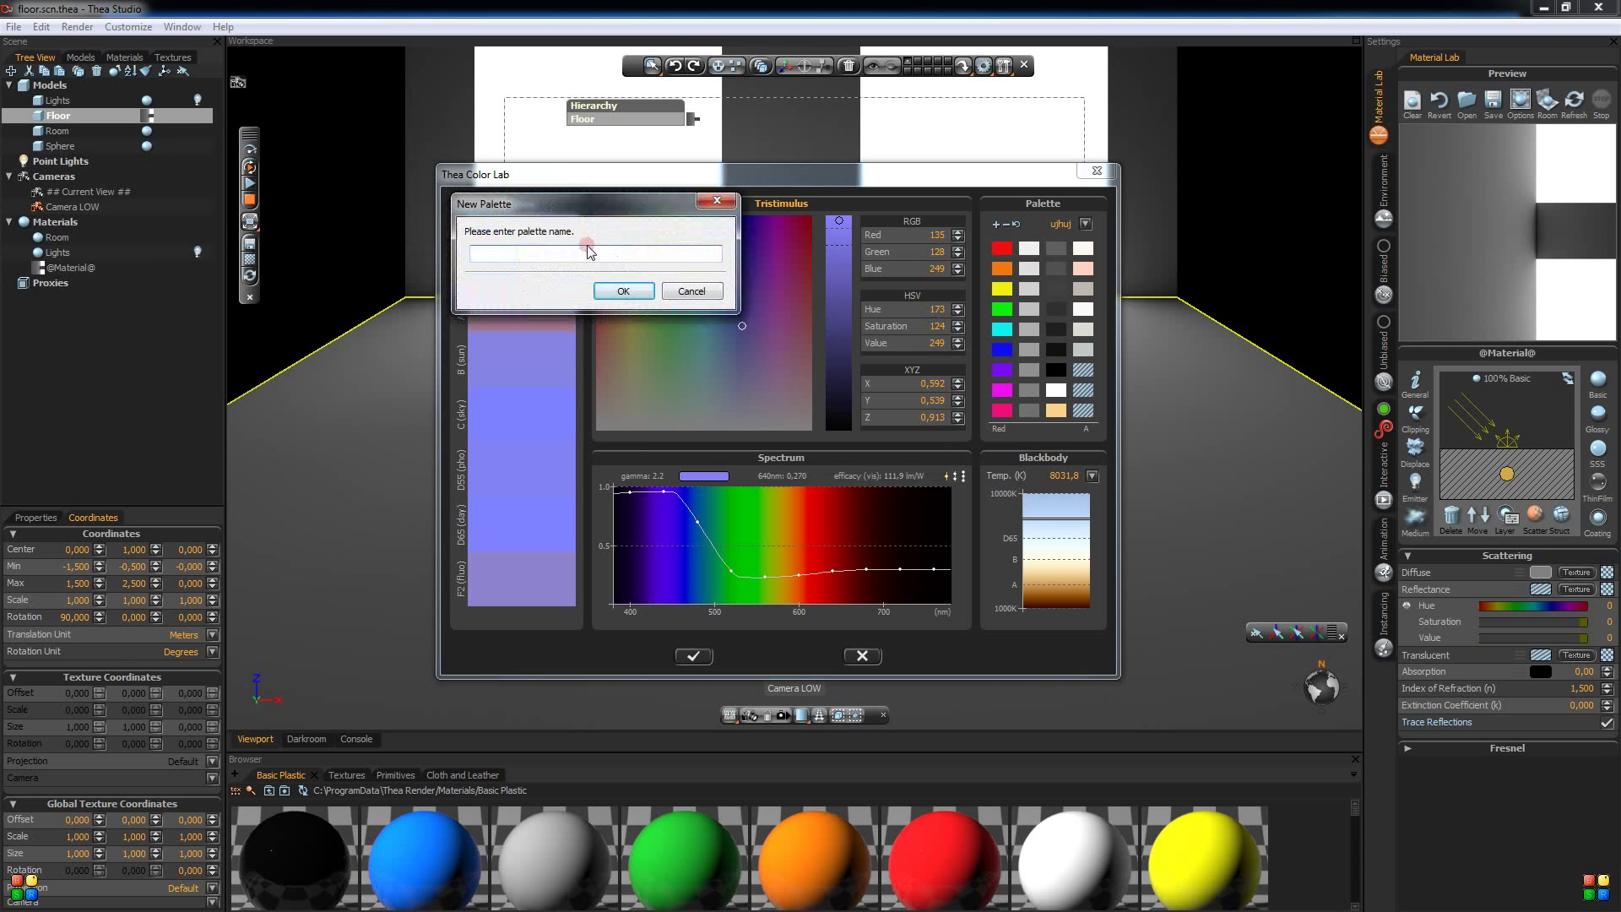
text(hj)
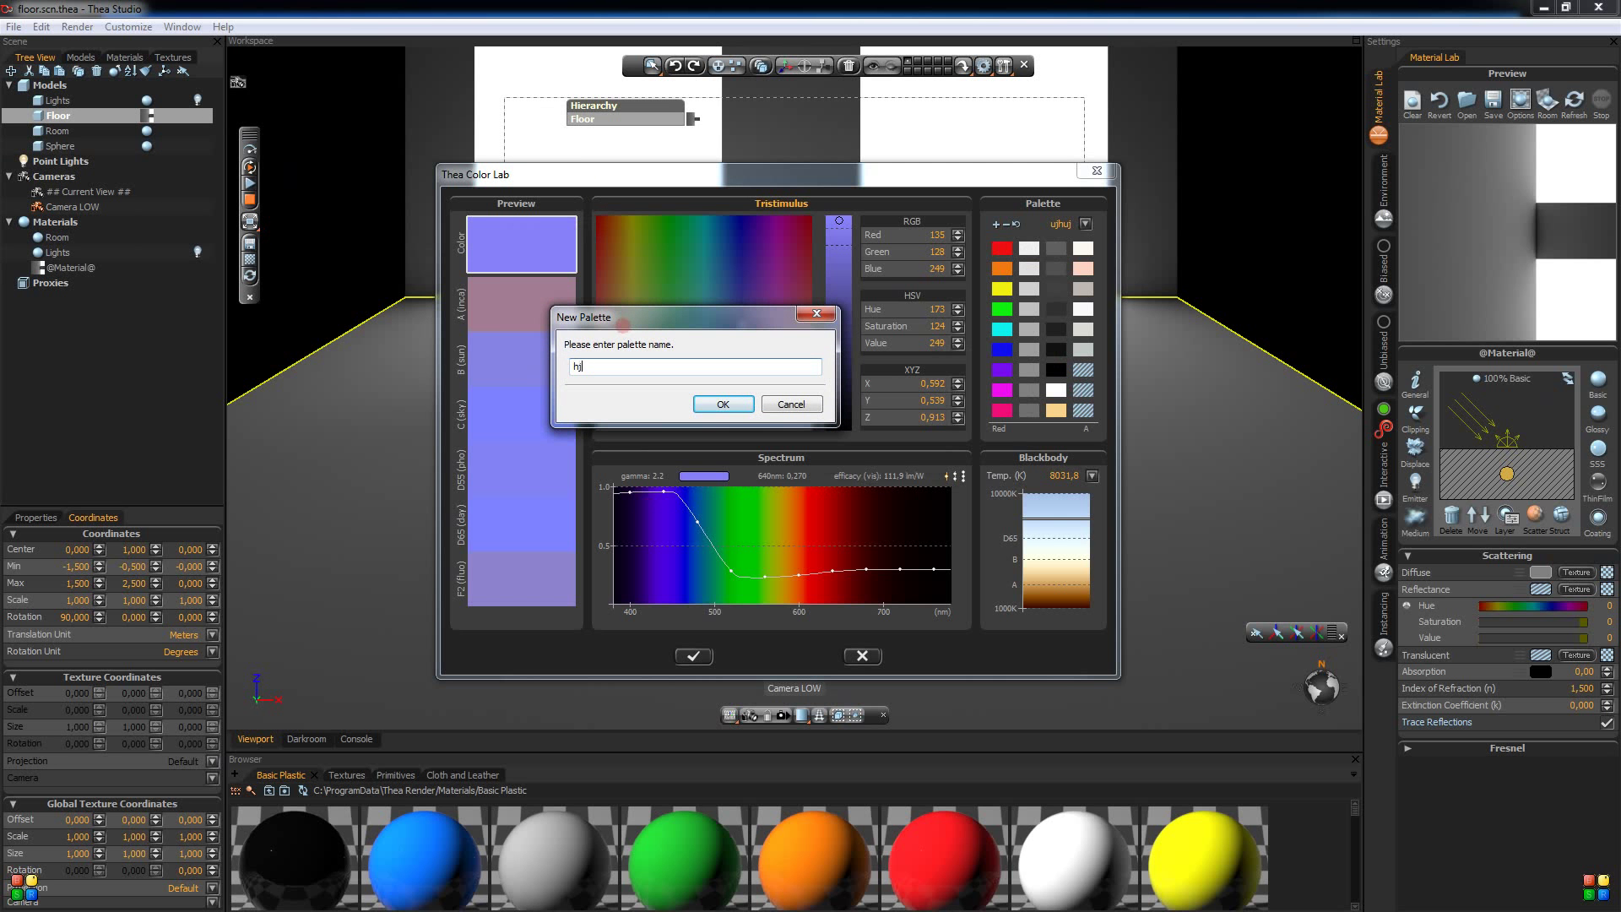
text(uyuy)
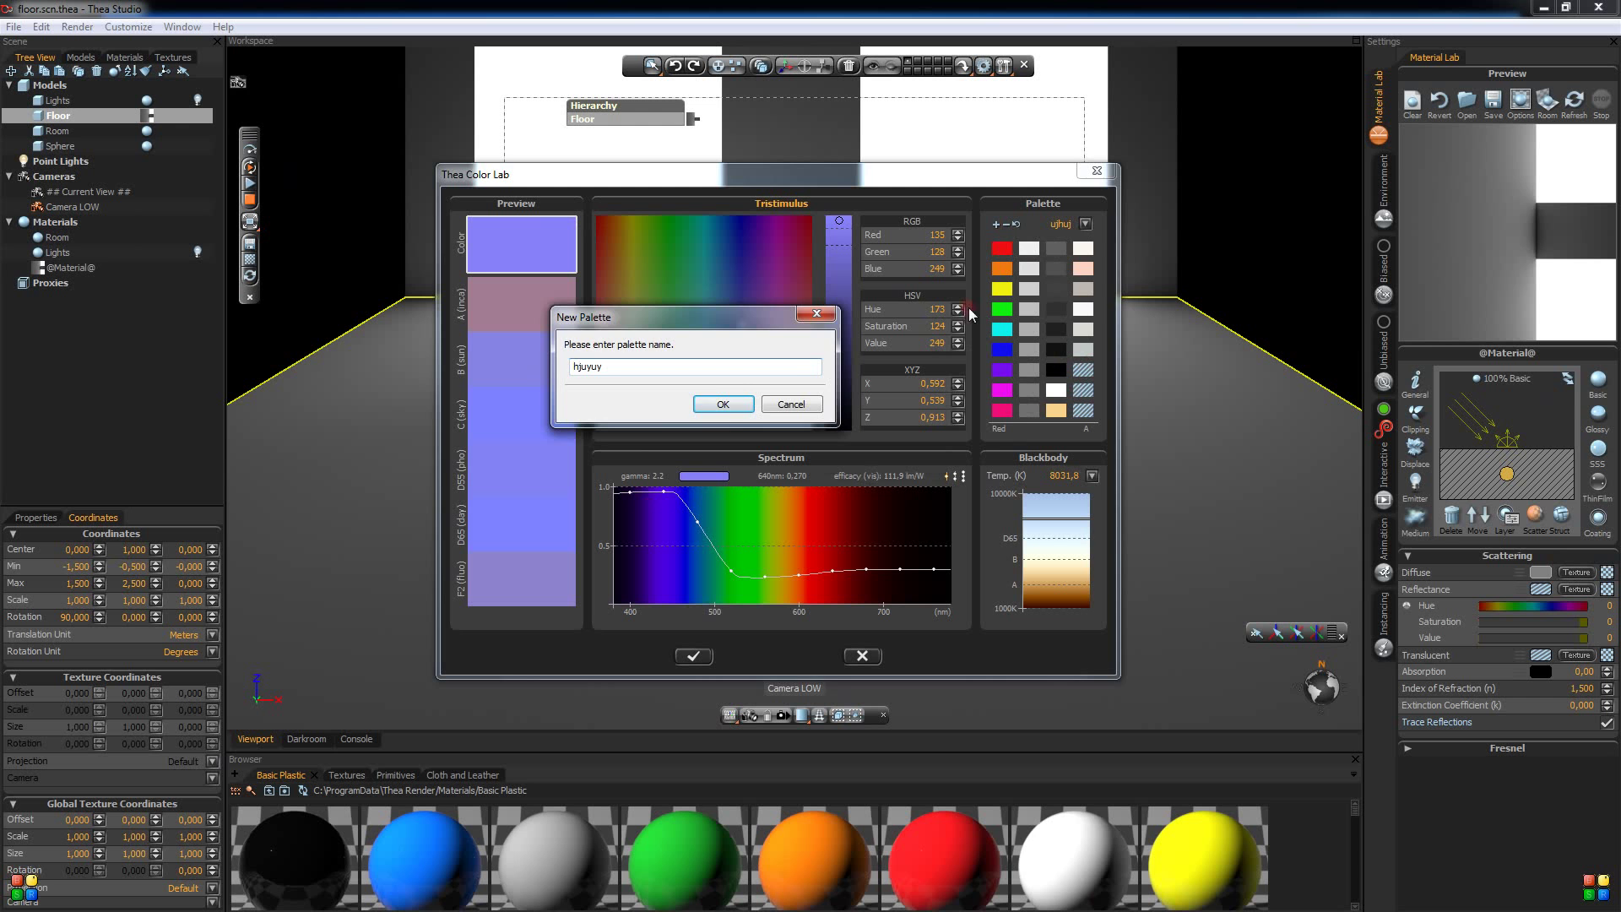
click(723, 403)
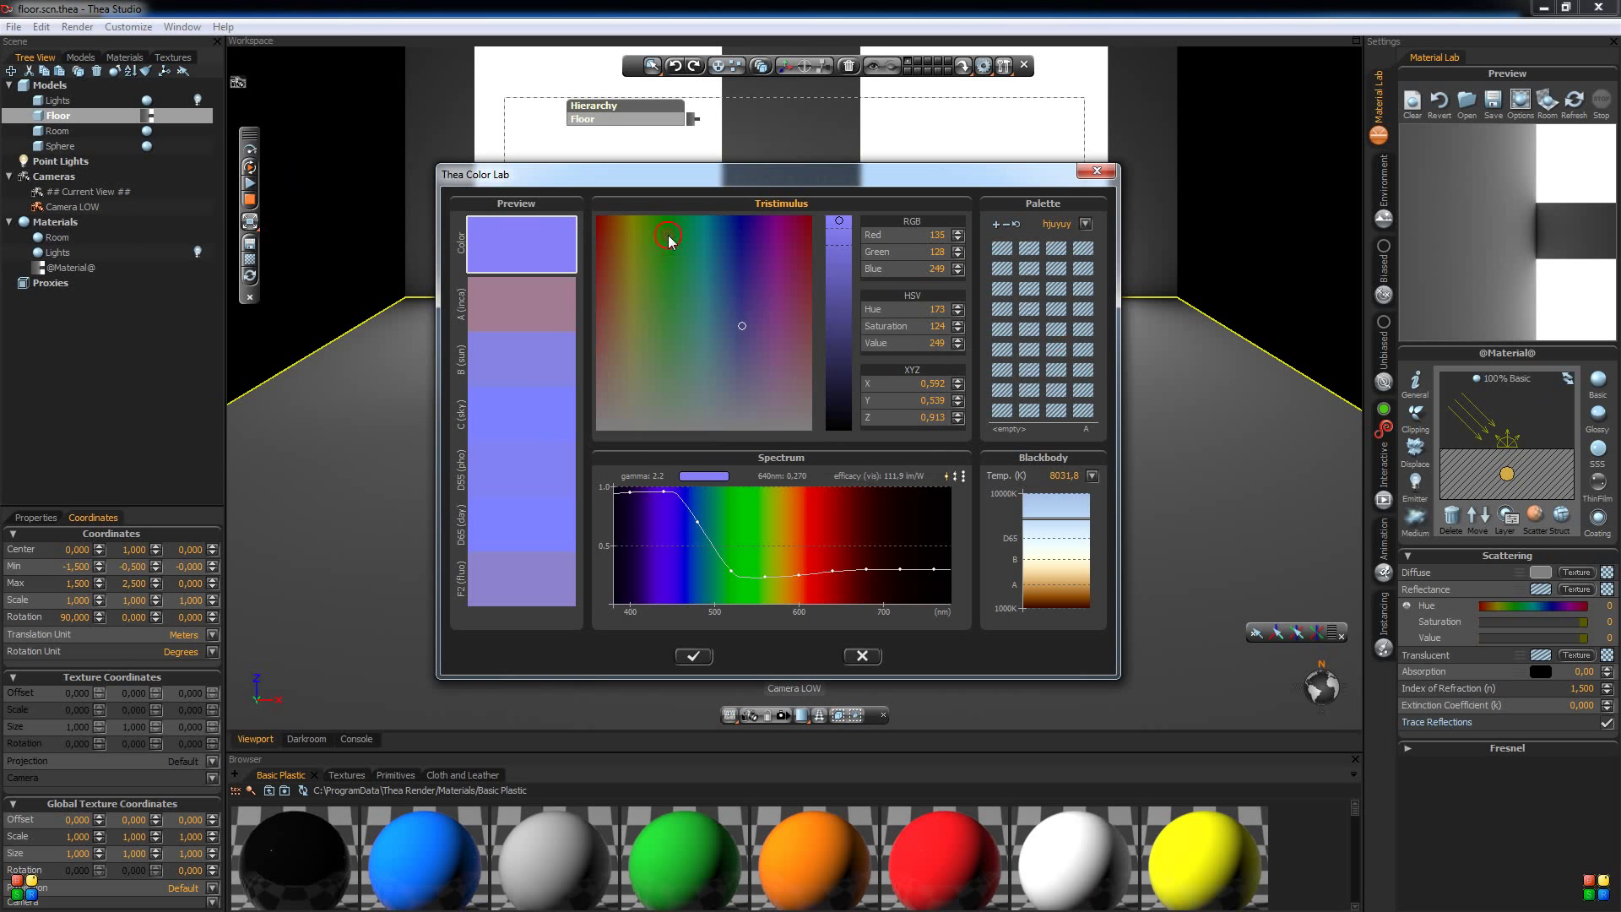
- Preview palette swatches and keep the purple colour (RGB 139, 63, 197) as current
click(1008, 247)
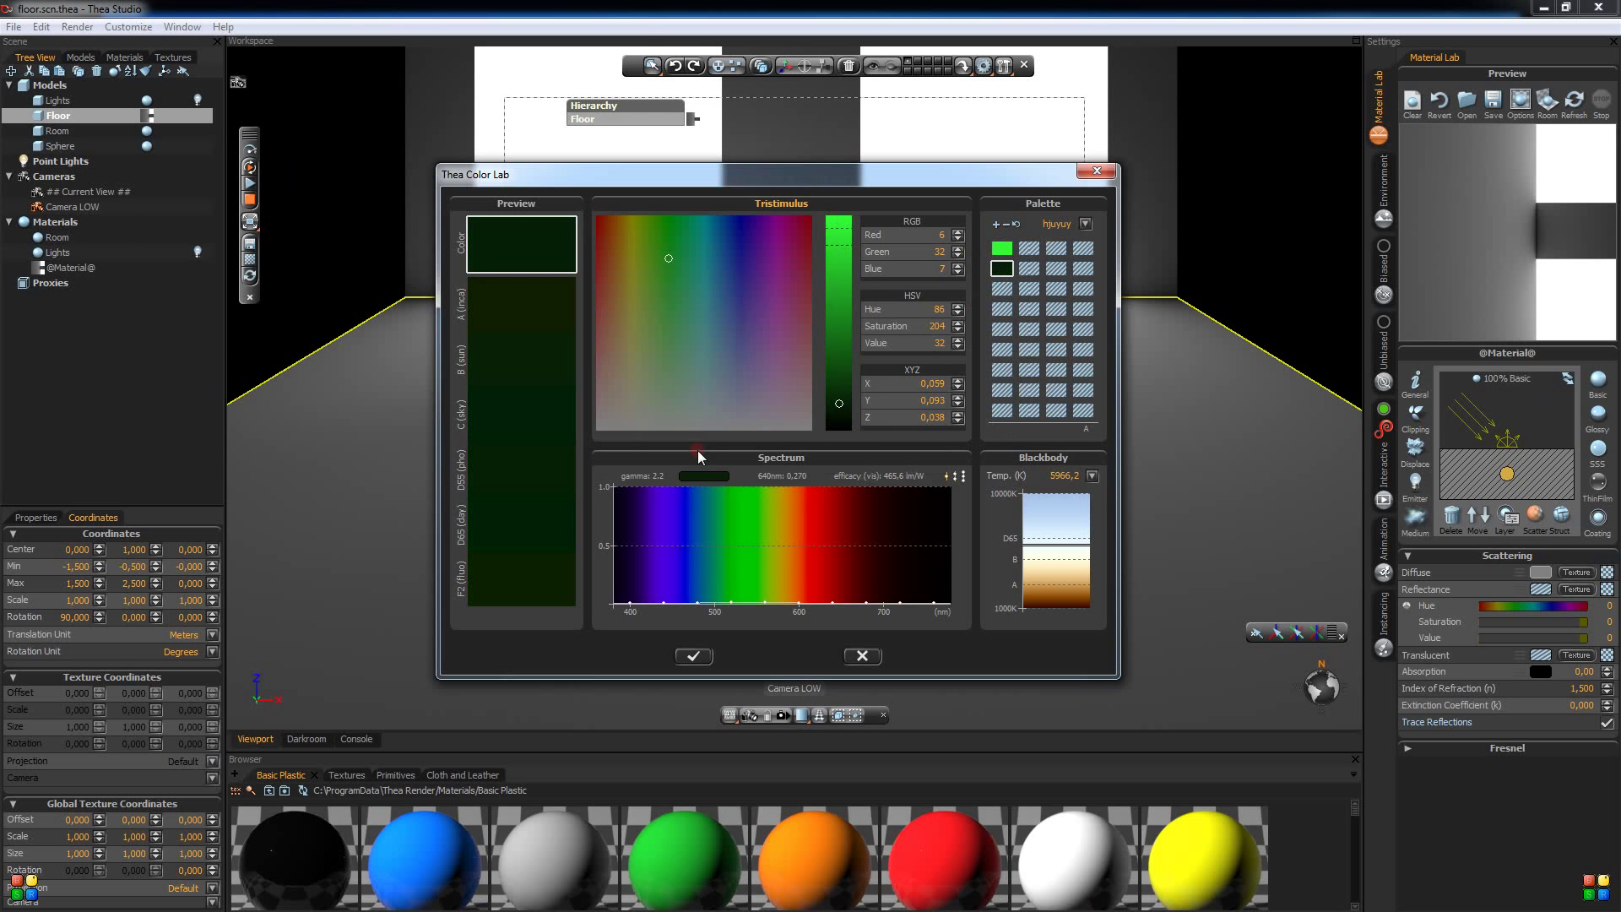
click(1001, 289)
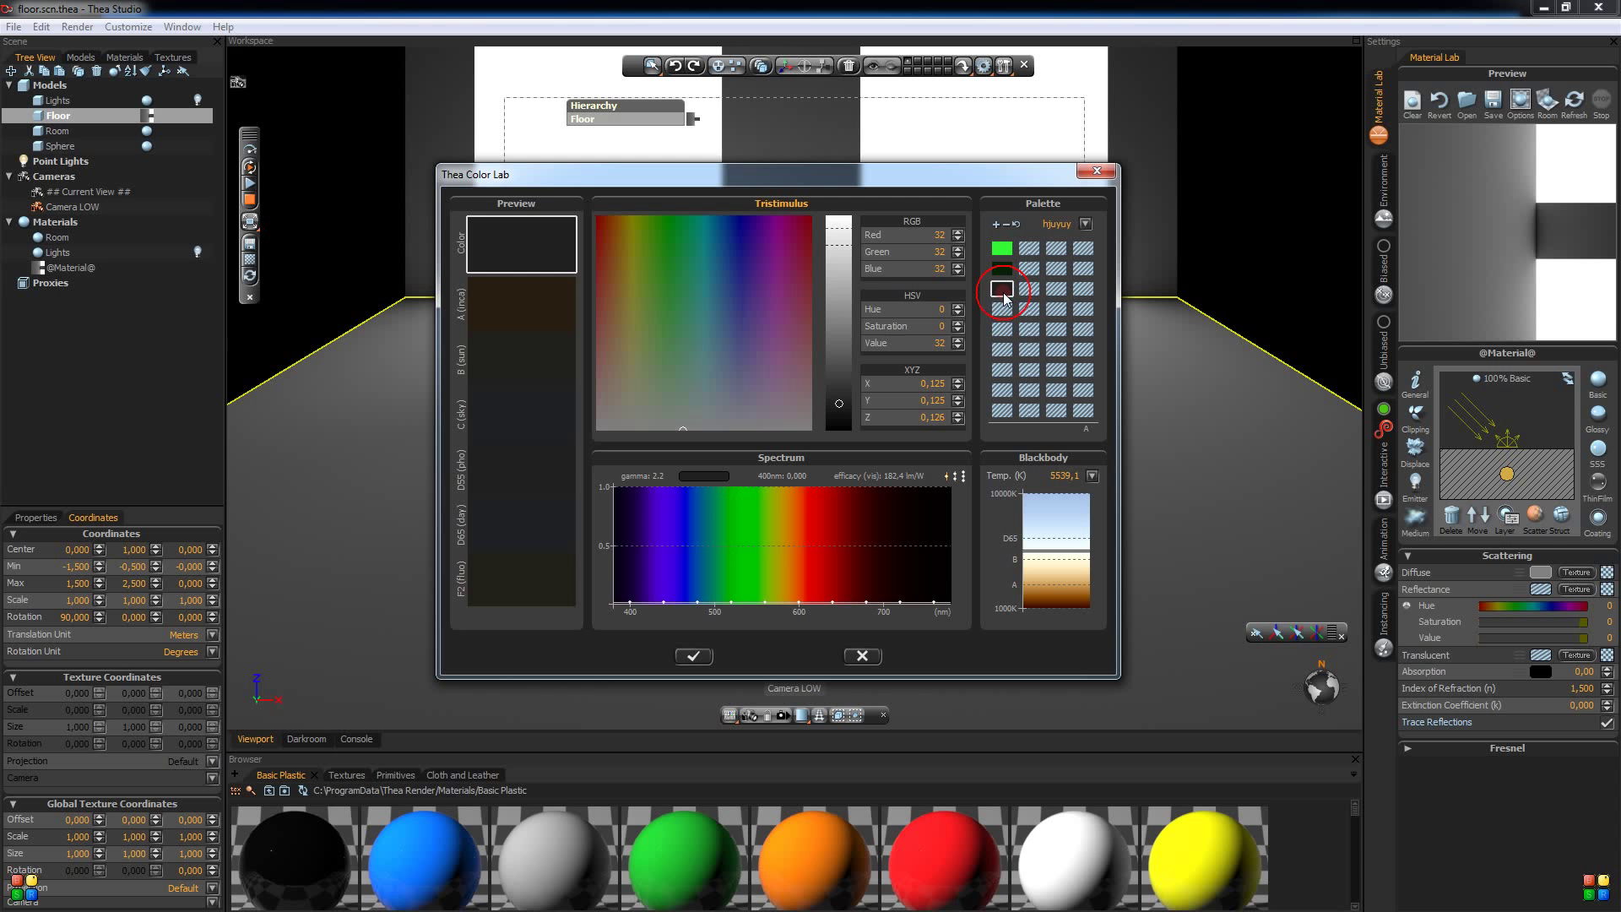
click(1001, 288)
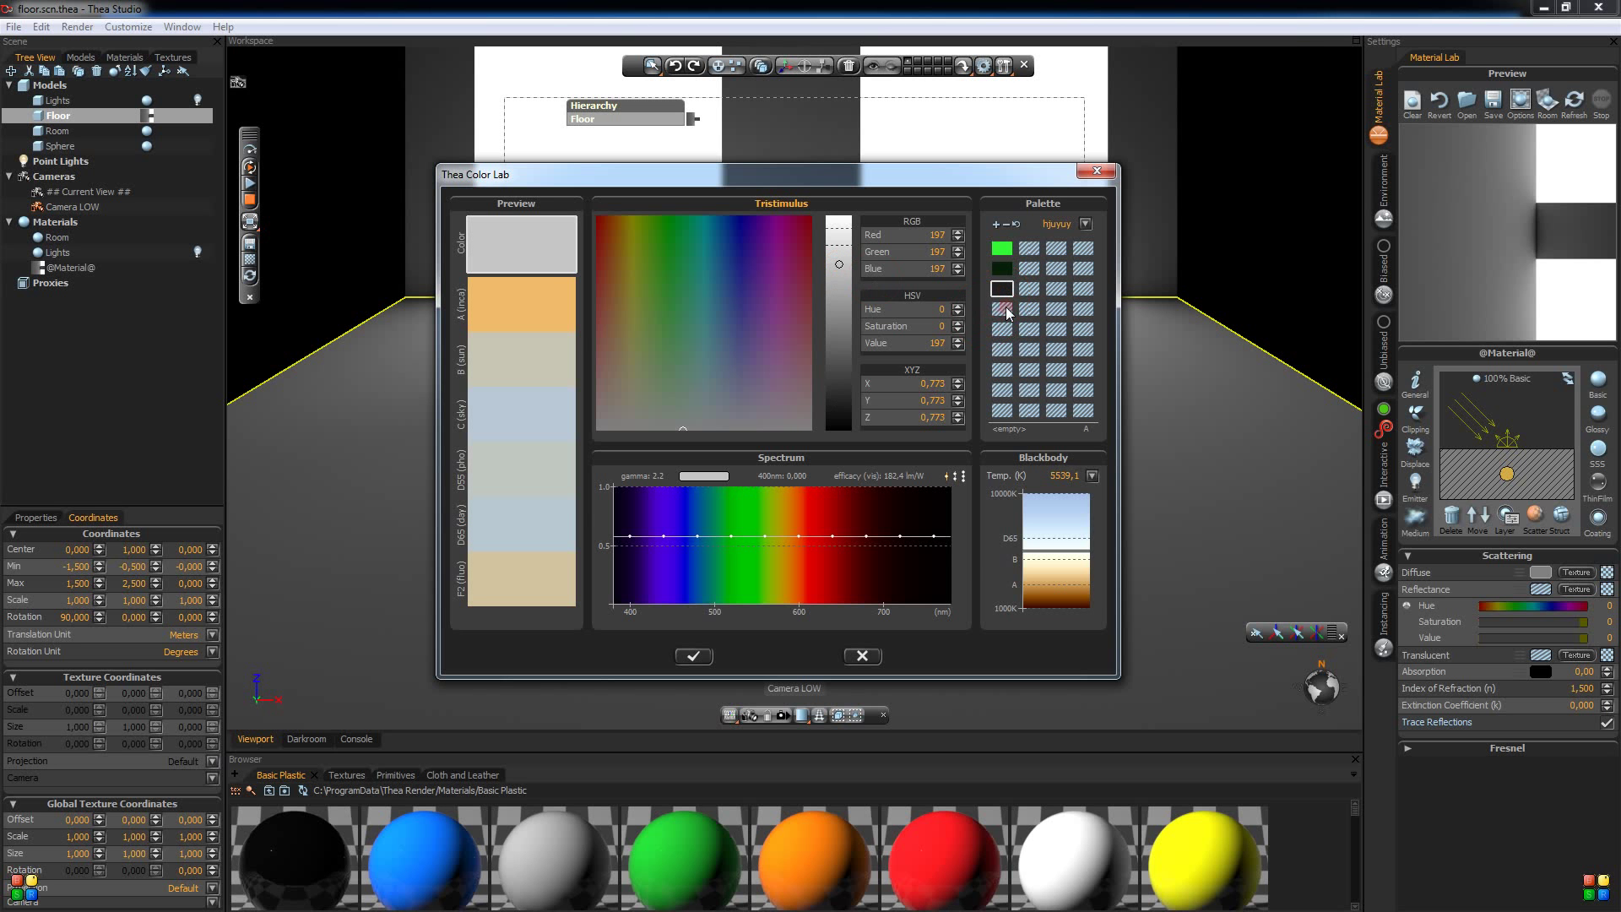
click(759, 284)
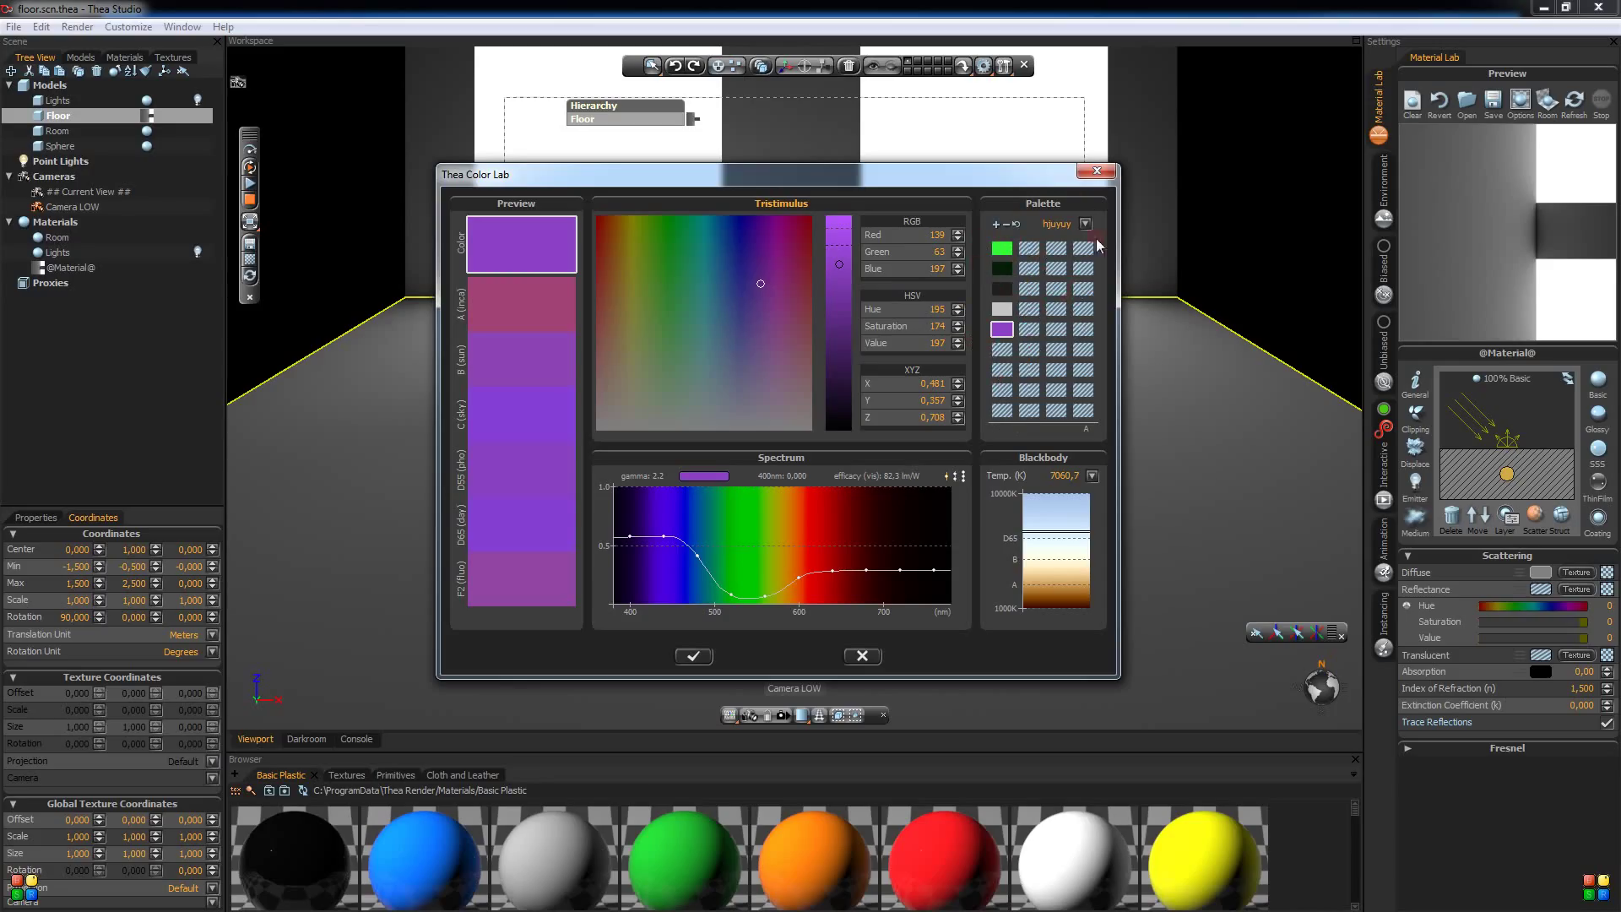
mouse_move(1023, 214)
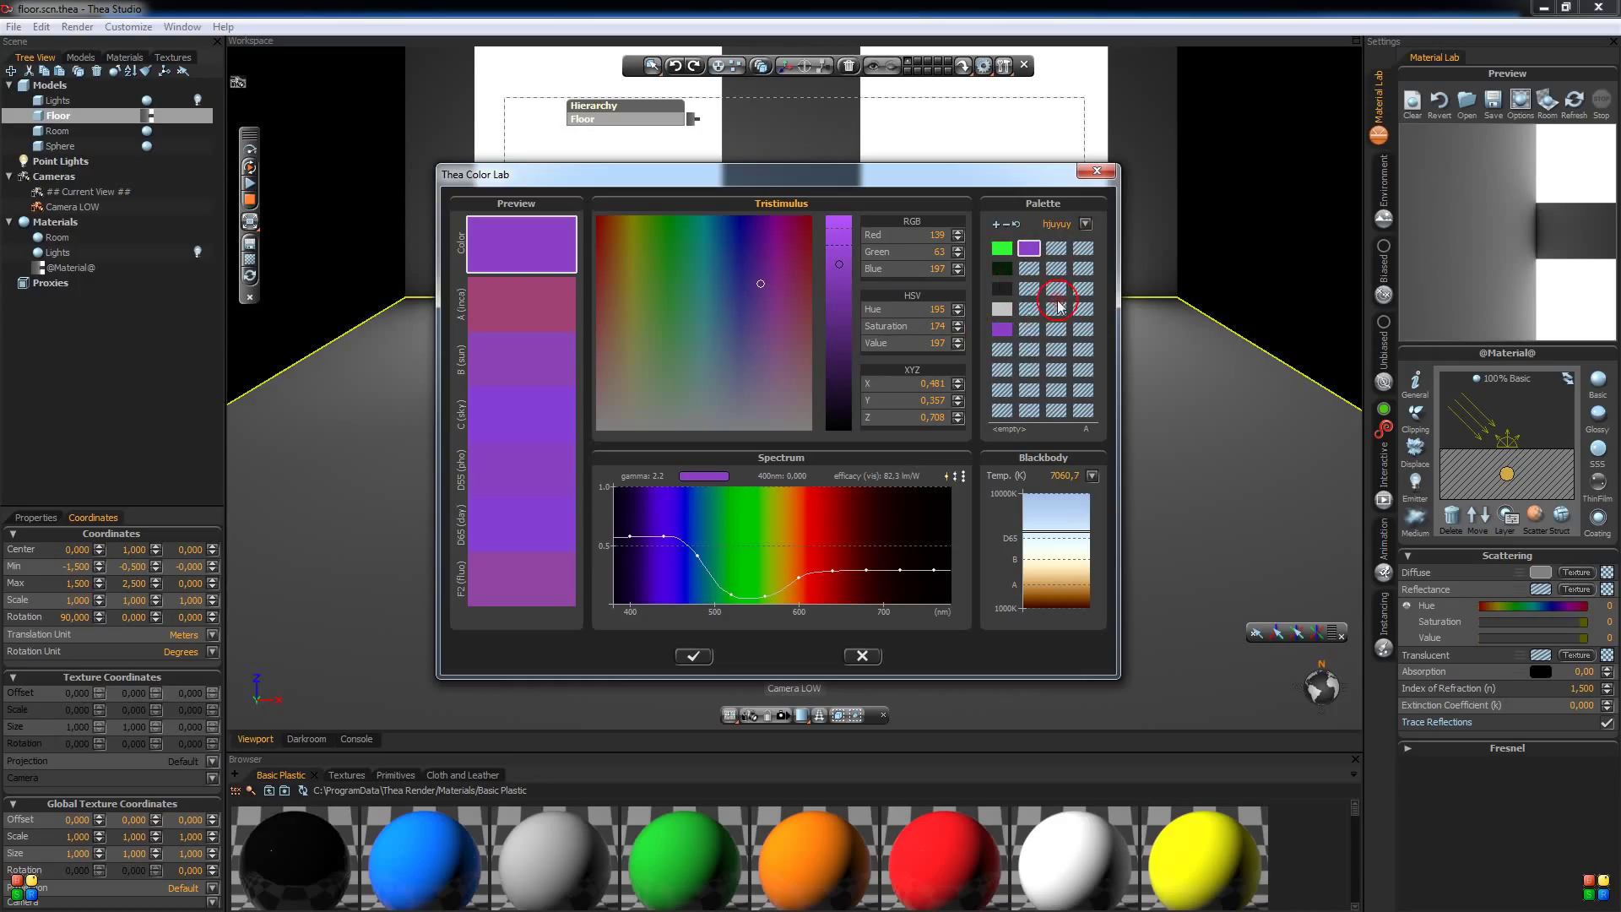
mouse_move(1044, 358)
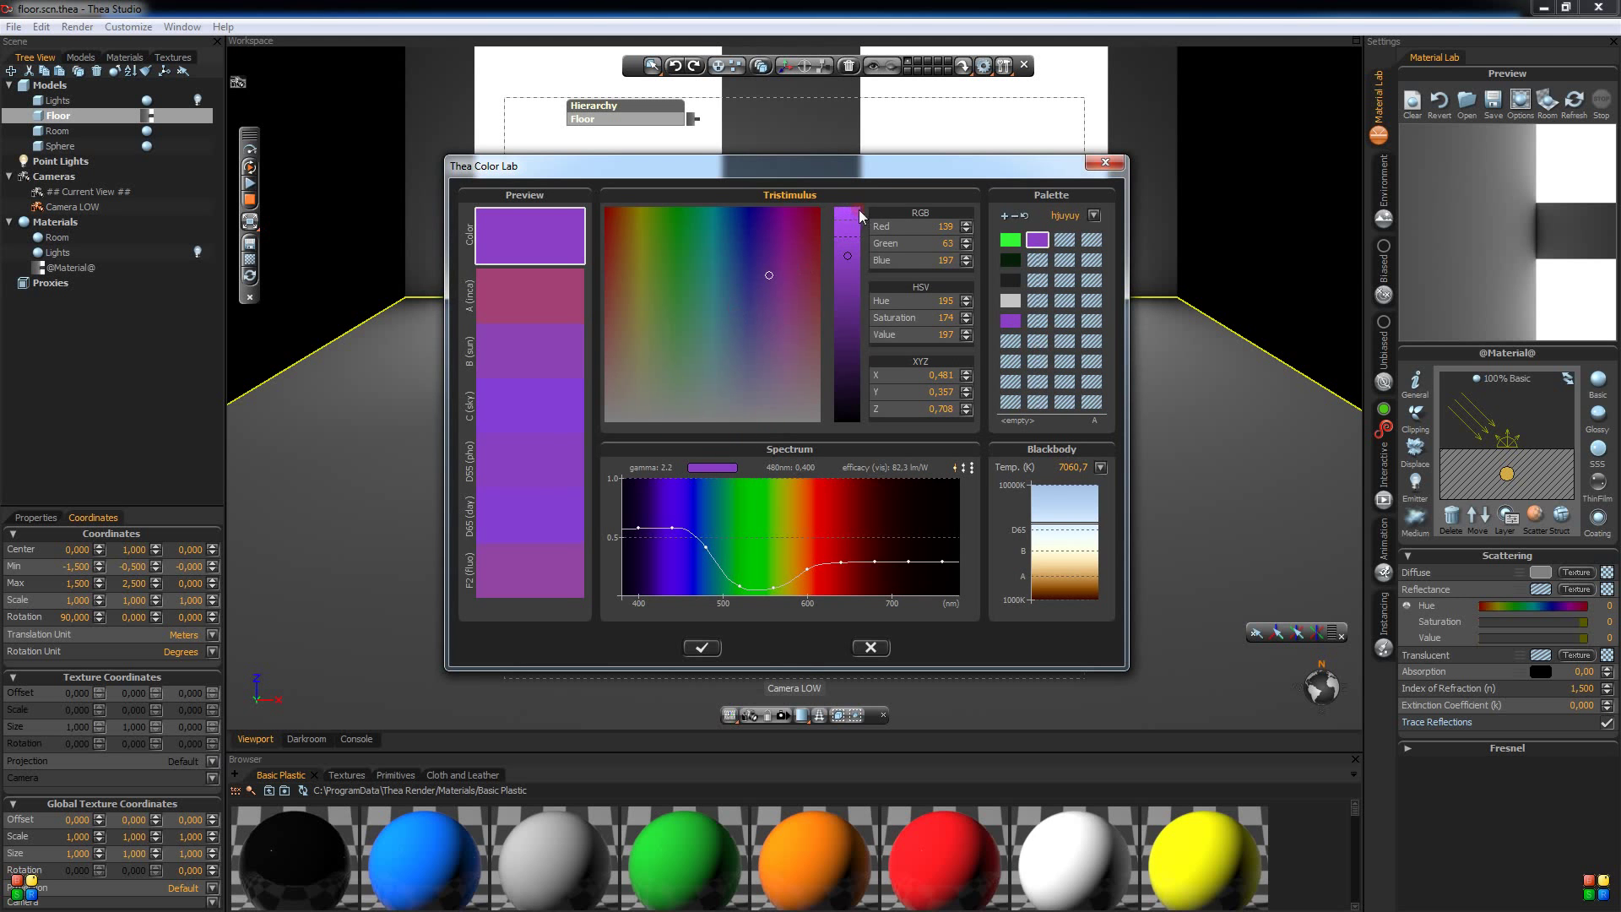
- Adjust the colour brightness back and forth, settling on a near-white grey
drag(846, 271, 846, 210)
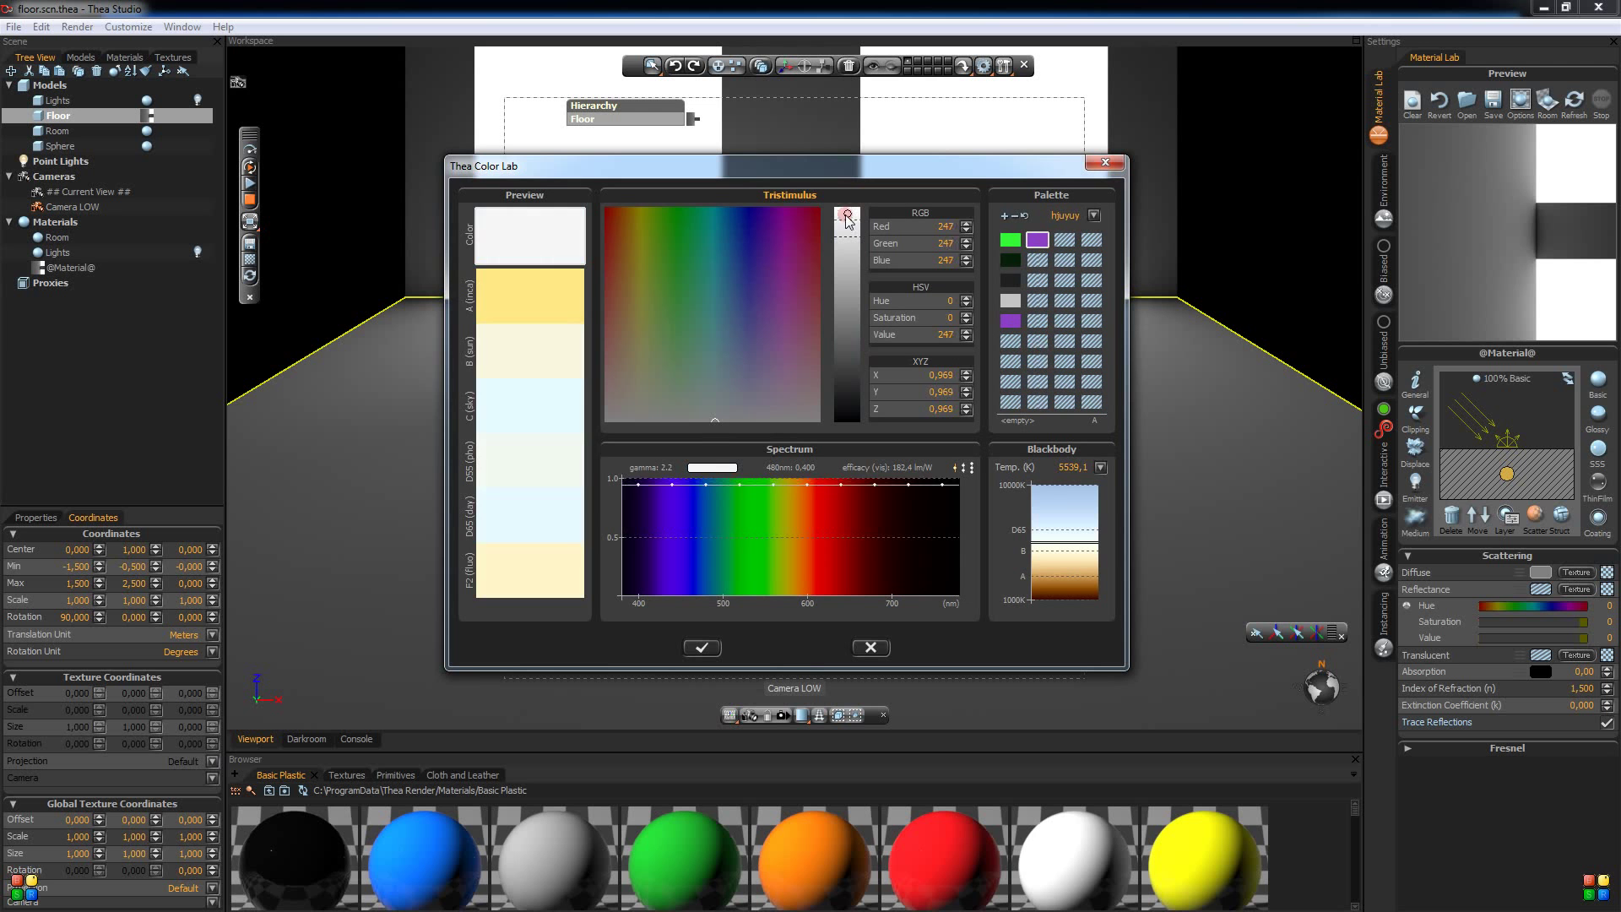
drag(846, 223, 846, 209)
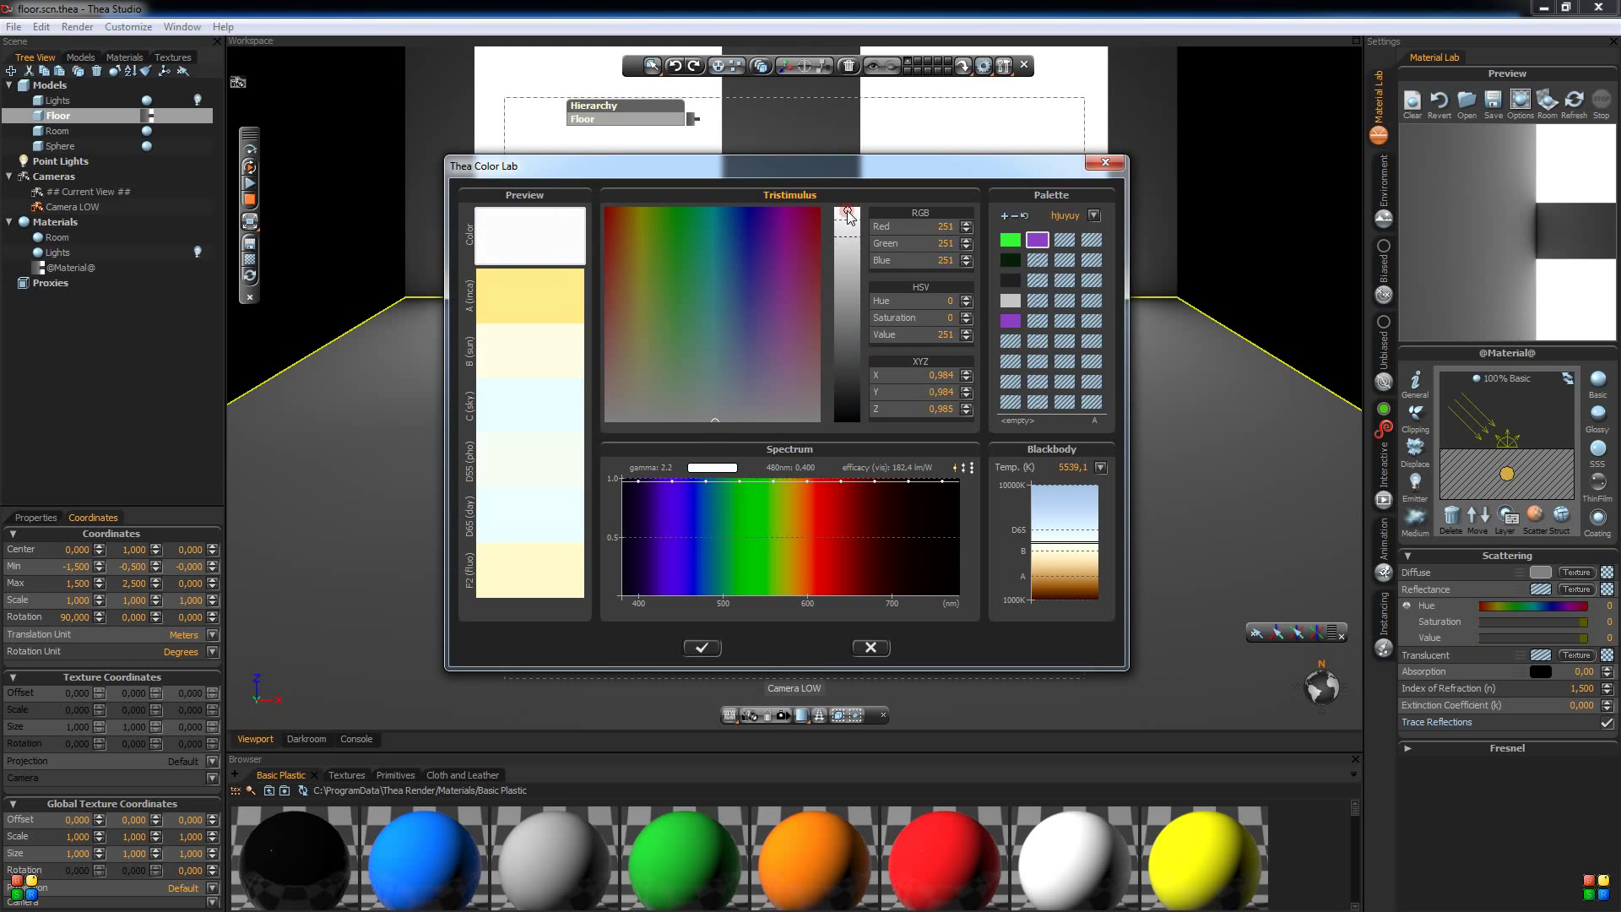
drag(846, 214, 846, 230)
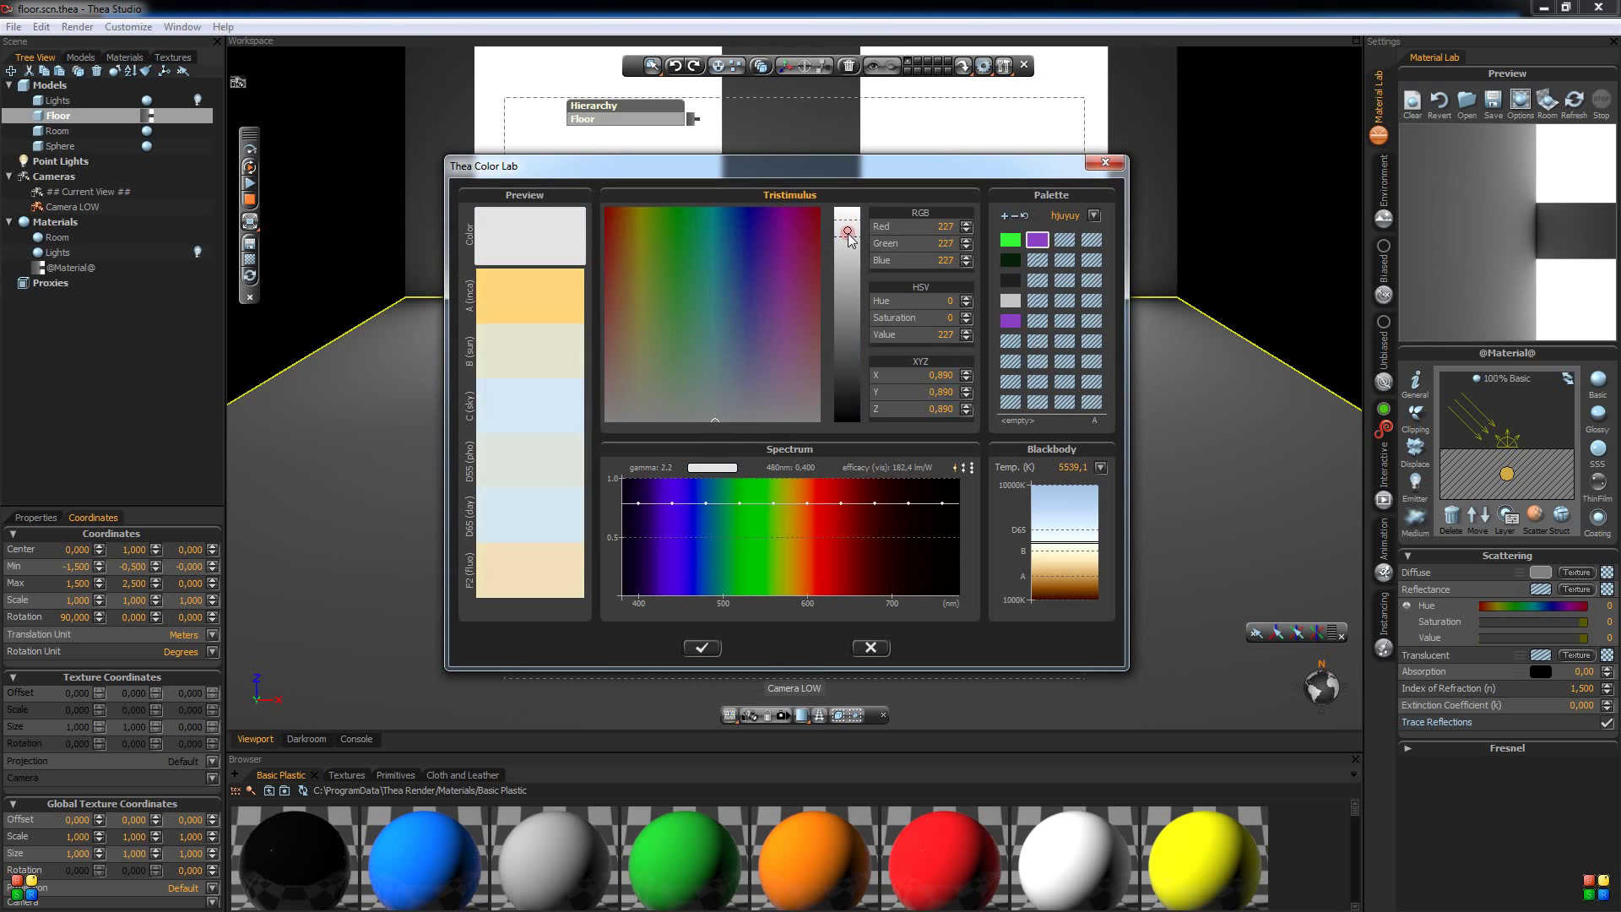
drag(845, 228, 846, 245)
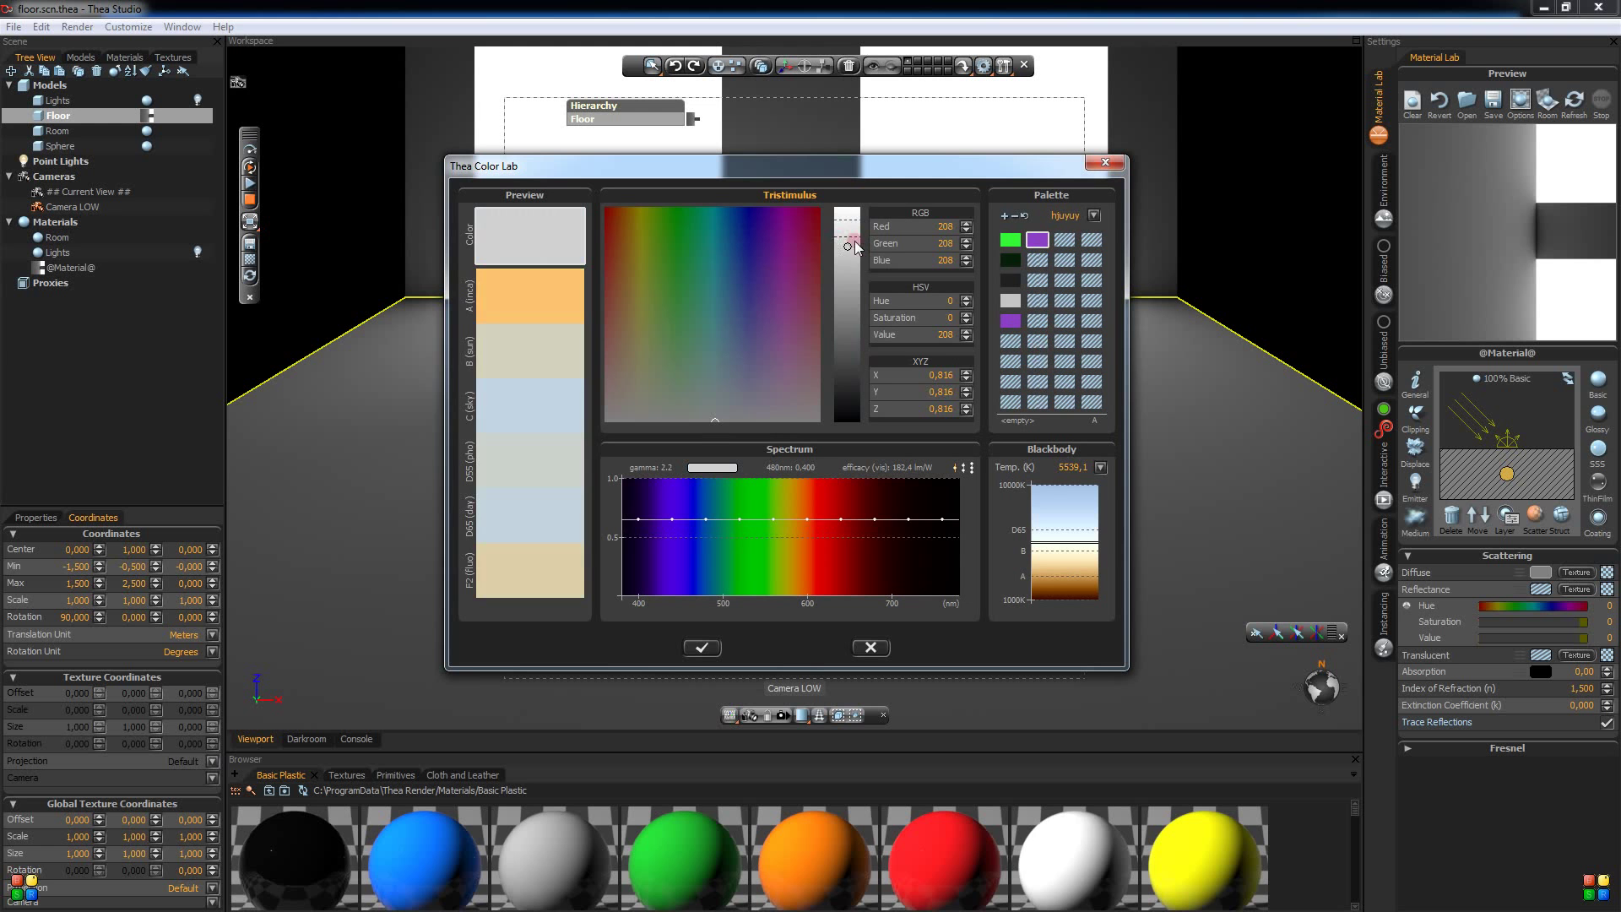
drag(848, 247, 847, 240)
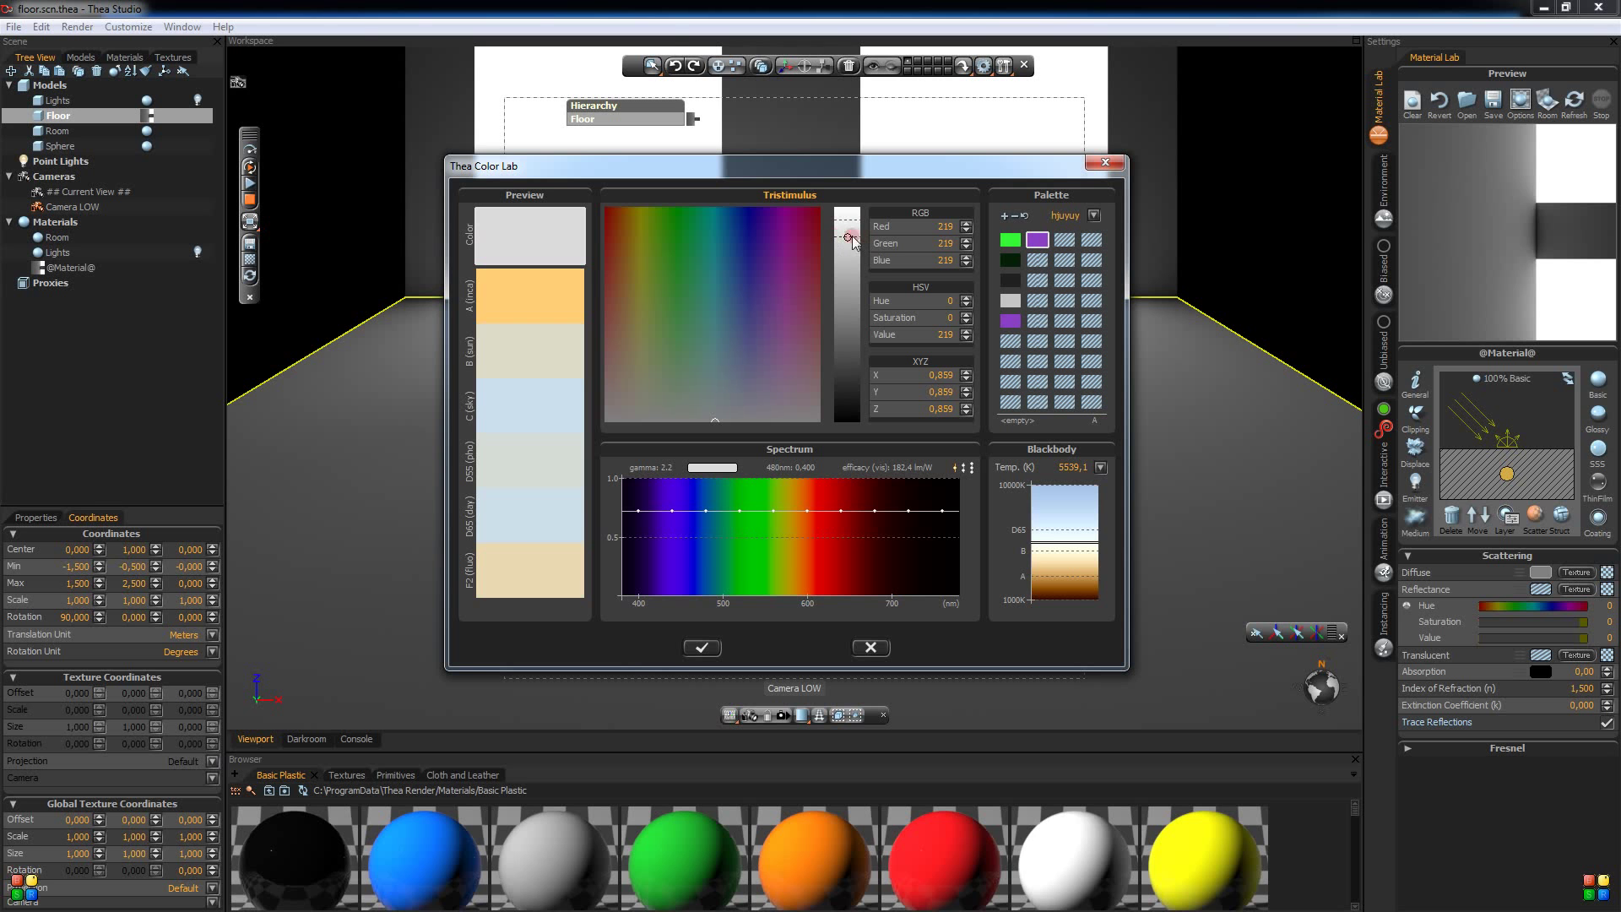
drag(846, 241, 846, 238)
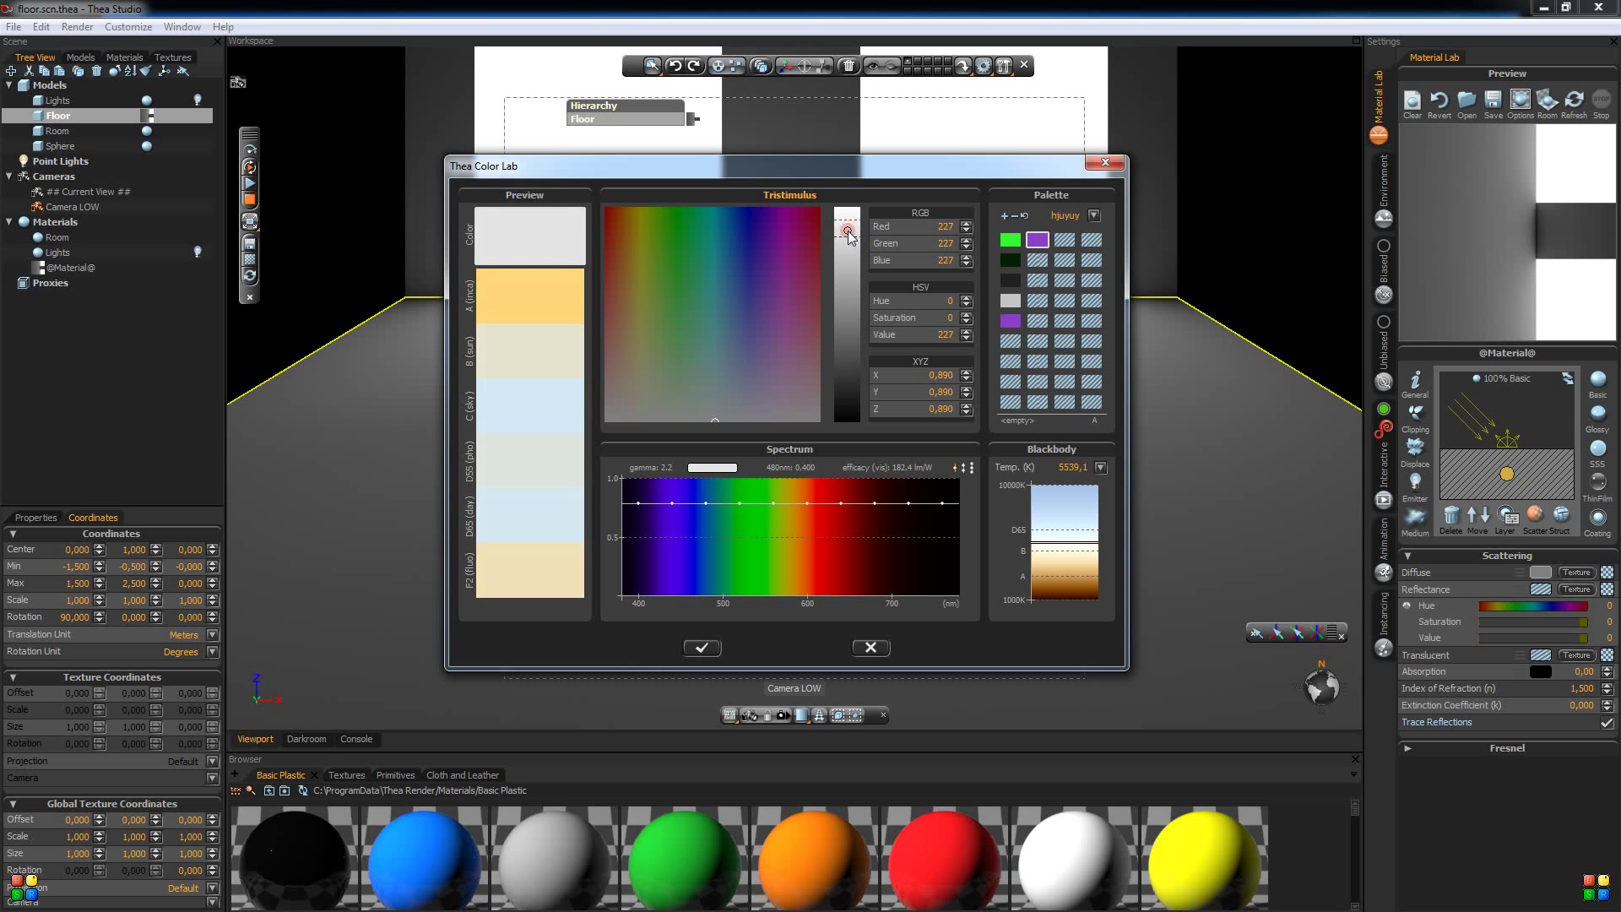
drag(846, 233, 846, 228)
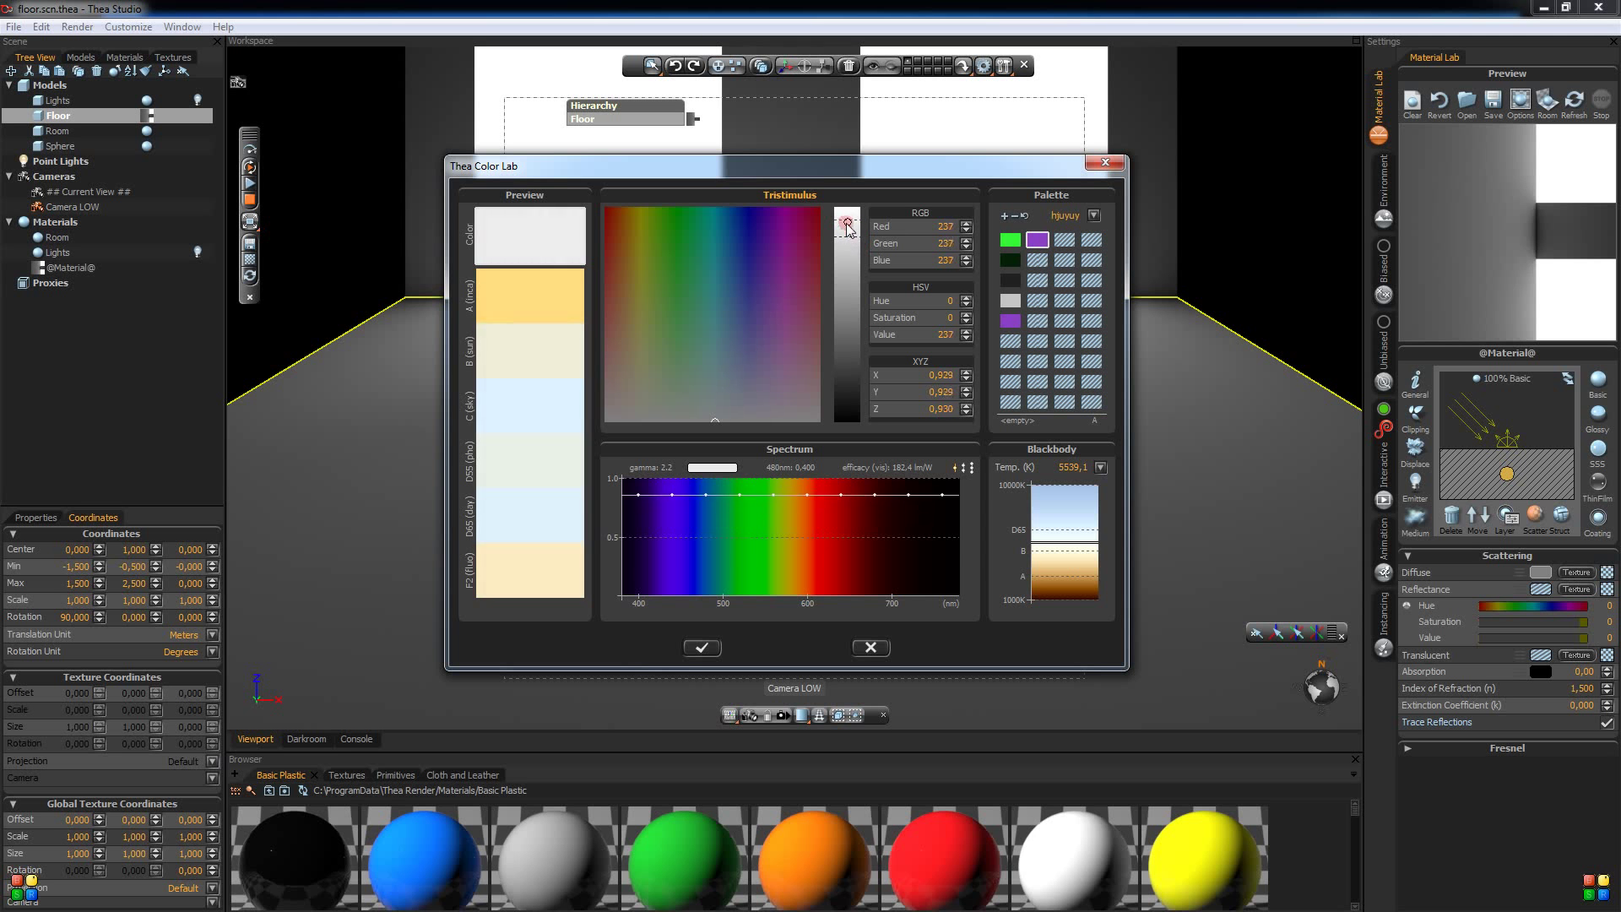
drag(846, 221, 846, 229)
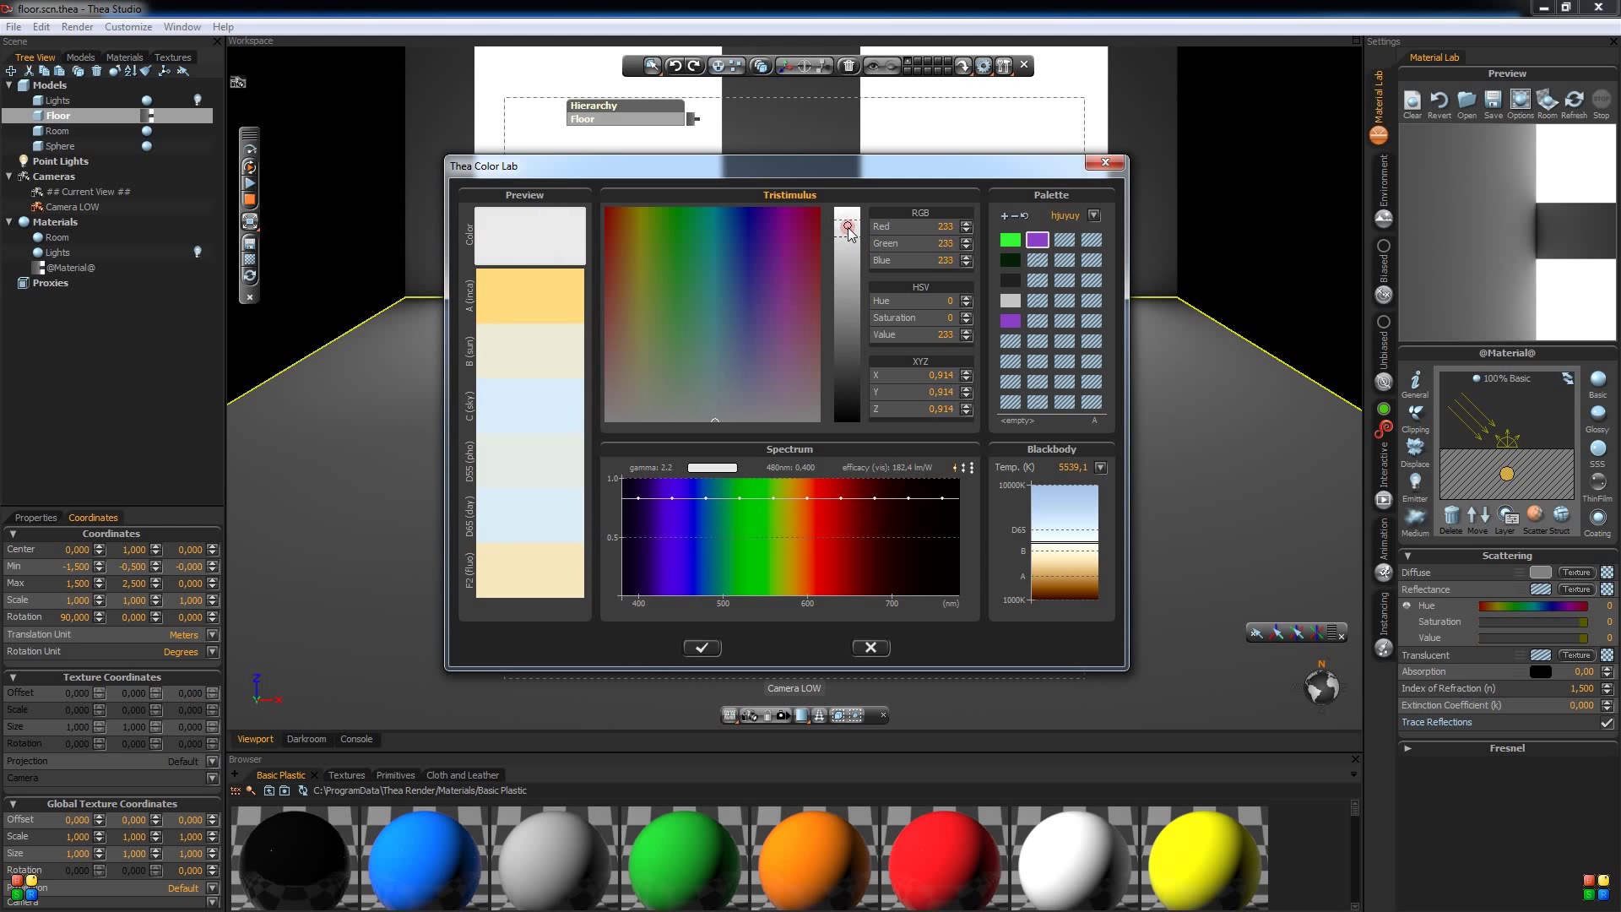
drag(847, 224, 844, 219)
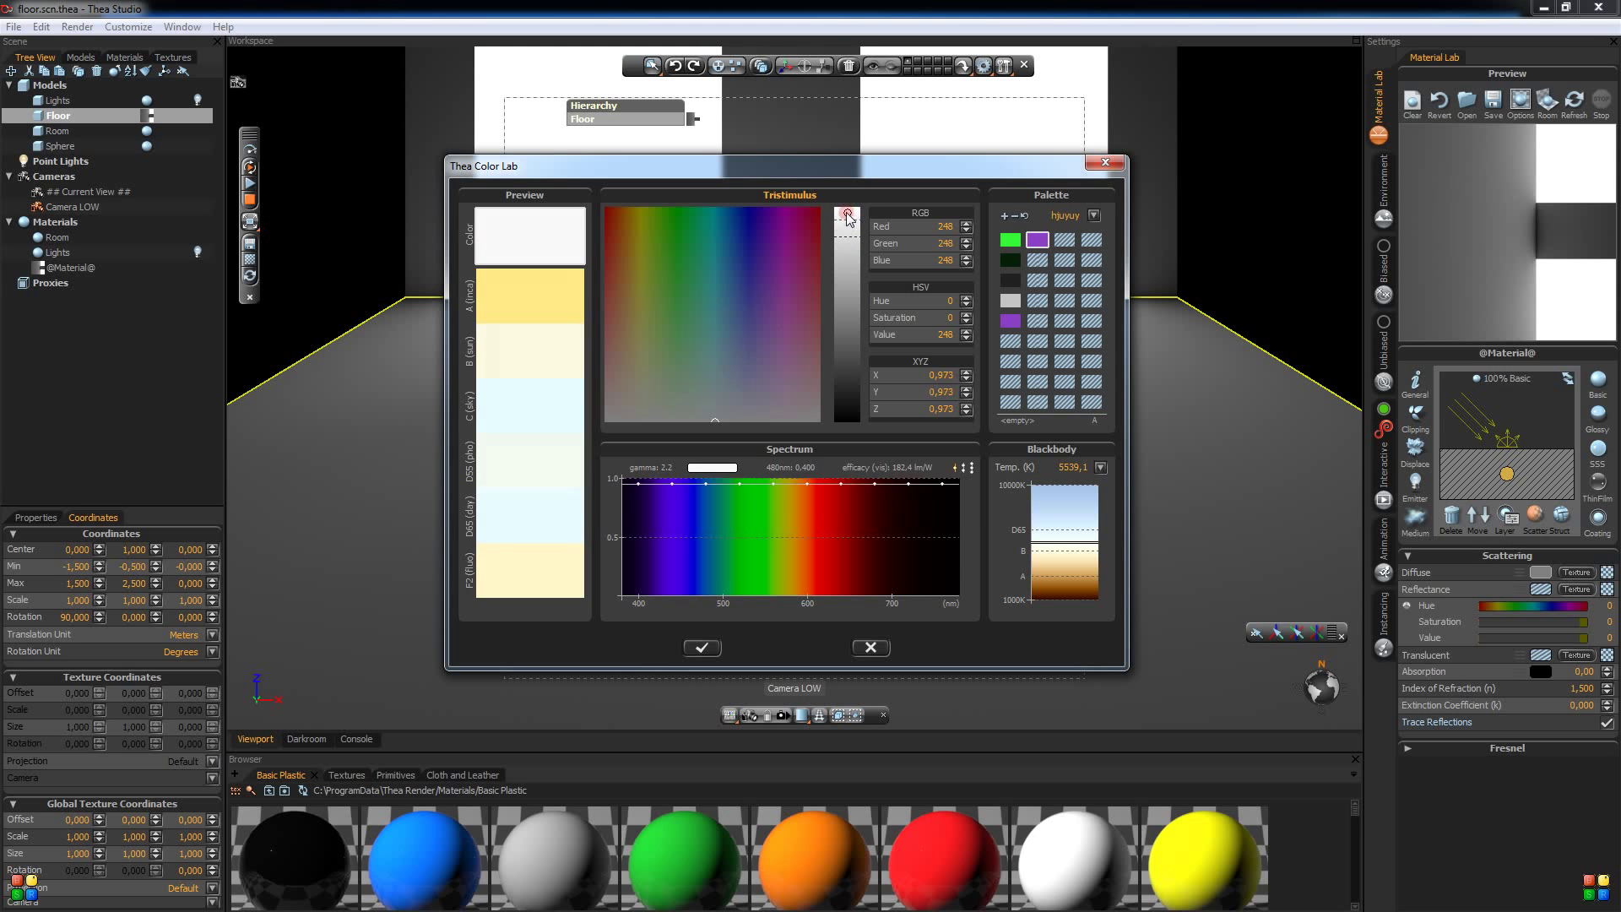
drag(846, 219, 846, 213)
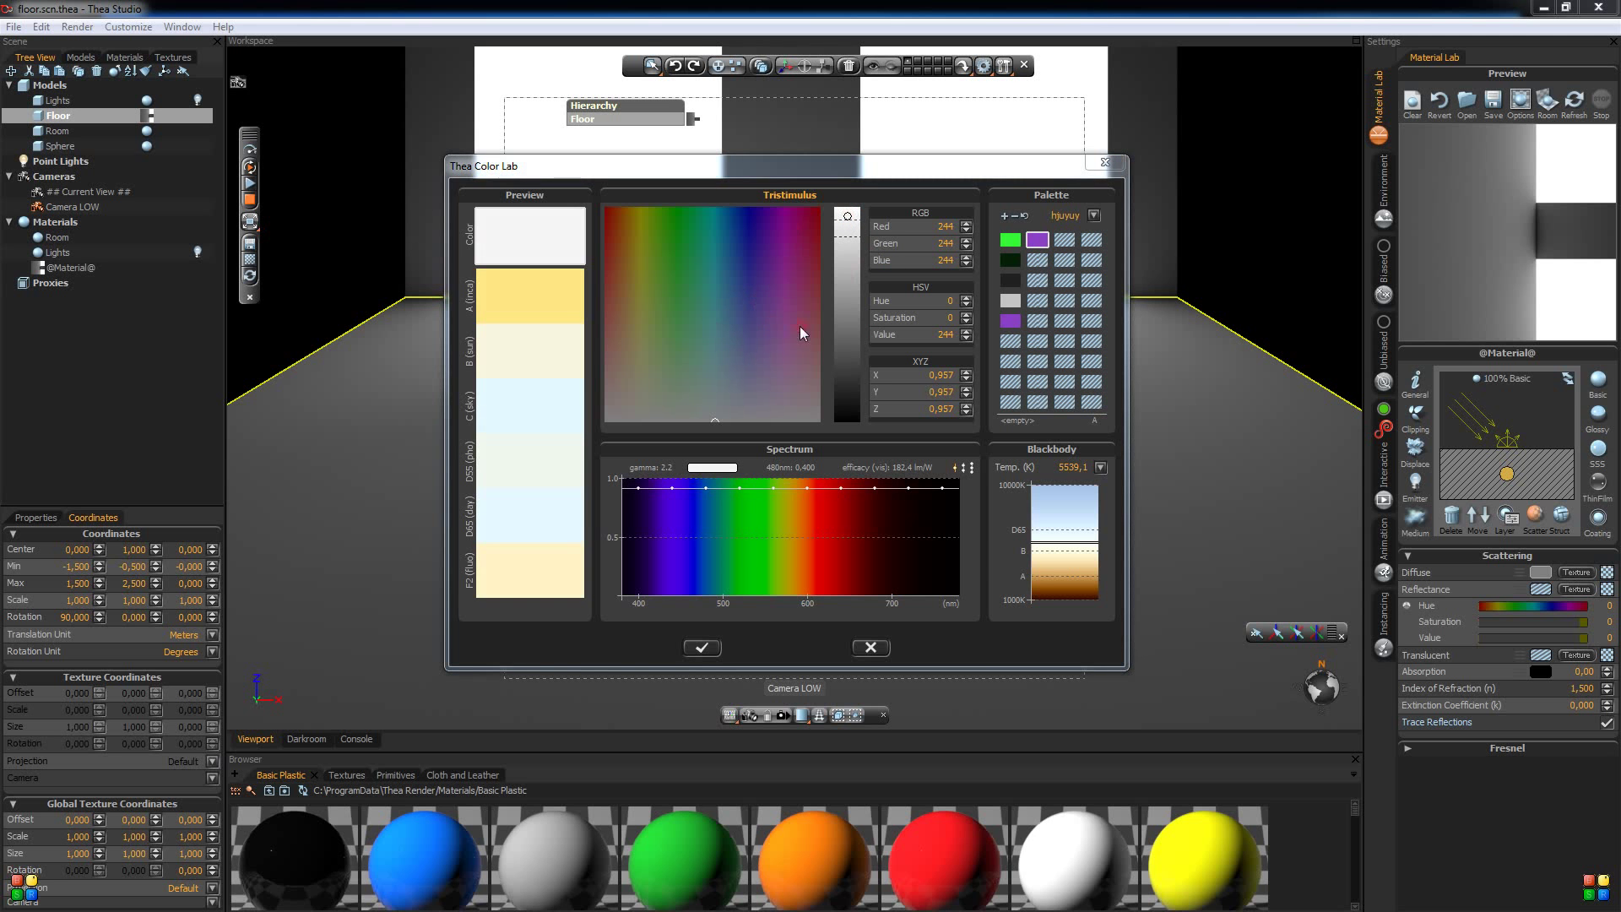
- Apply a mid green (RGB 101, 187, 72) as the floor's diffuse colour
click(668, 294)
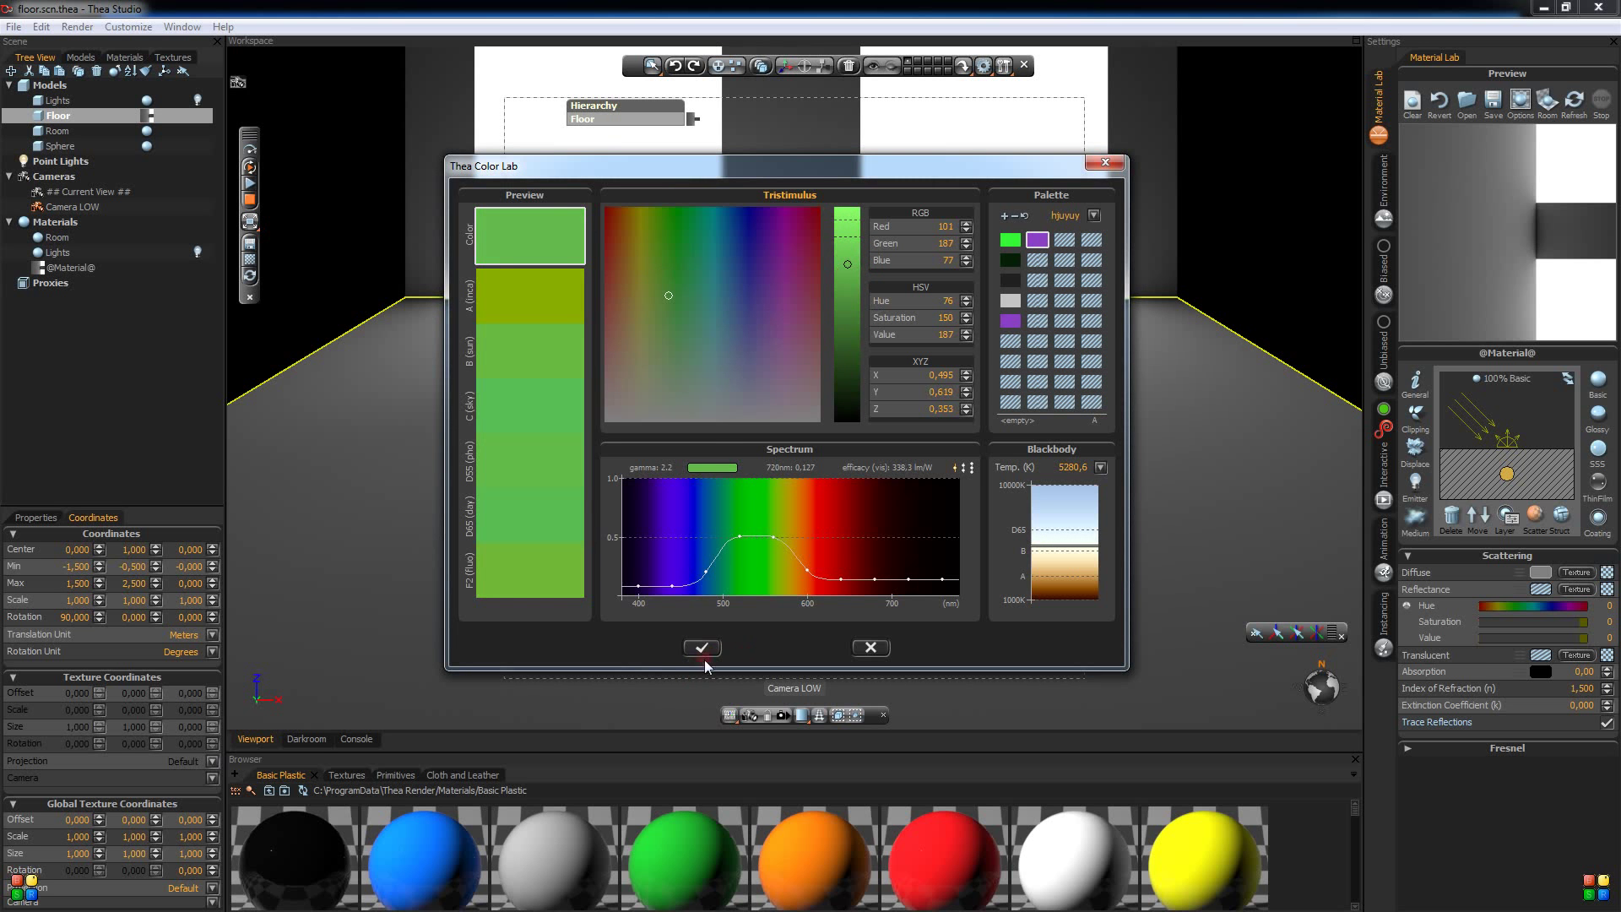
click(700, 649)
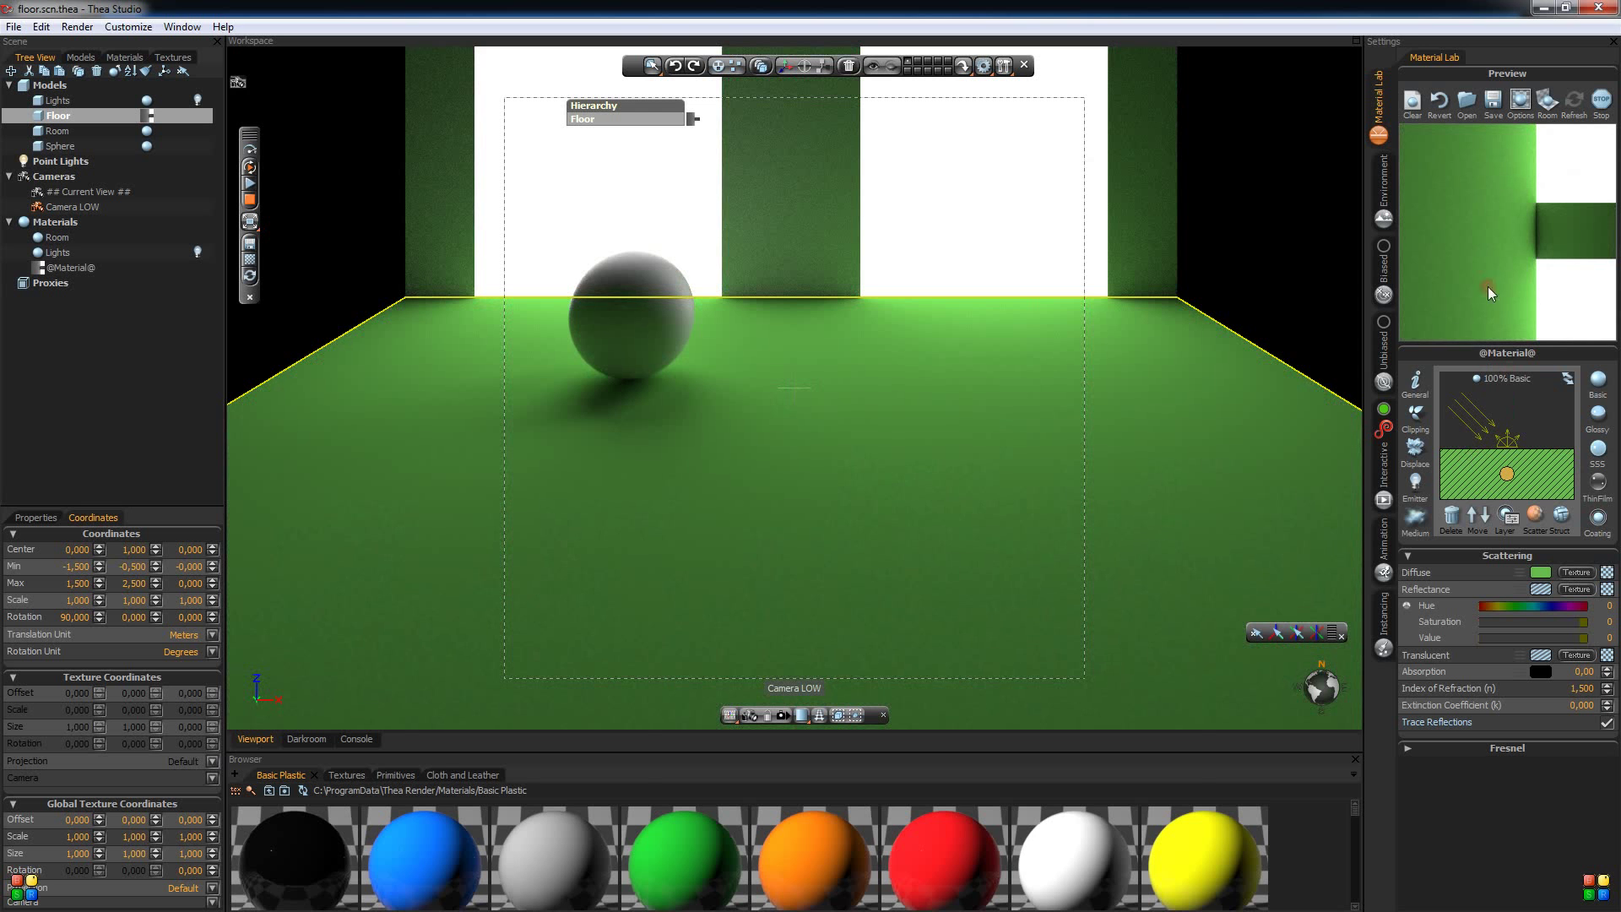
mouse_move(1498, 459)
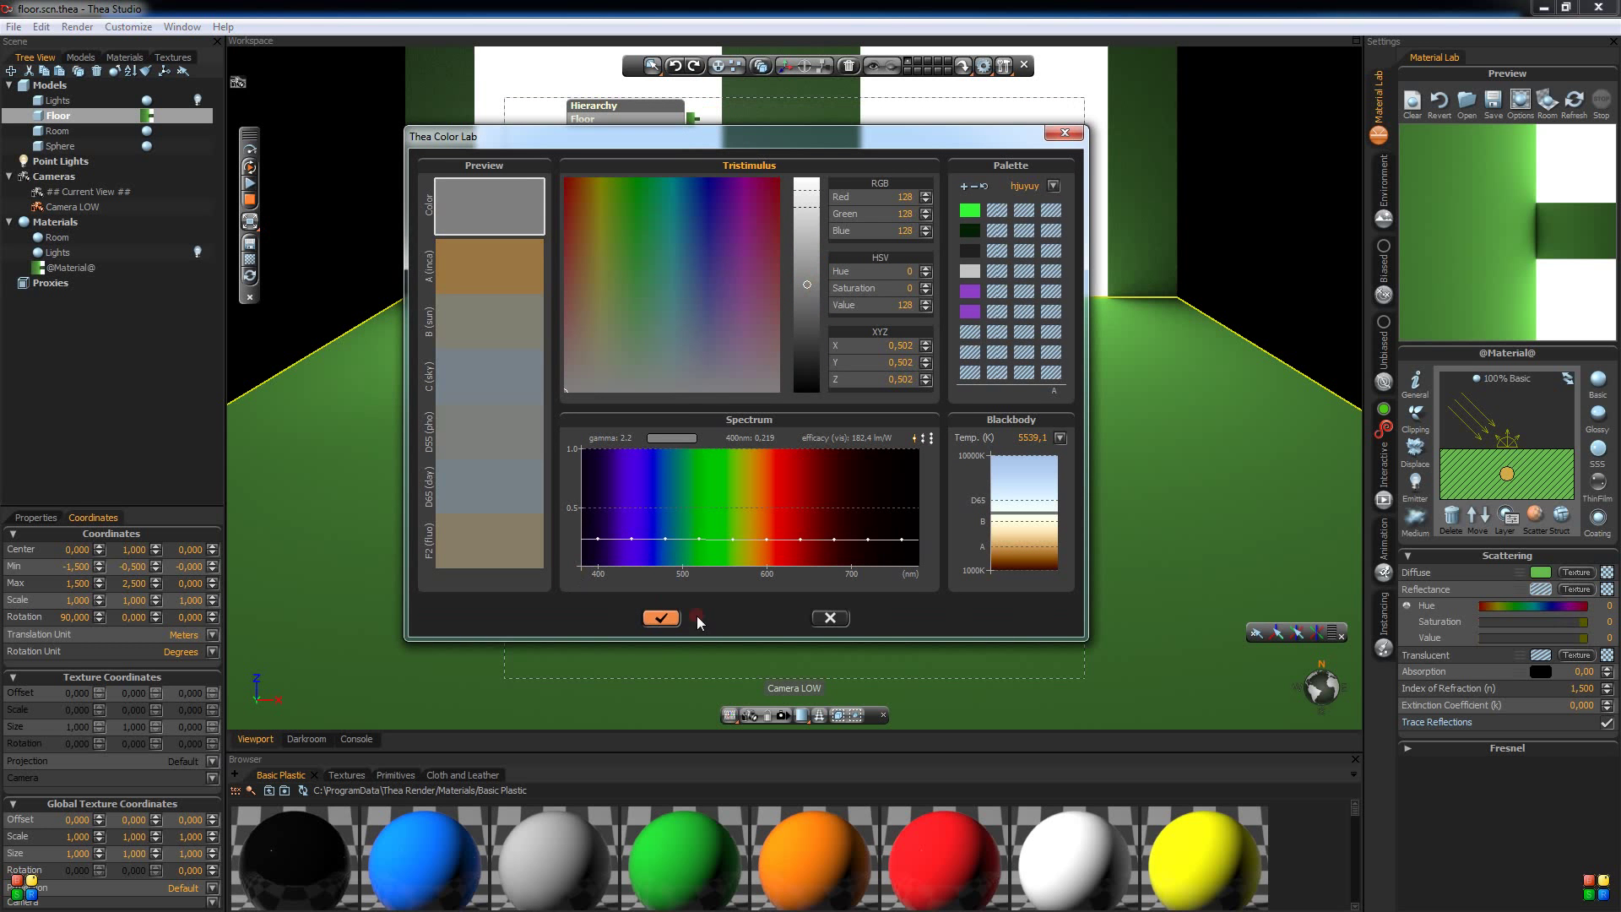
- Apply a grey reflectance and lower its value to 142 for softer reflections
click(660, 618)
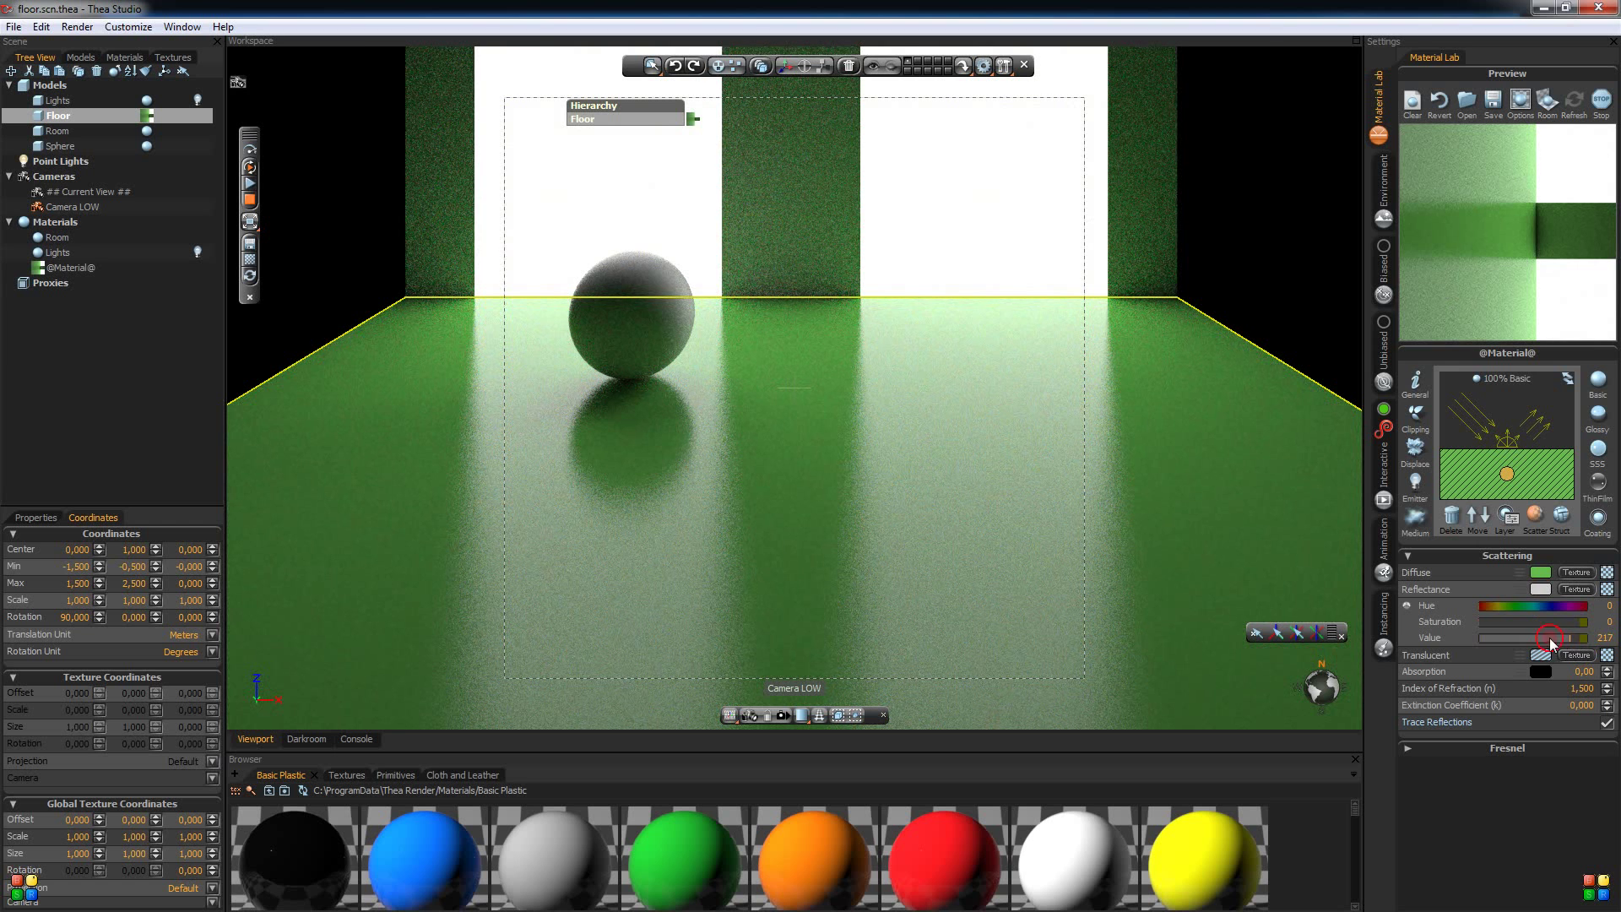
drag(1550, 636, 1540, 636)
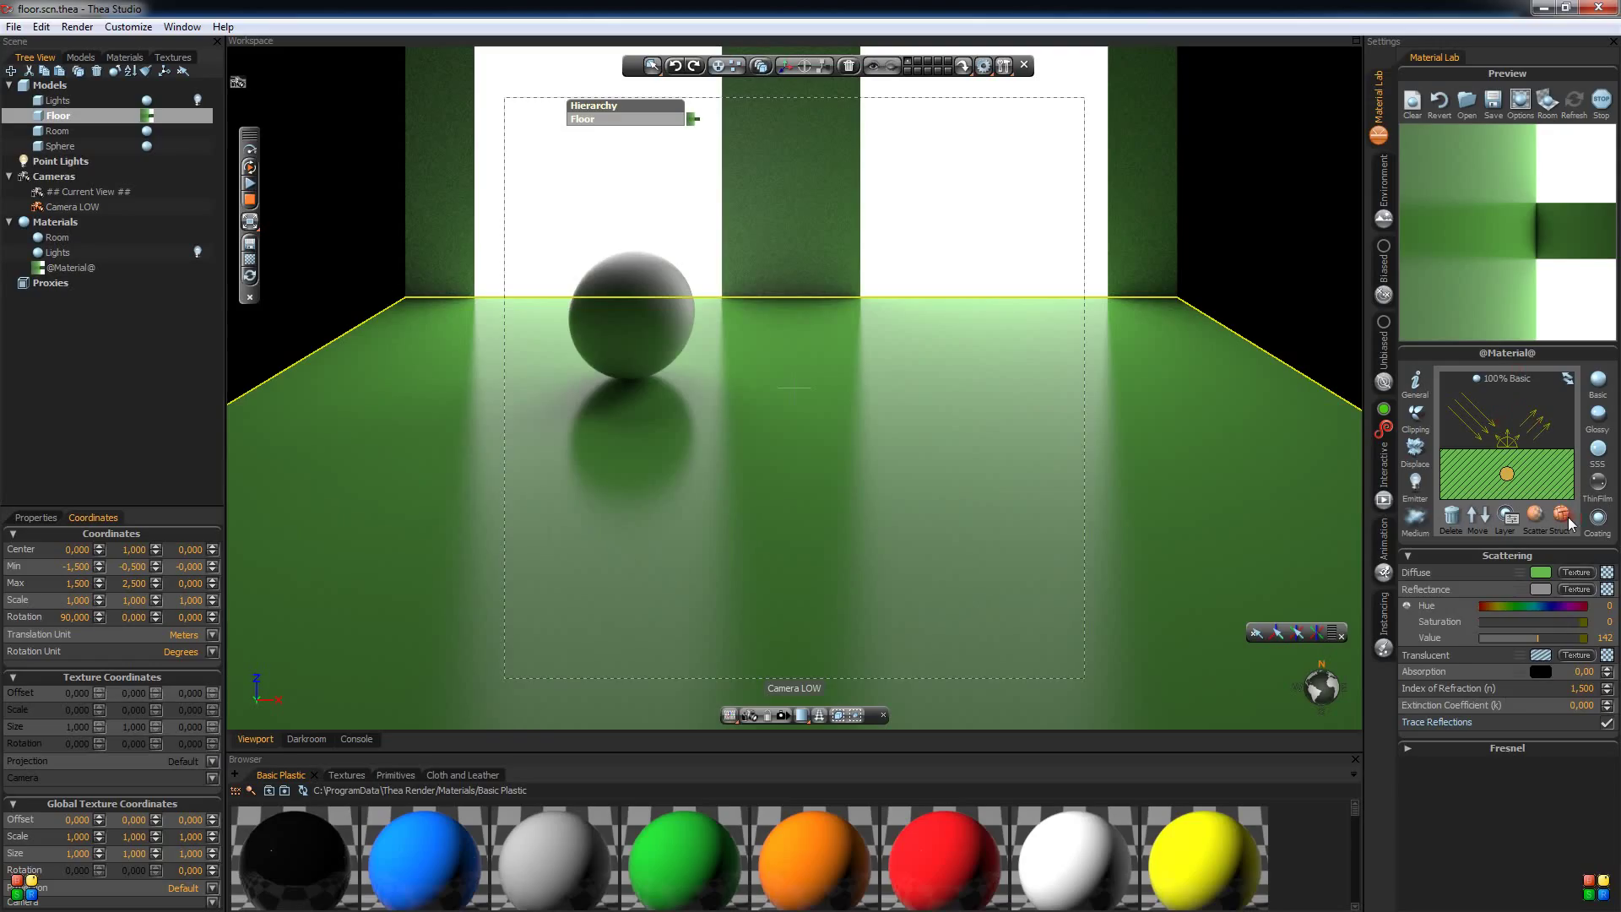
click(1534, 514)
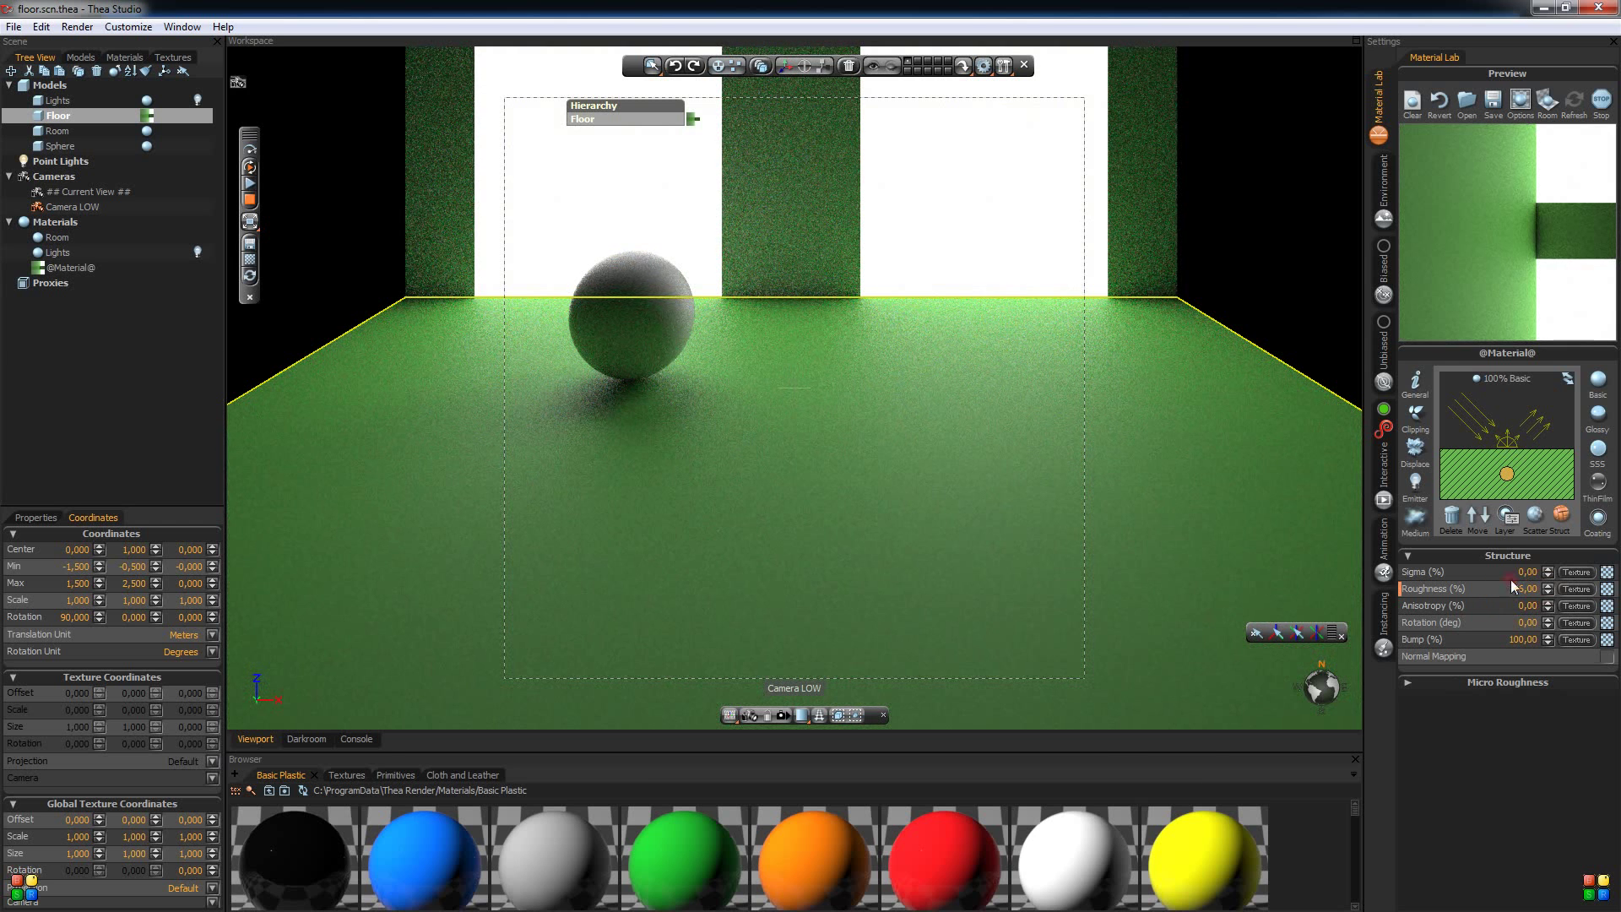
click(1515, 588)
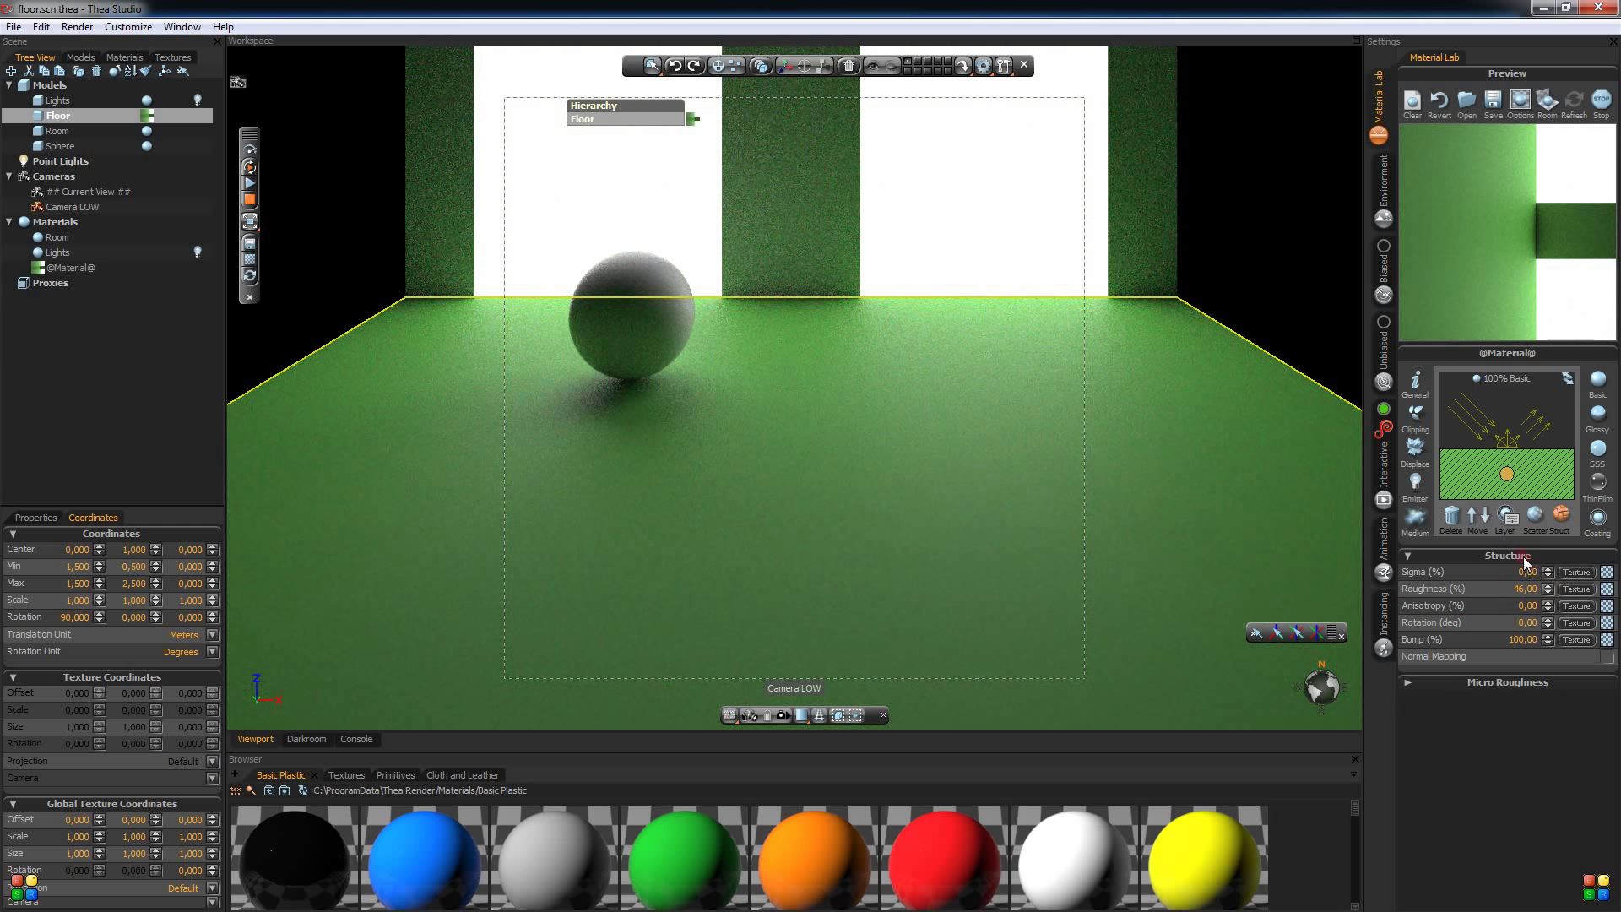
click(1548, 591)
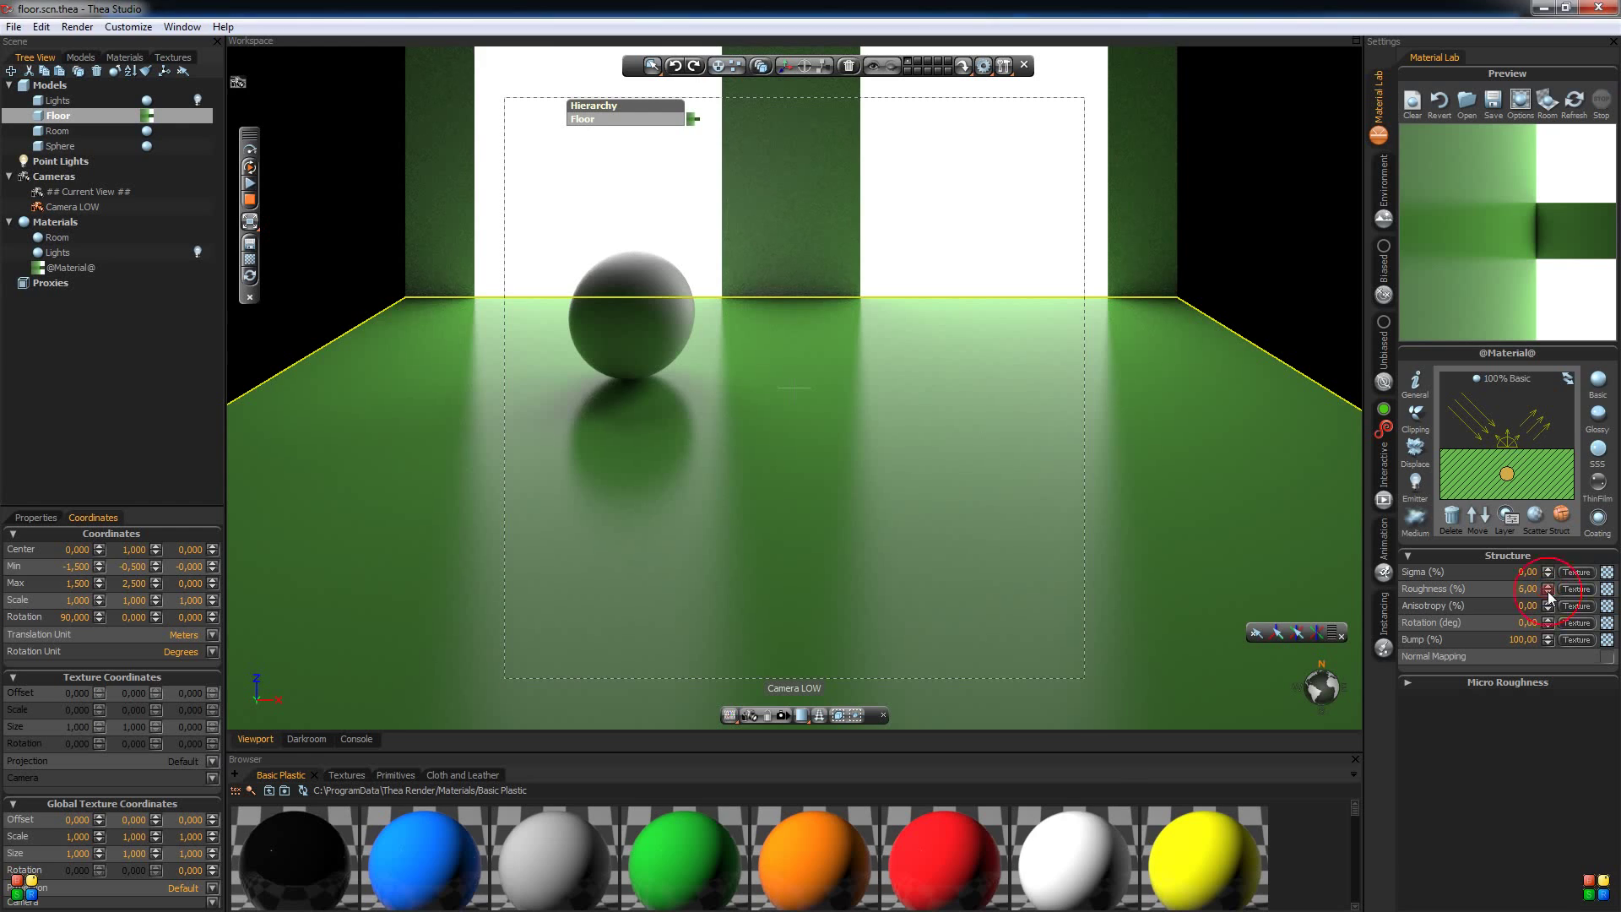
click(1549, 593)
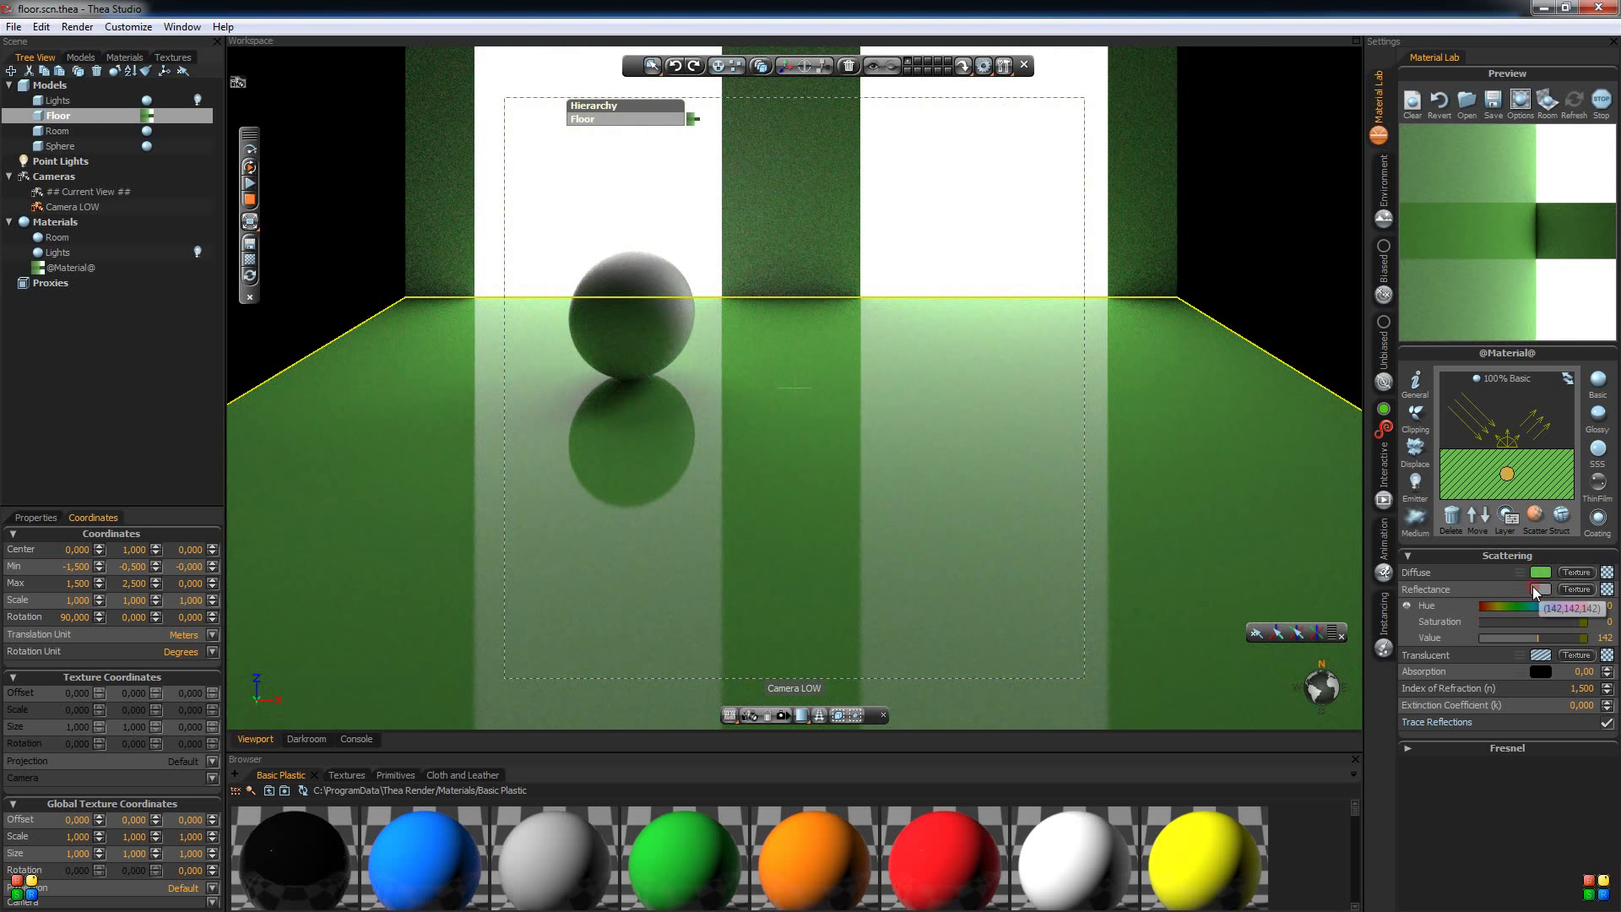
- Copy the diffuse green onto Reflectance and brighten it before applying
click(1534, 589)
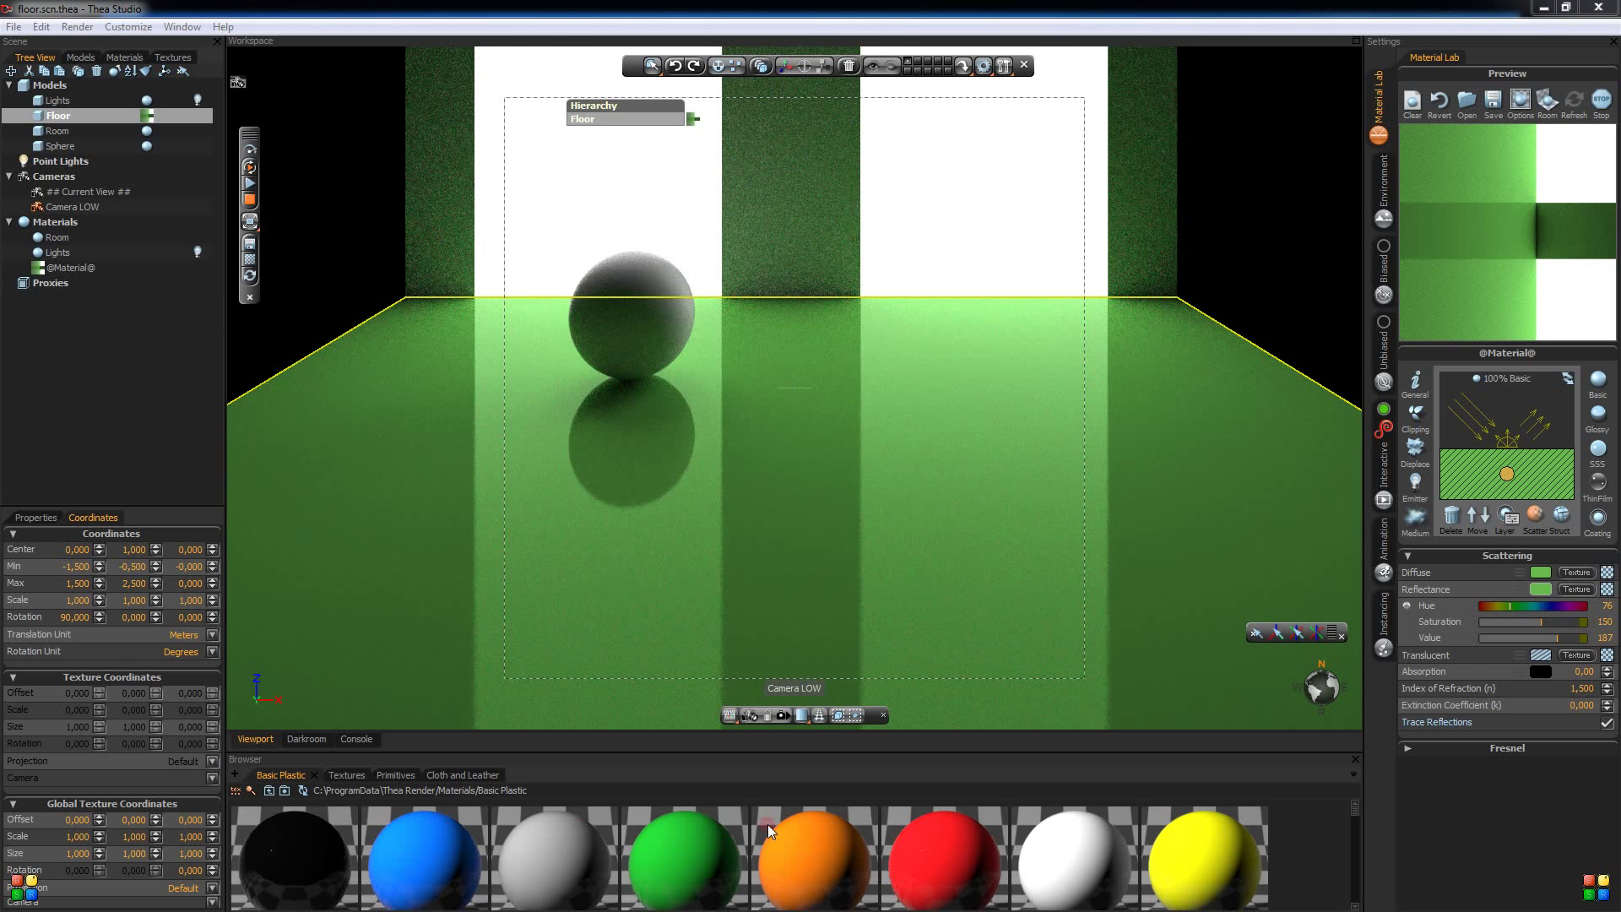
click(1544, 572)
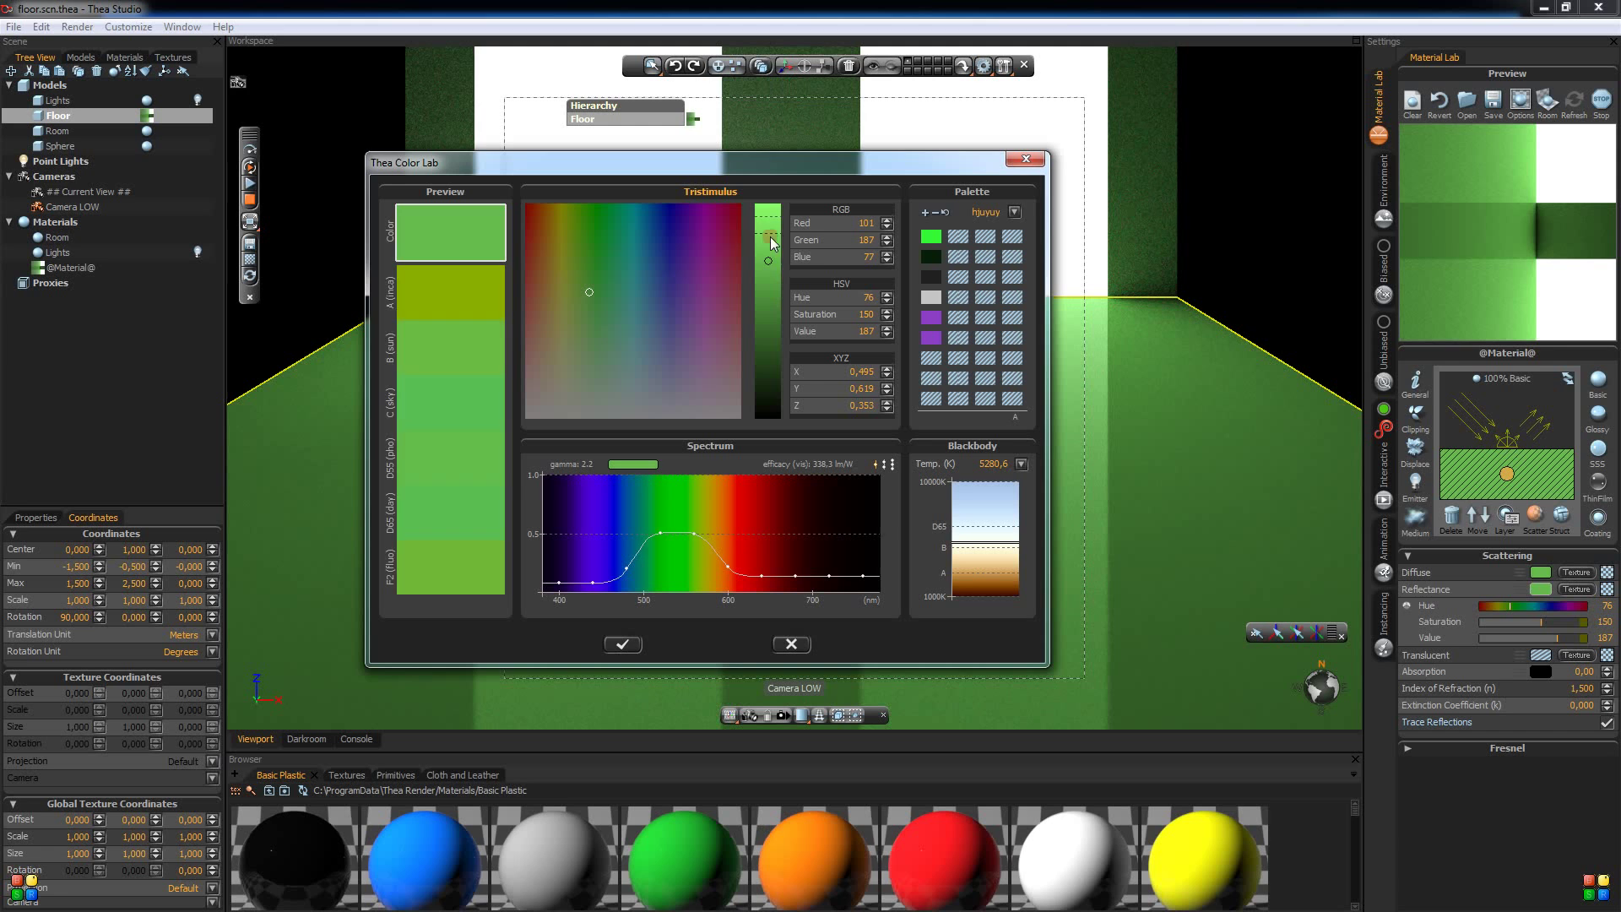
drag(768, 242, 768, 231)
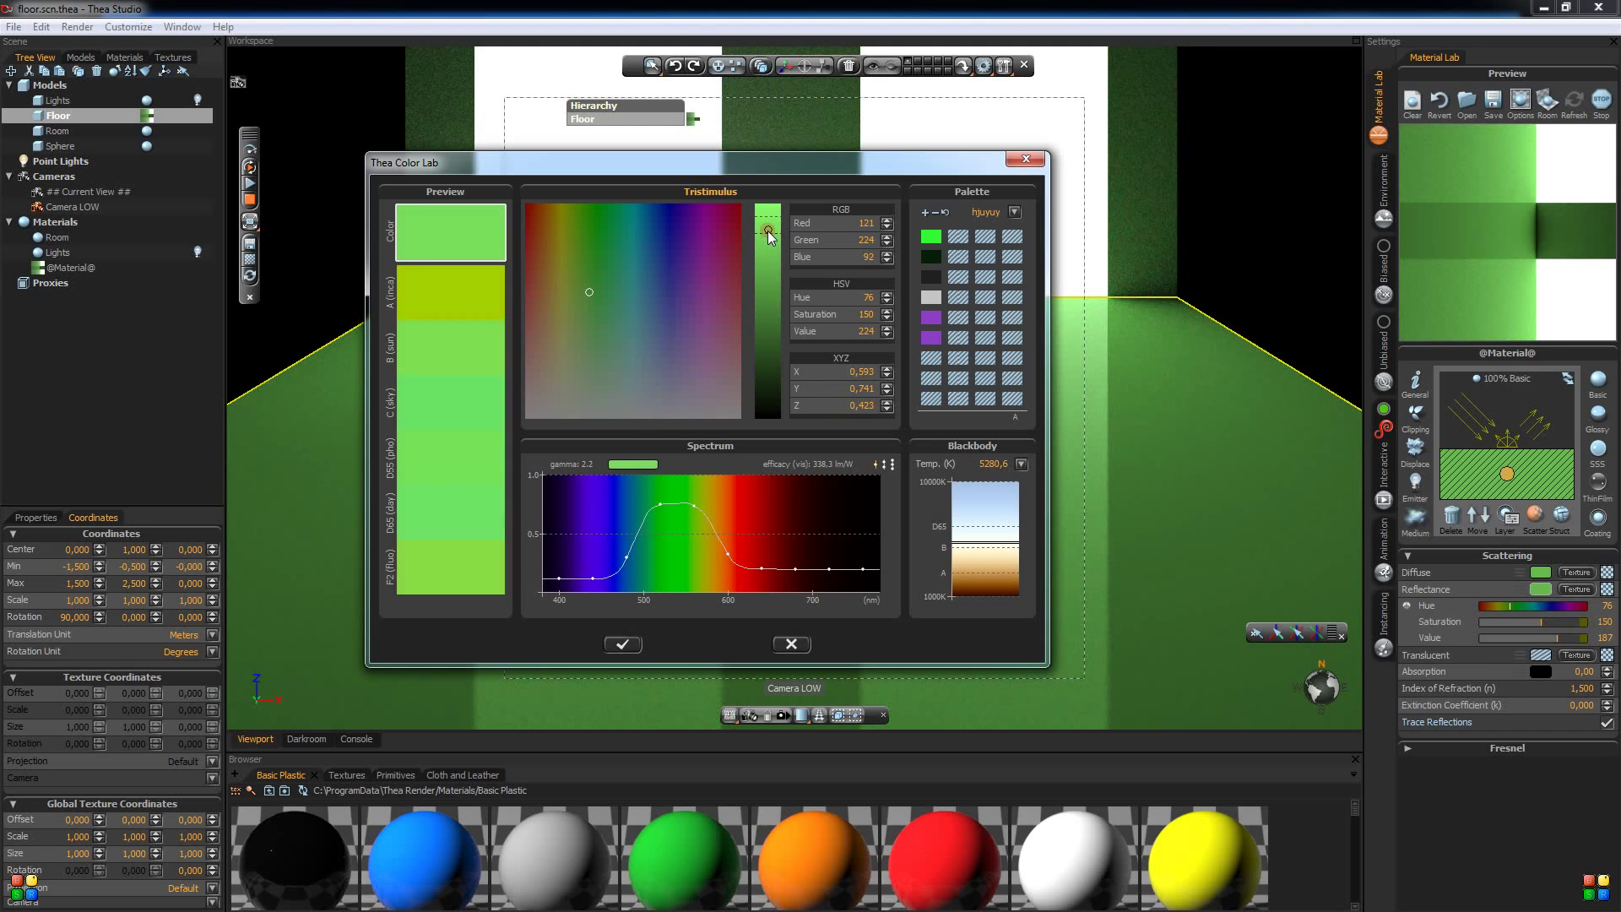
click(621, 644)
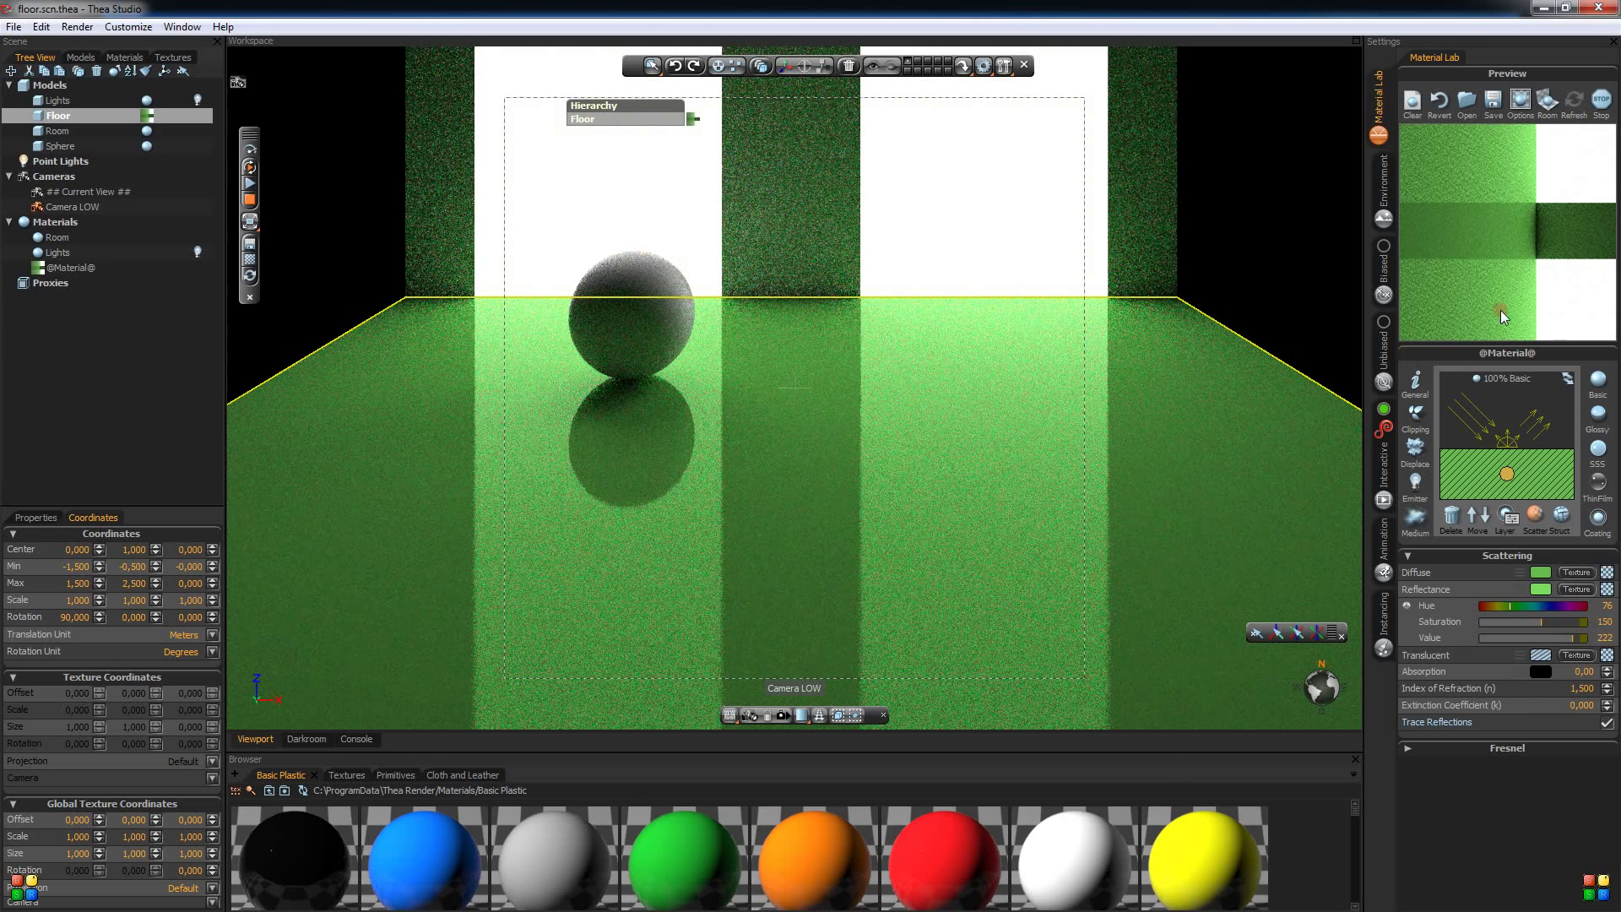
- Reduce the floor material's Roughness from 56% to 21% in the Structure panel
click(1533, 515)
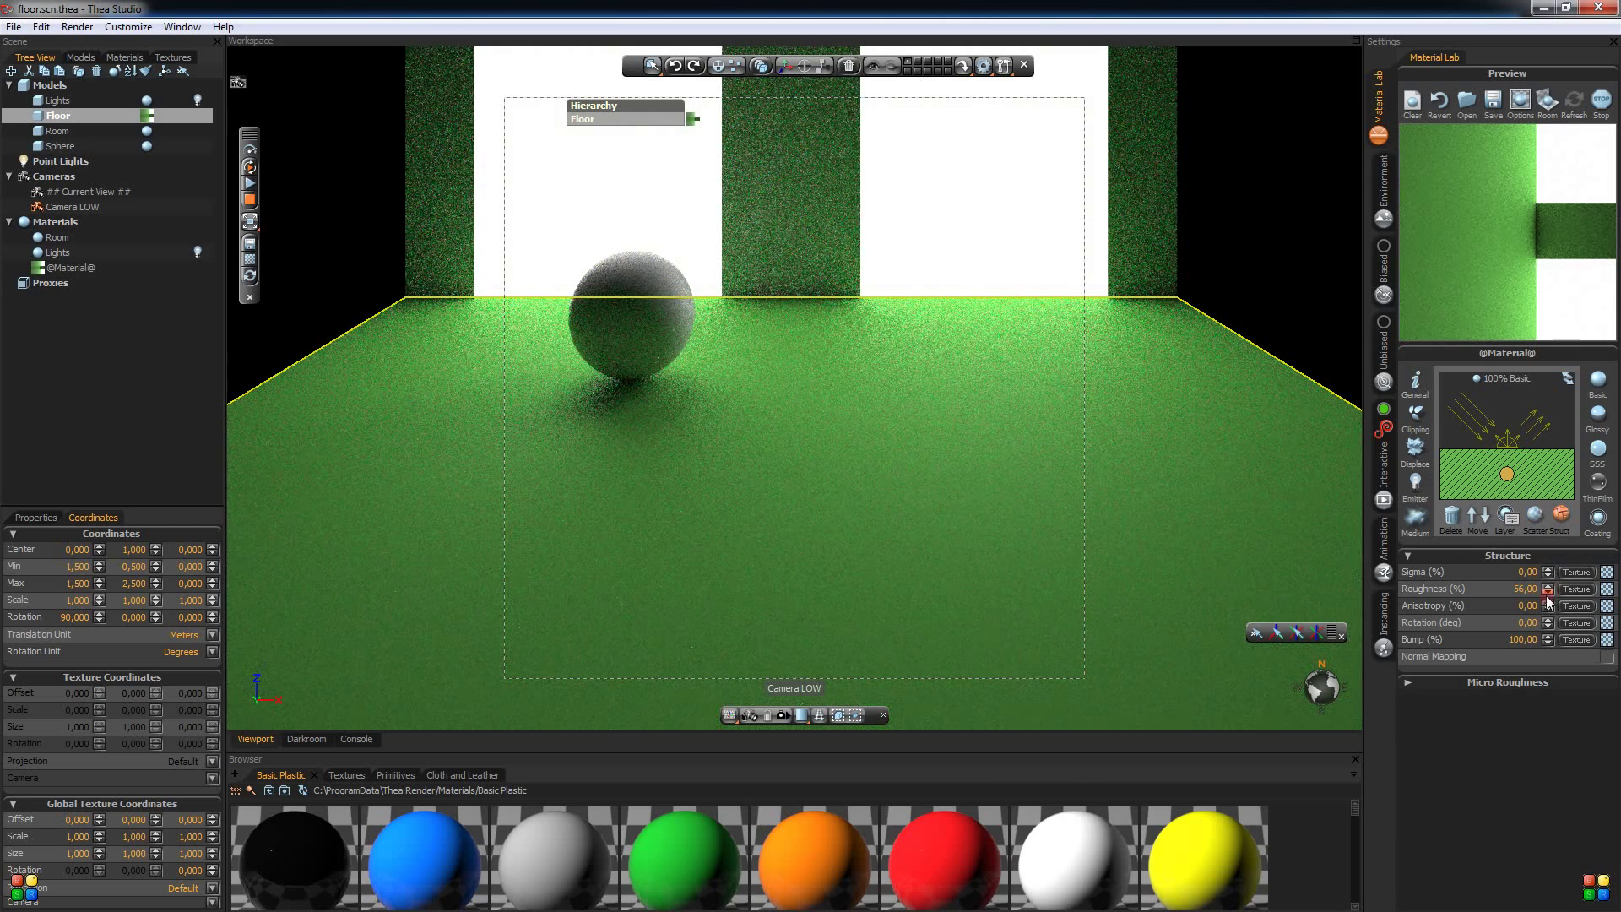
click(1548, 593)
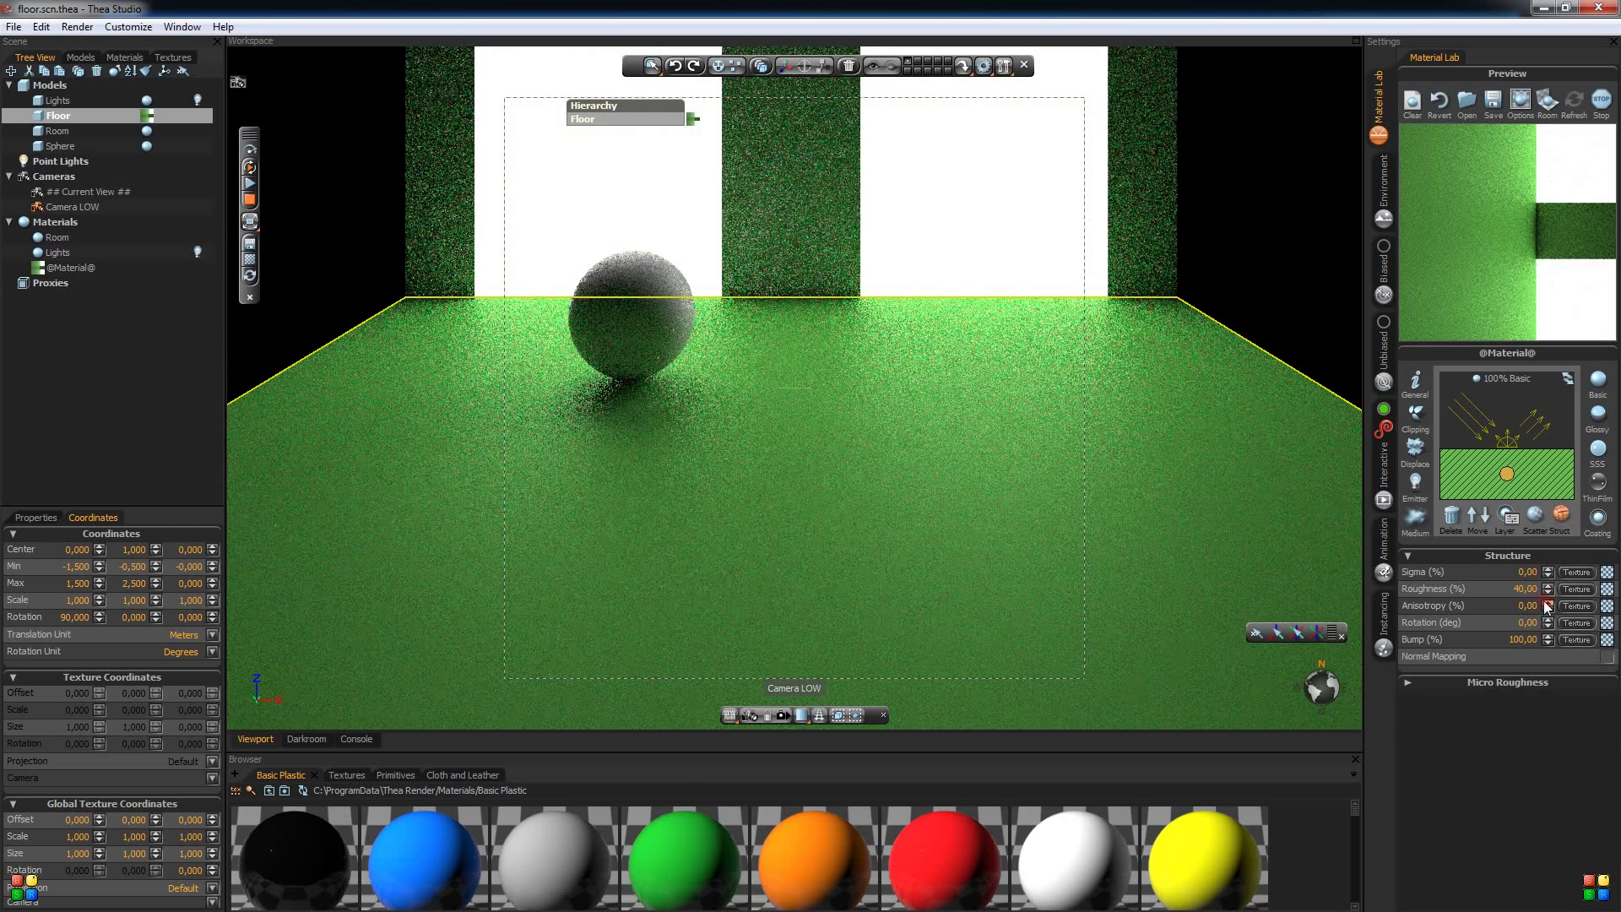
click(1548, 589)
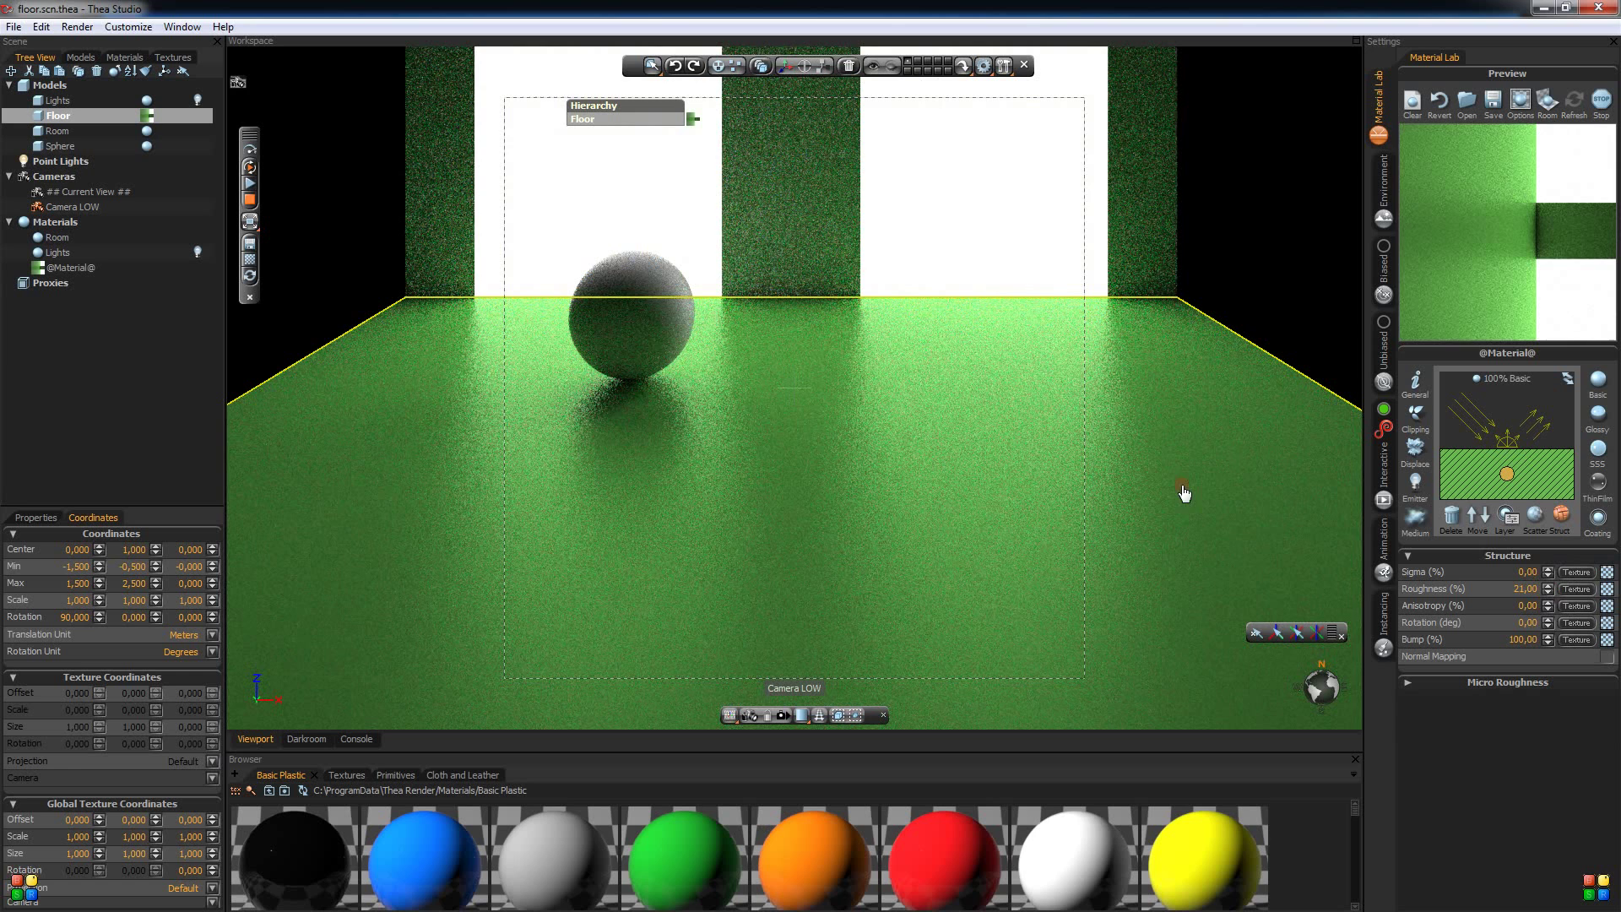
mouse_move(944, 476)
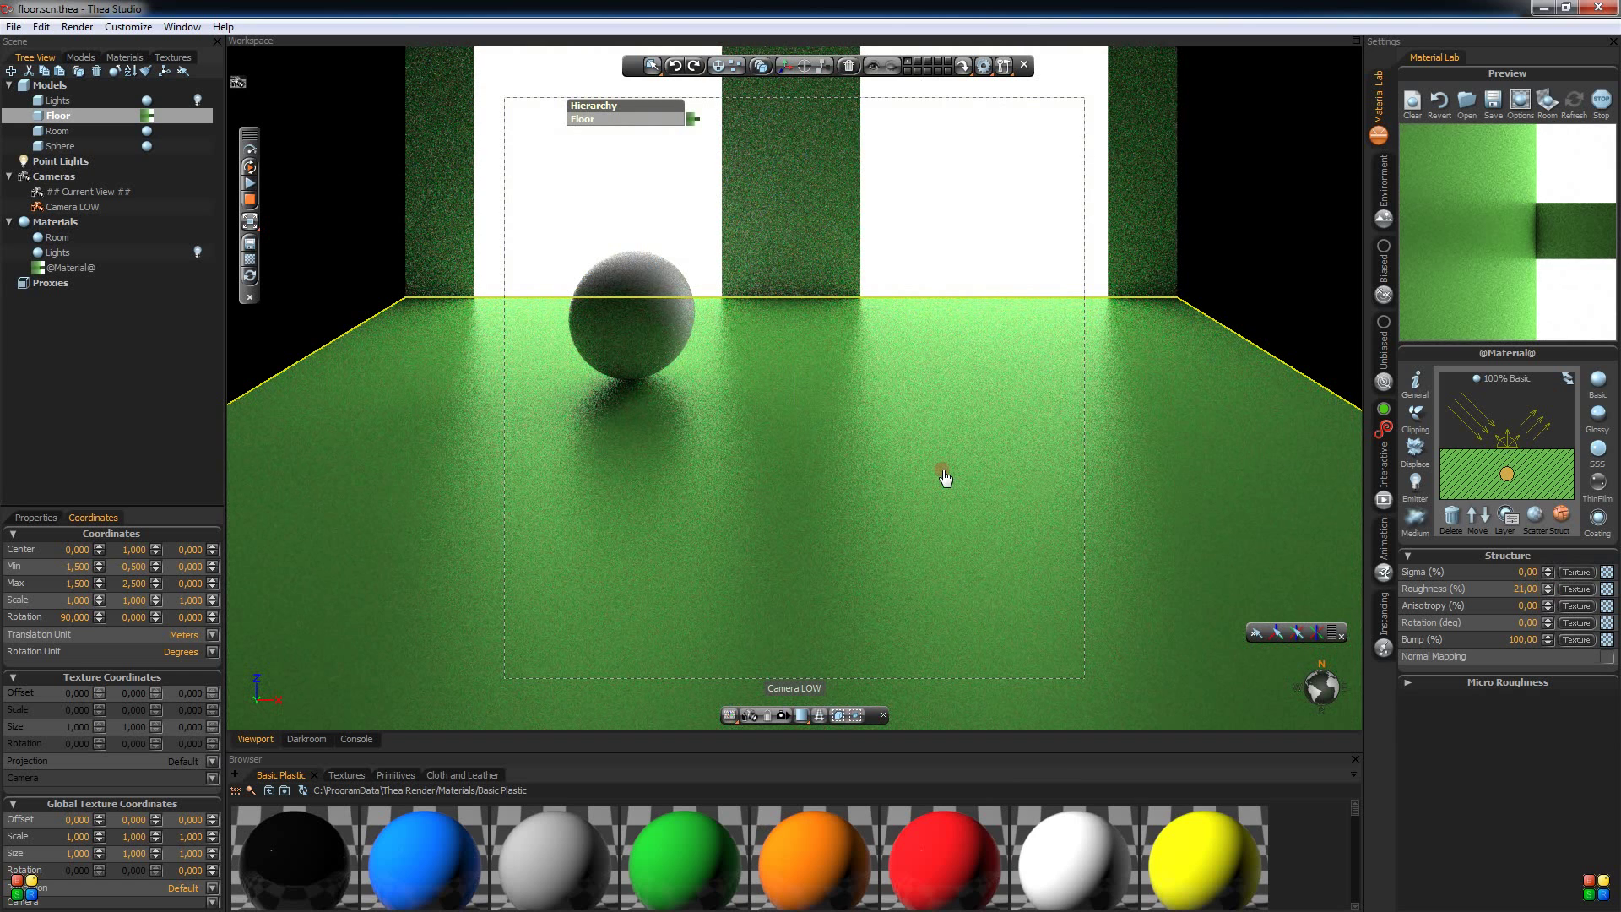
mouse_move(1140, 485)
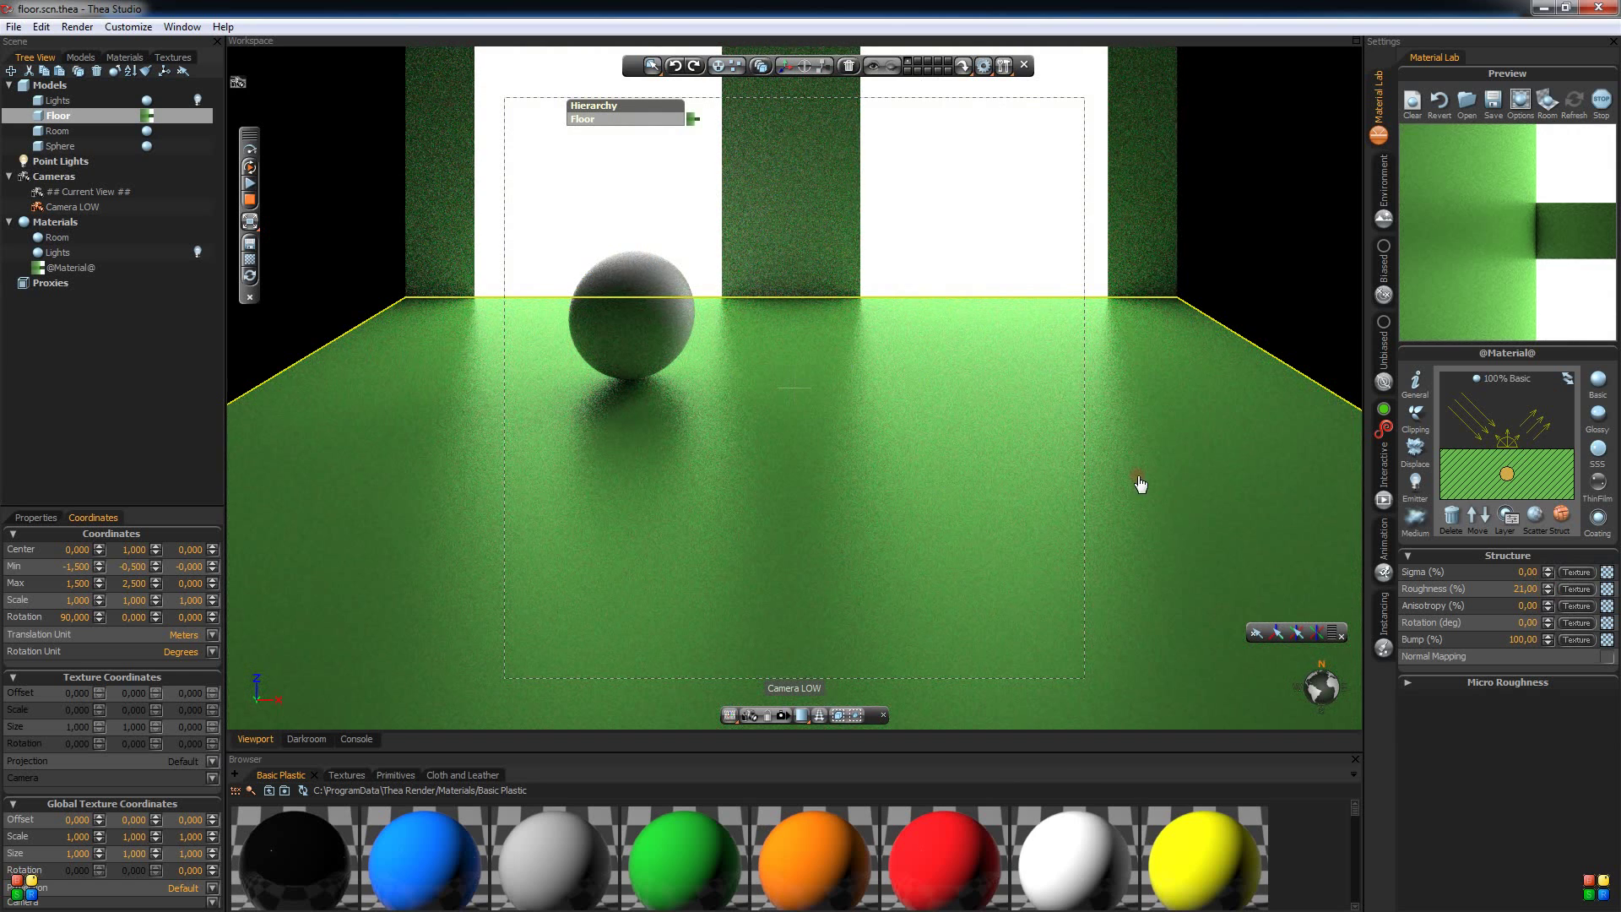
mouse_move(844, 487)
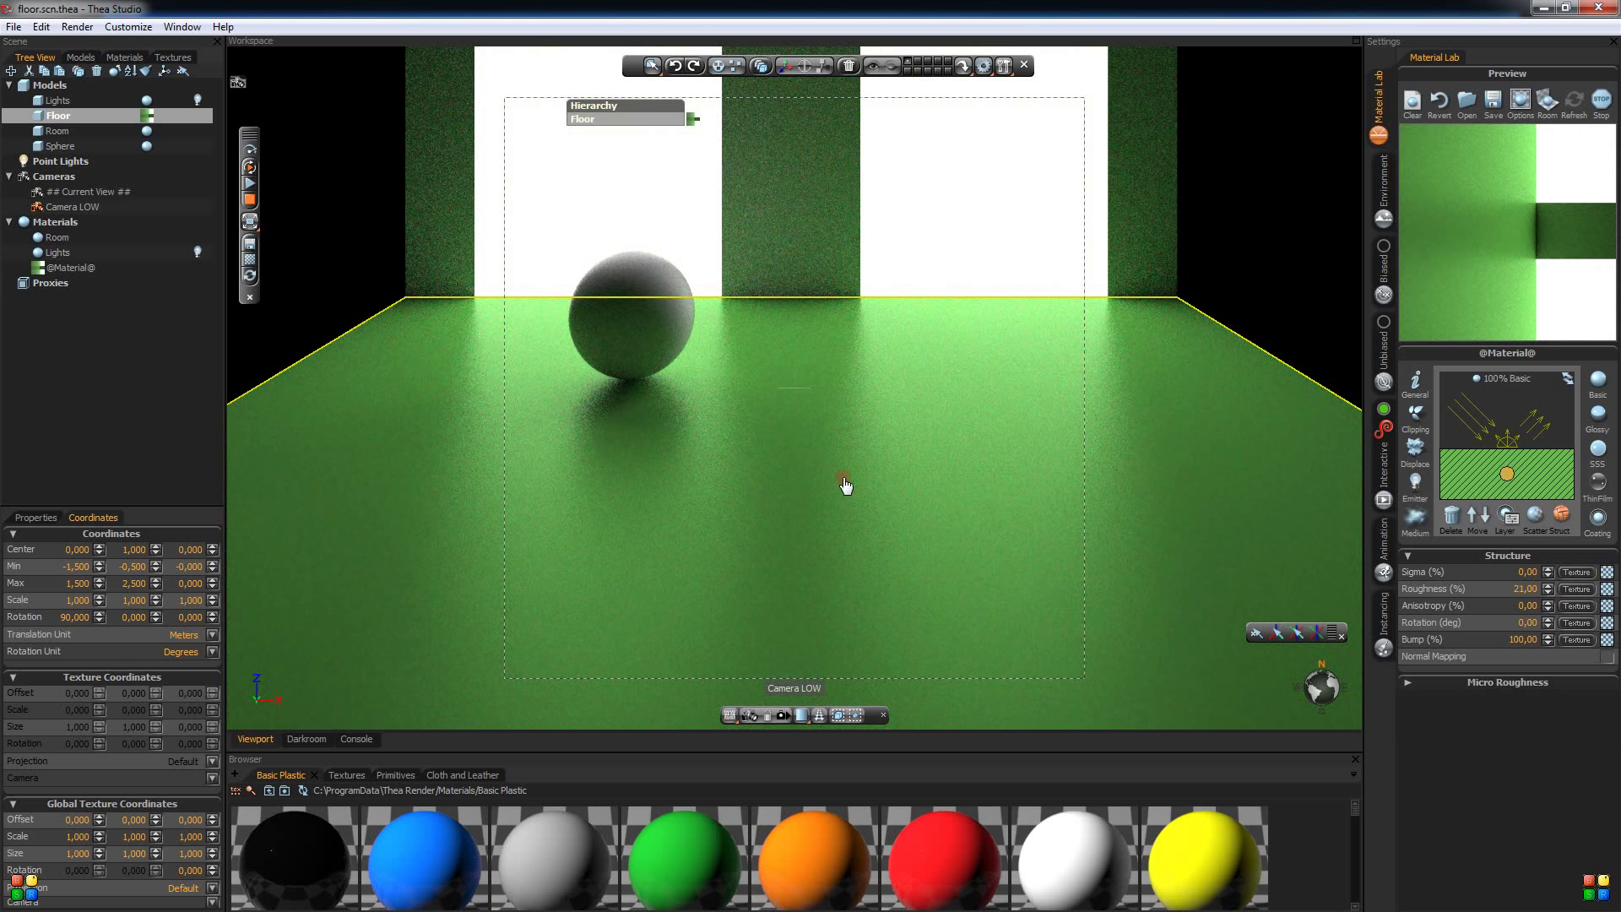
mouse_move(1111, 369)
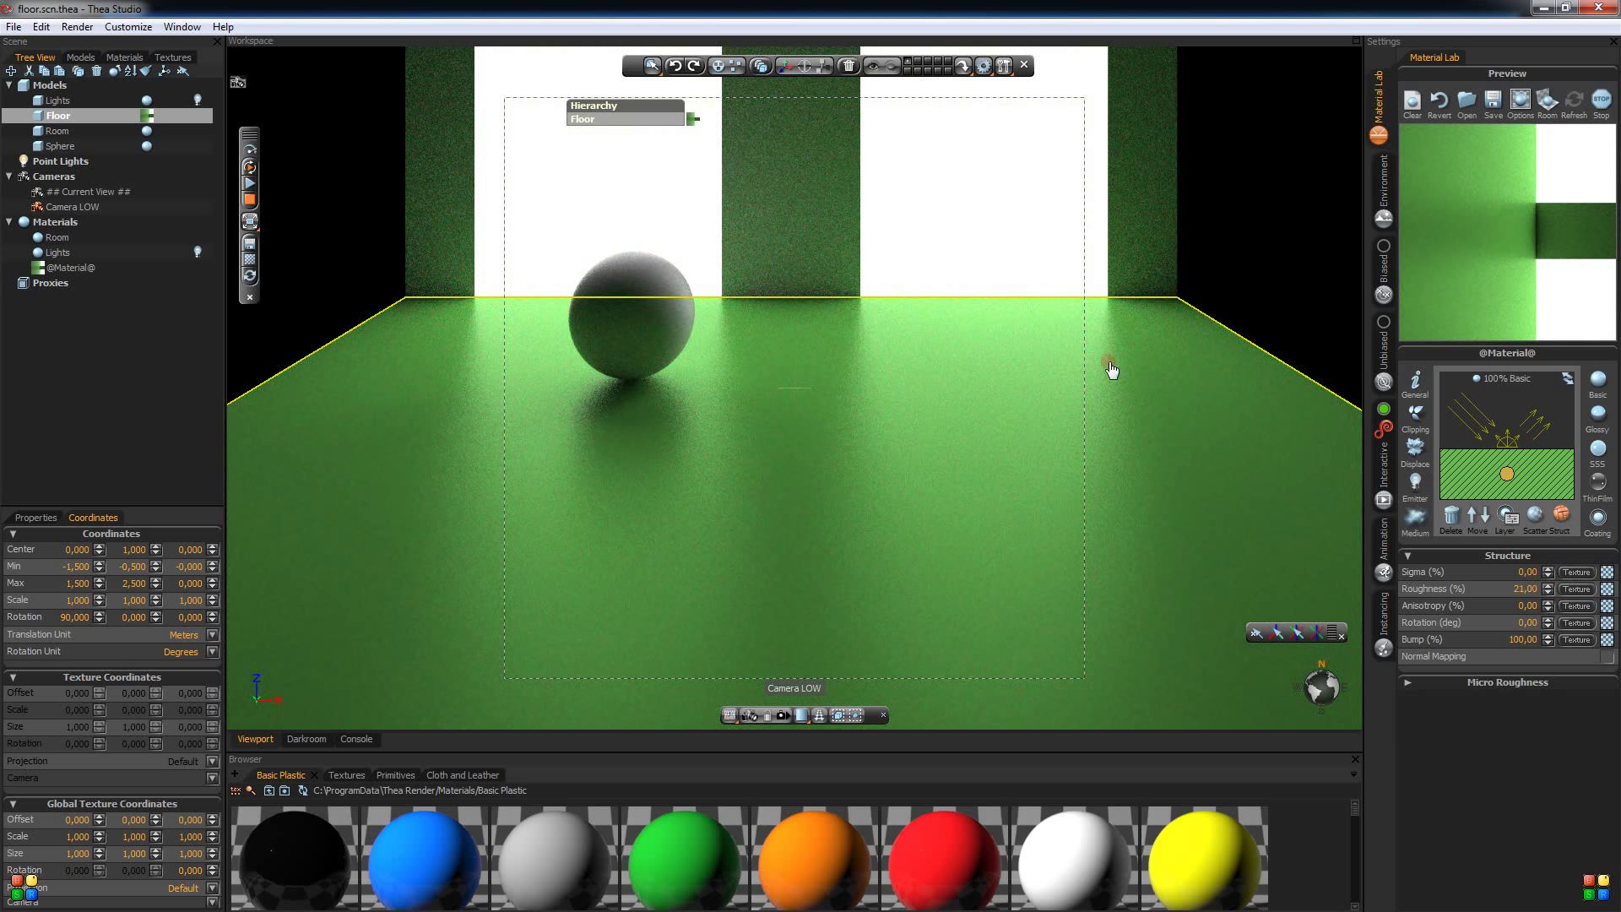
mouse_move(1034, 461)
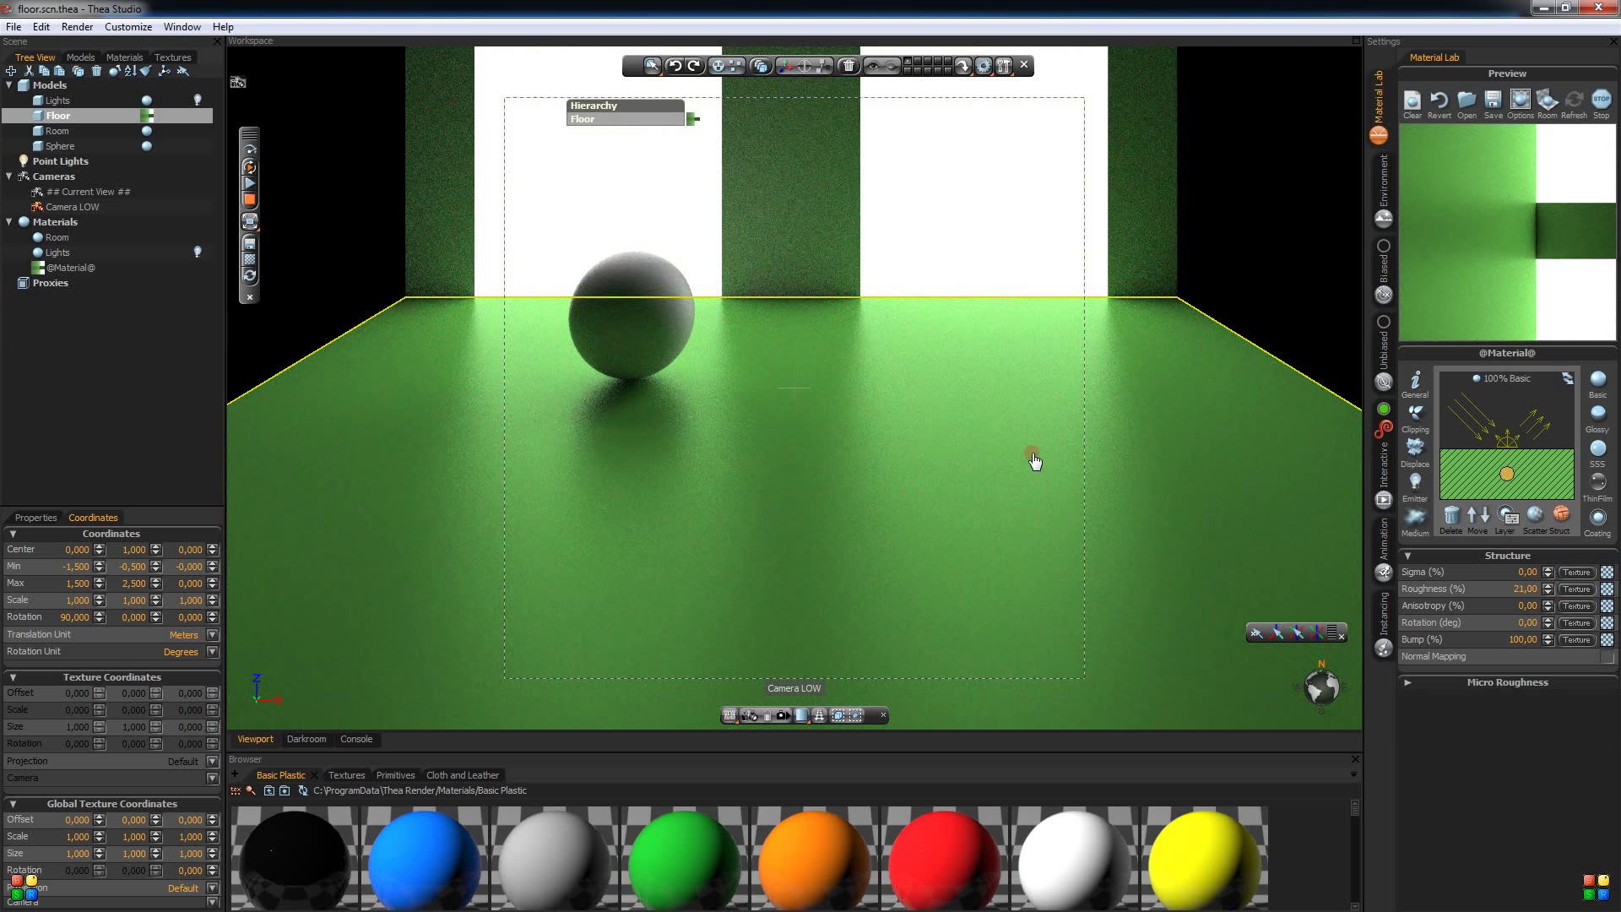
mouse_move(1065, 417)
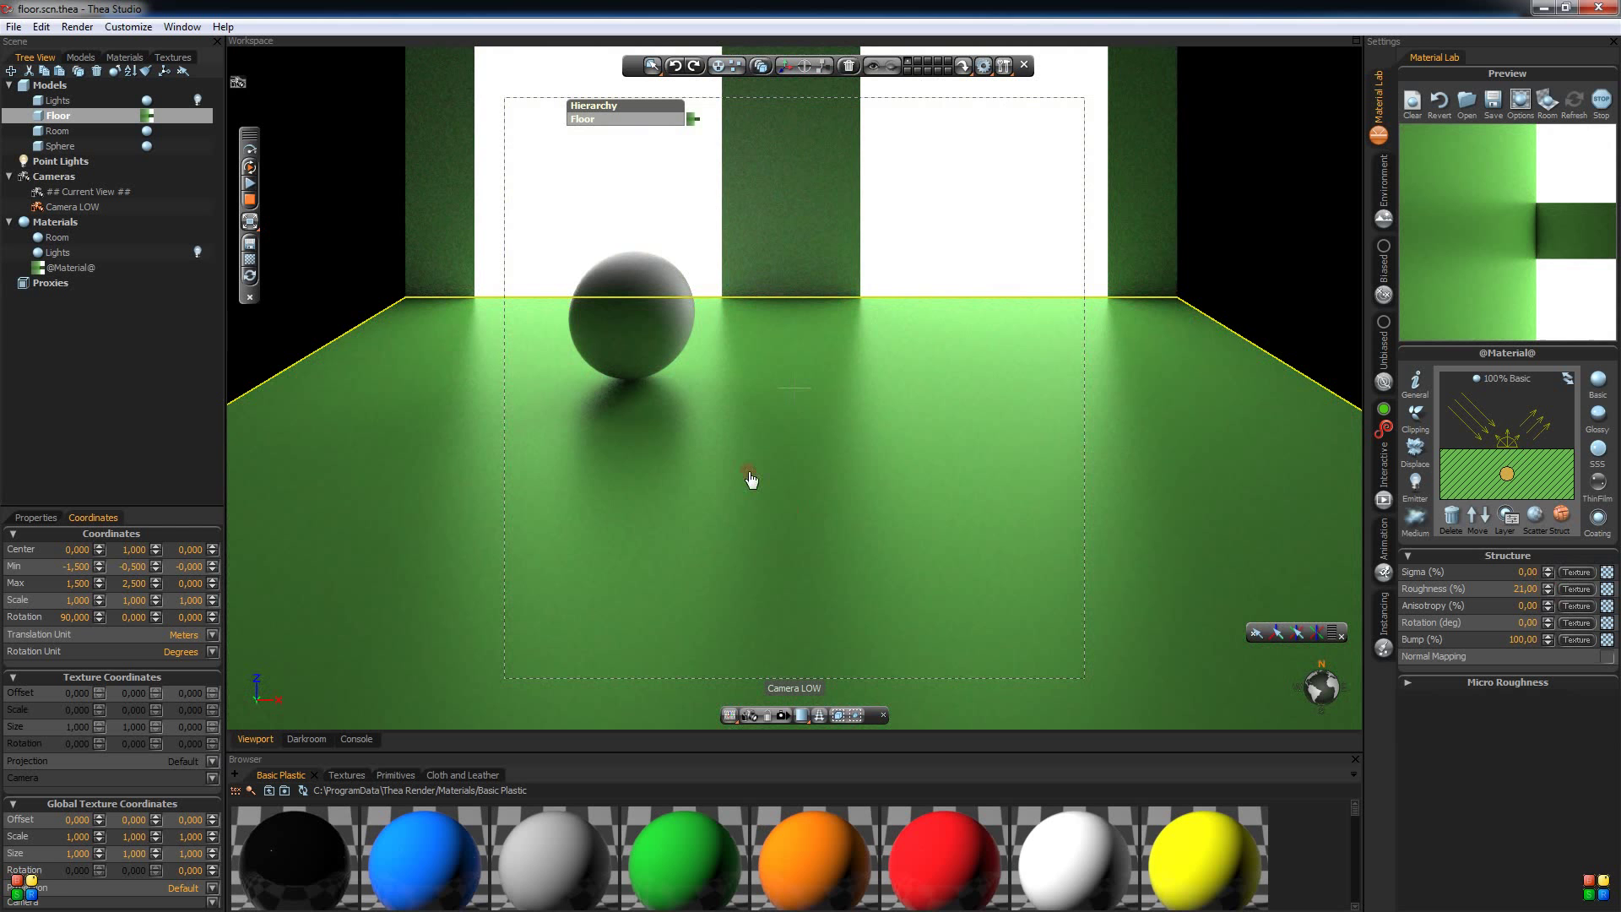
mouse_move(1160, 452)
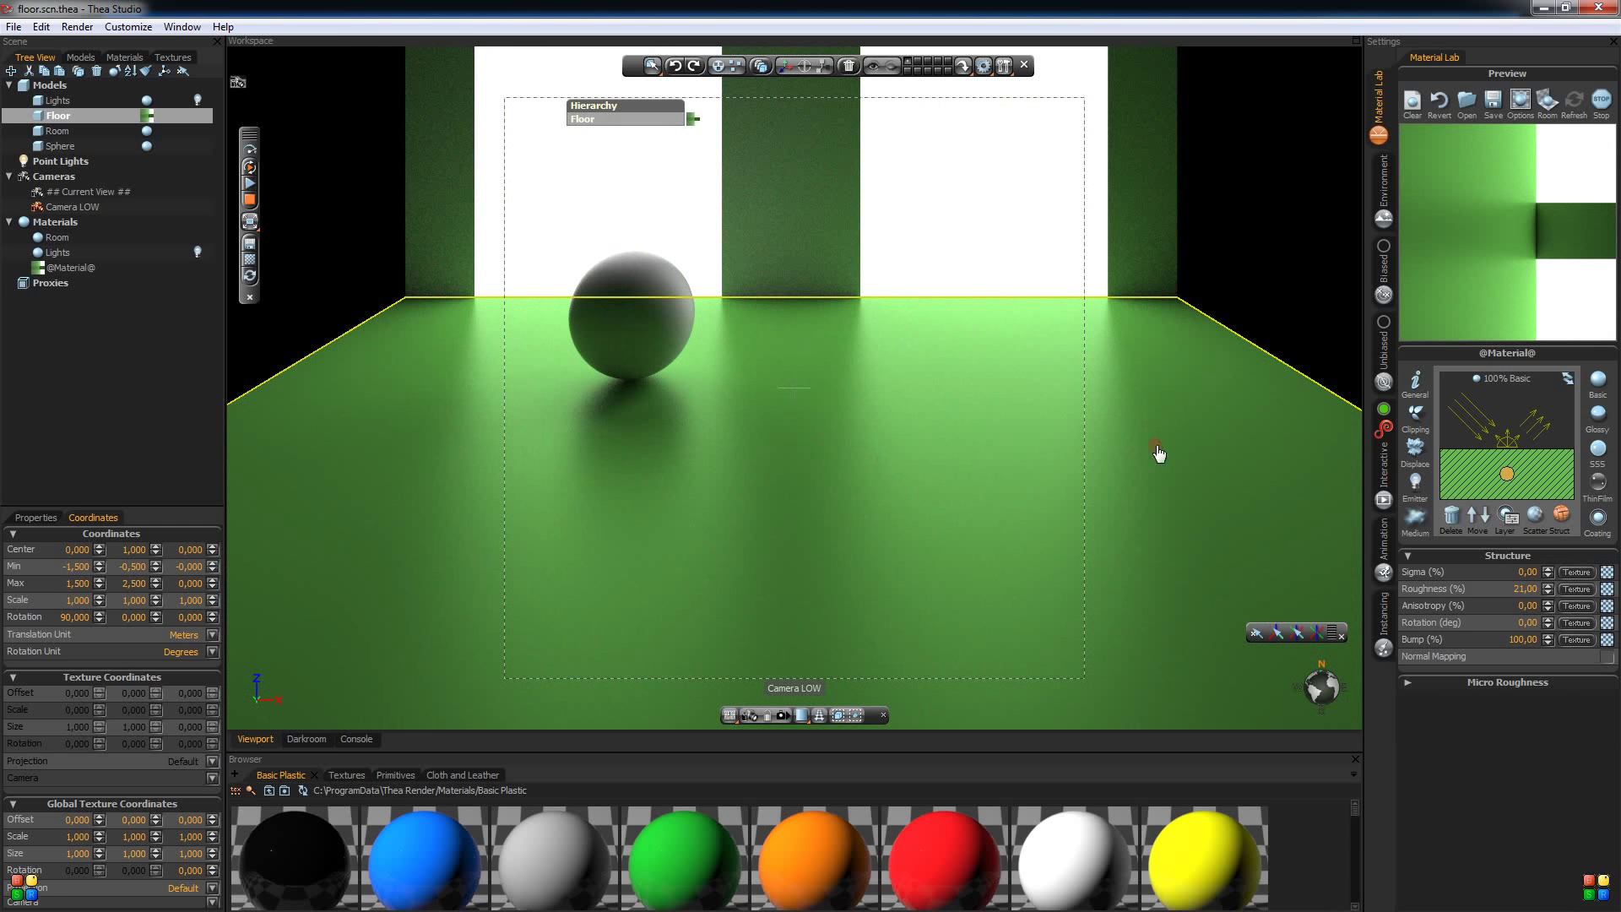
mouse_move(846, 428)
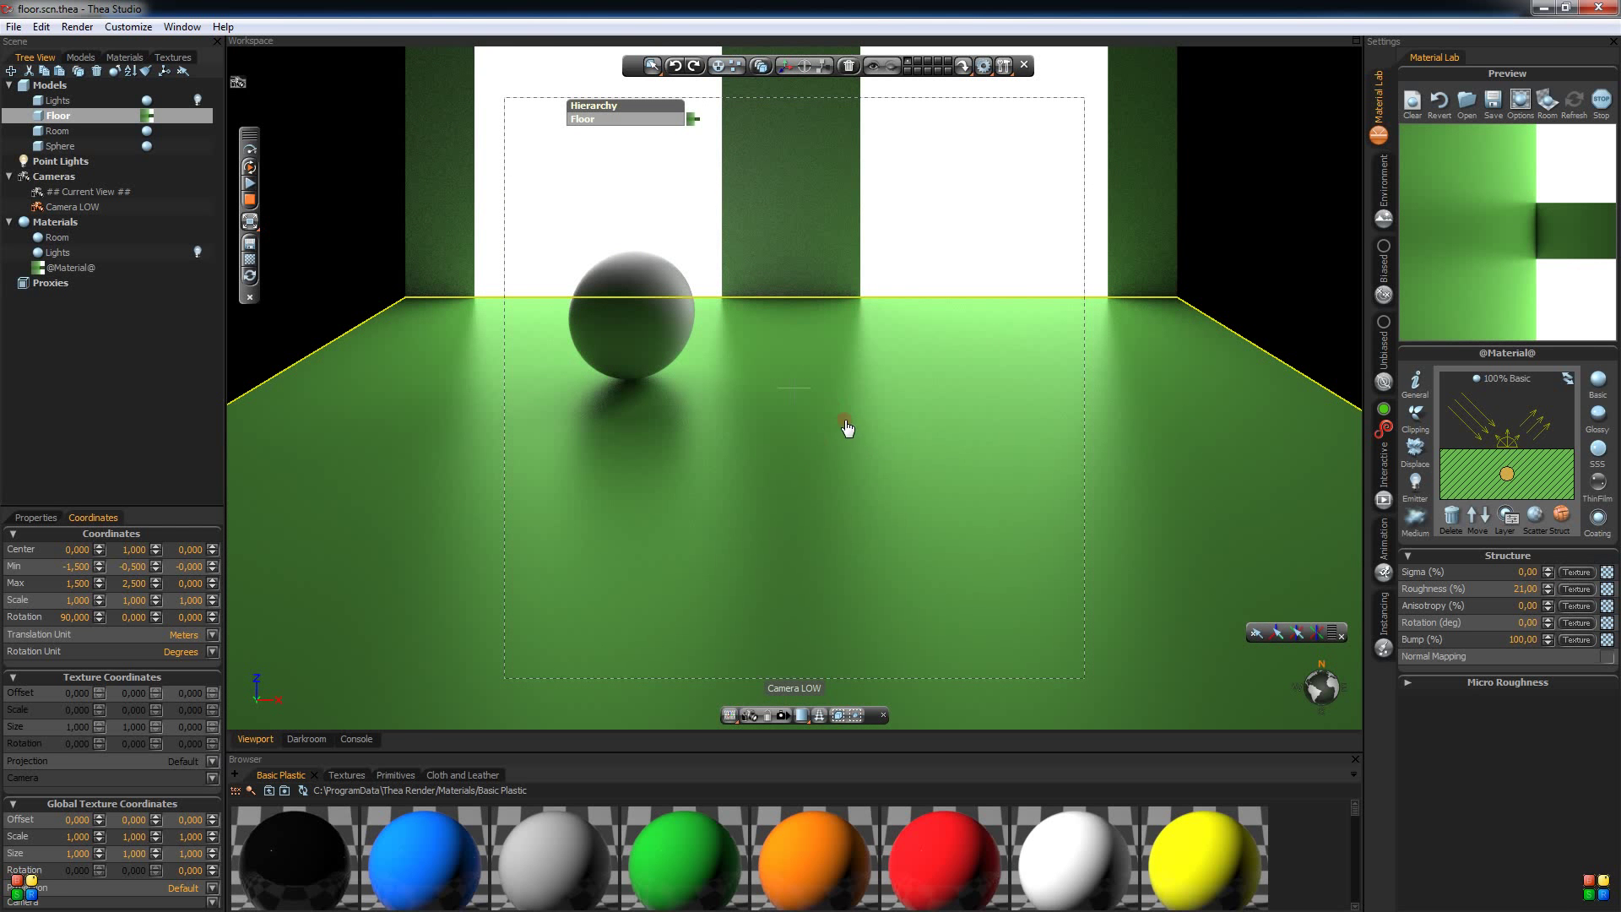
mouse_move(1057, 433)
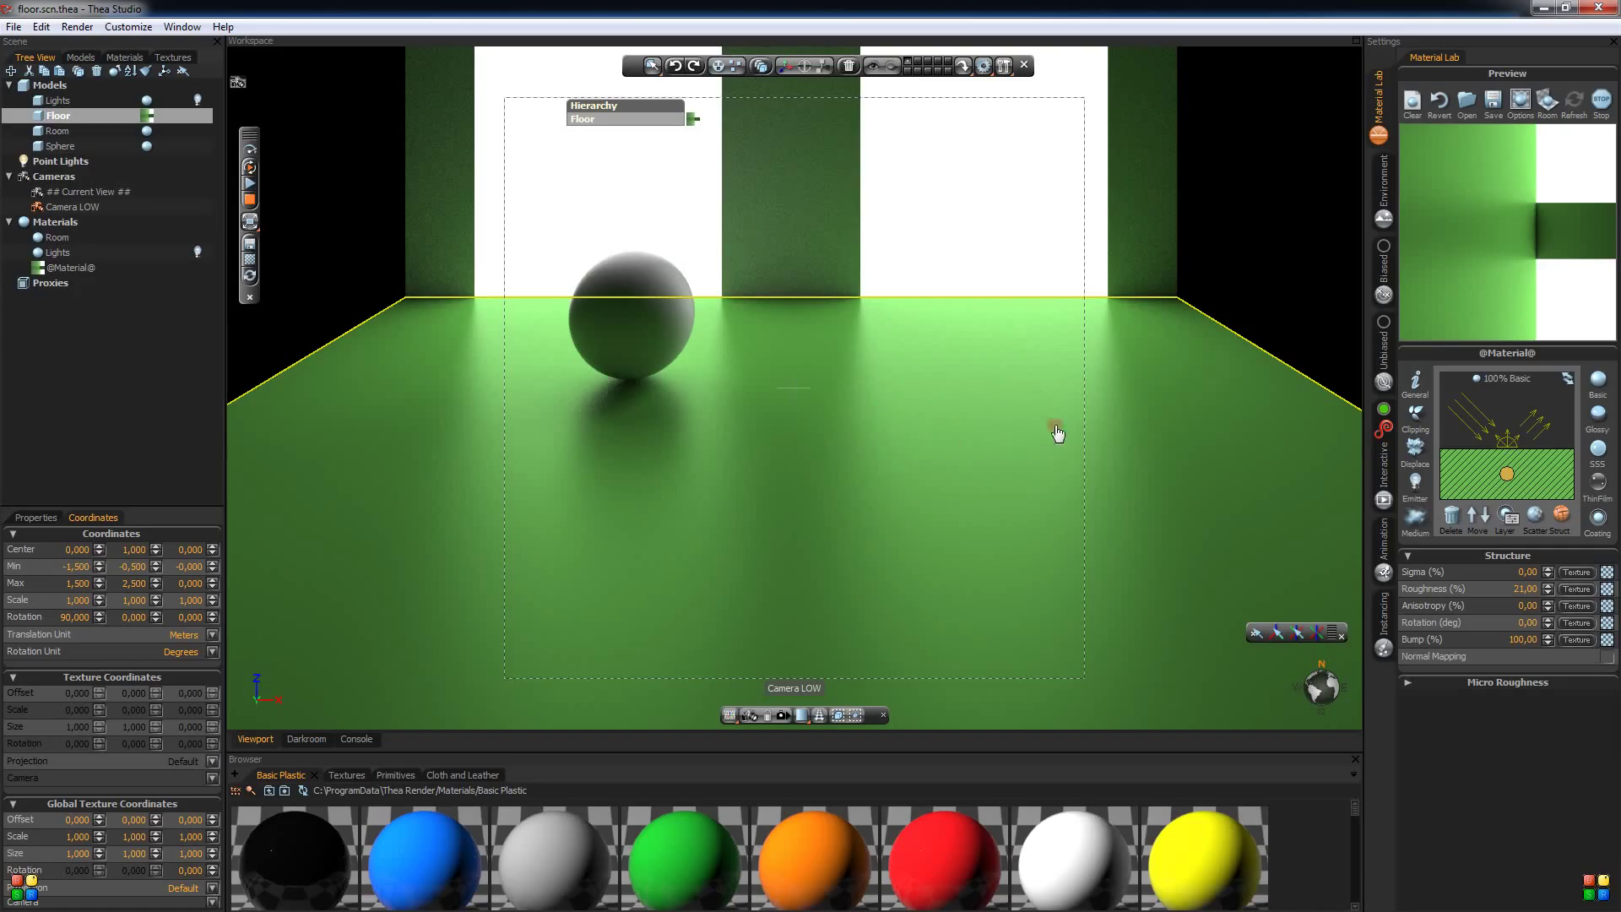
mouse_move(782, 306)
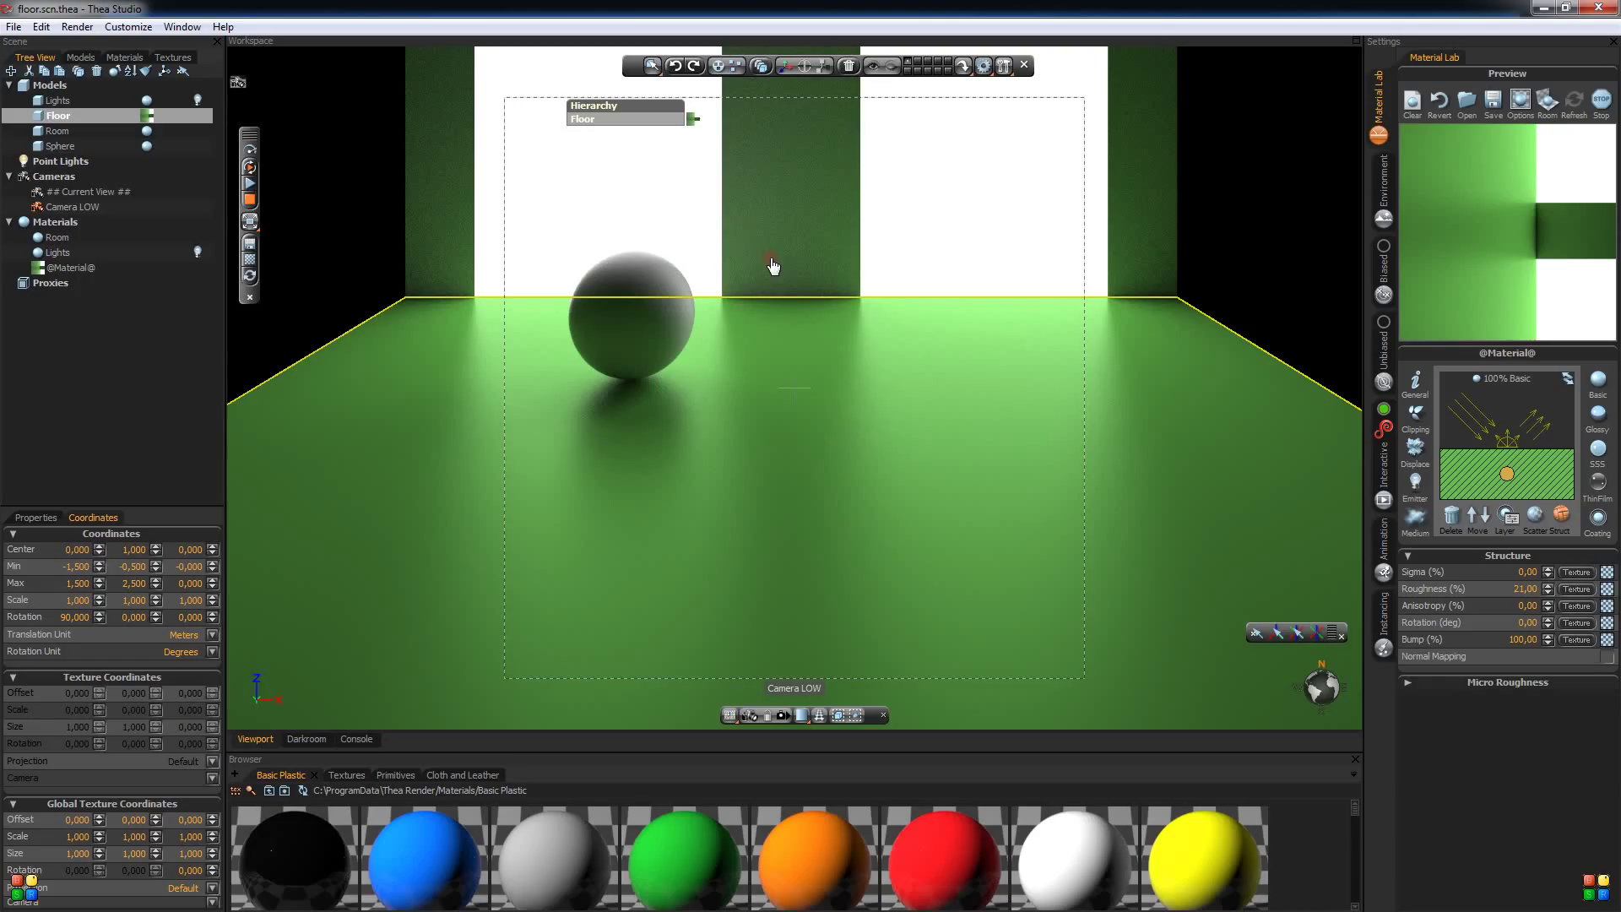
mouse_move(929, 405)
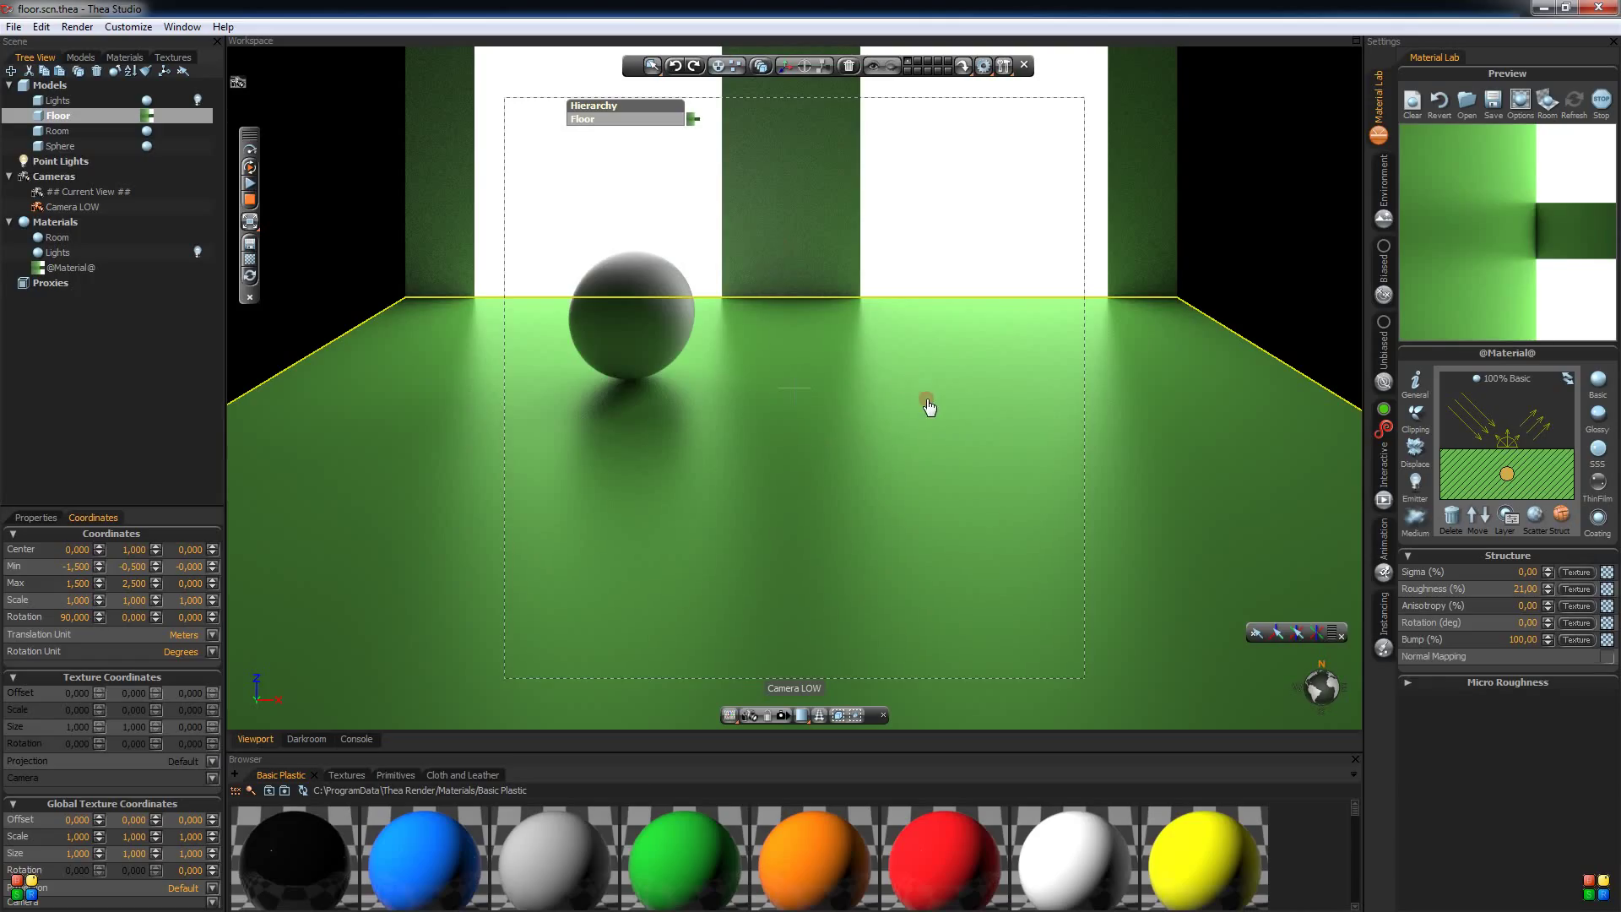
mouse_move(871, 372)
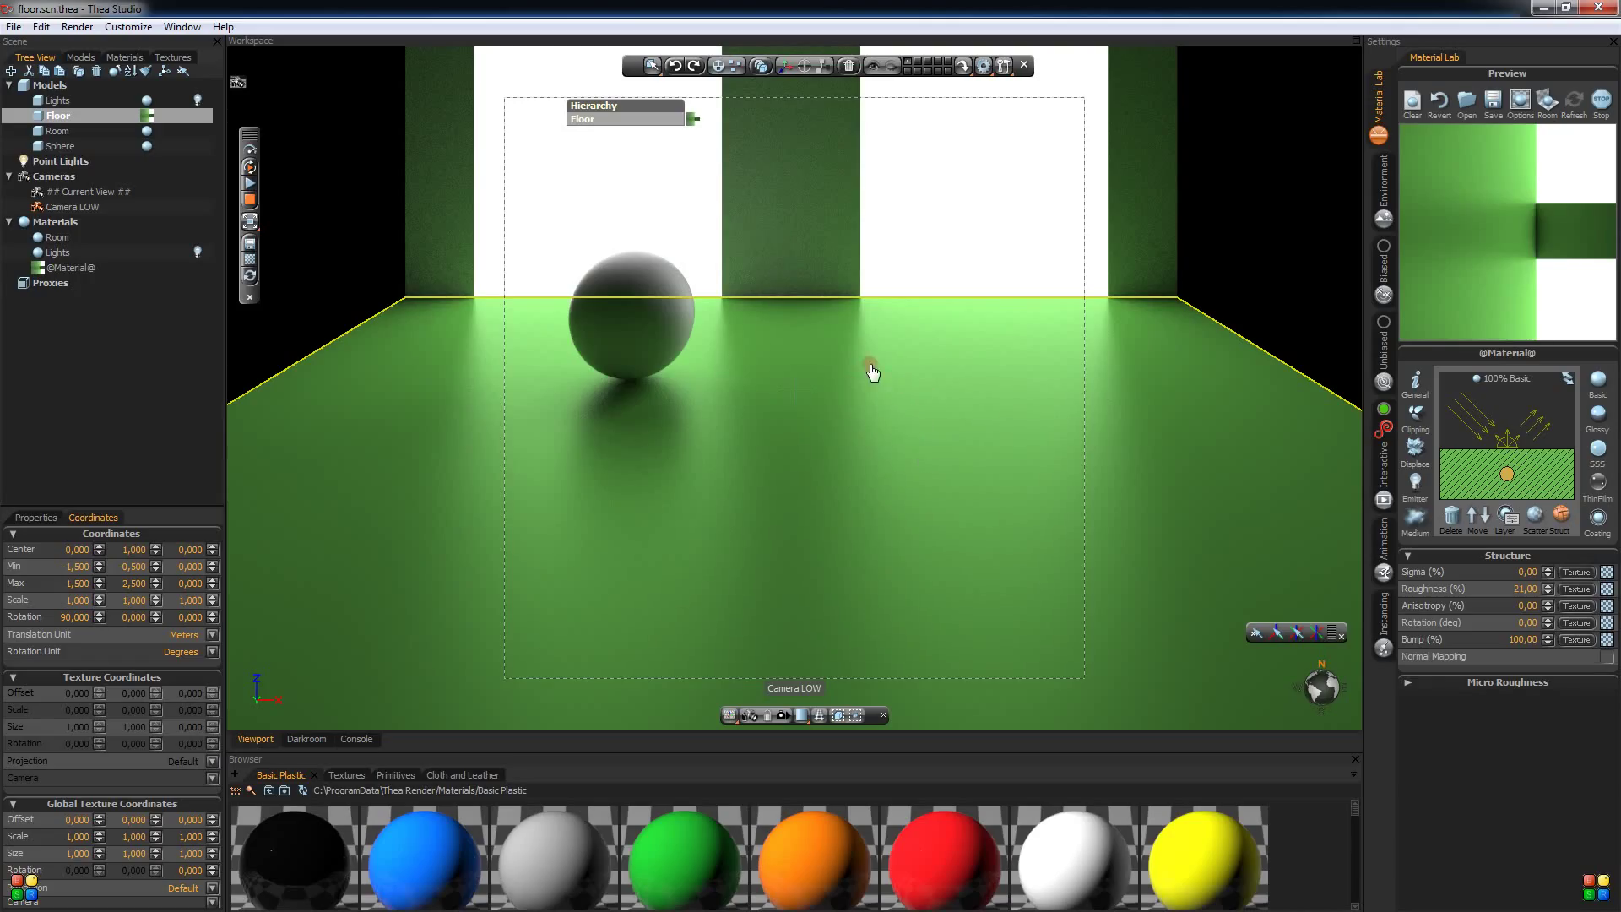
mouse_move(930, 376)
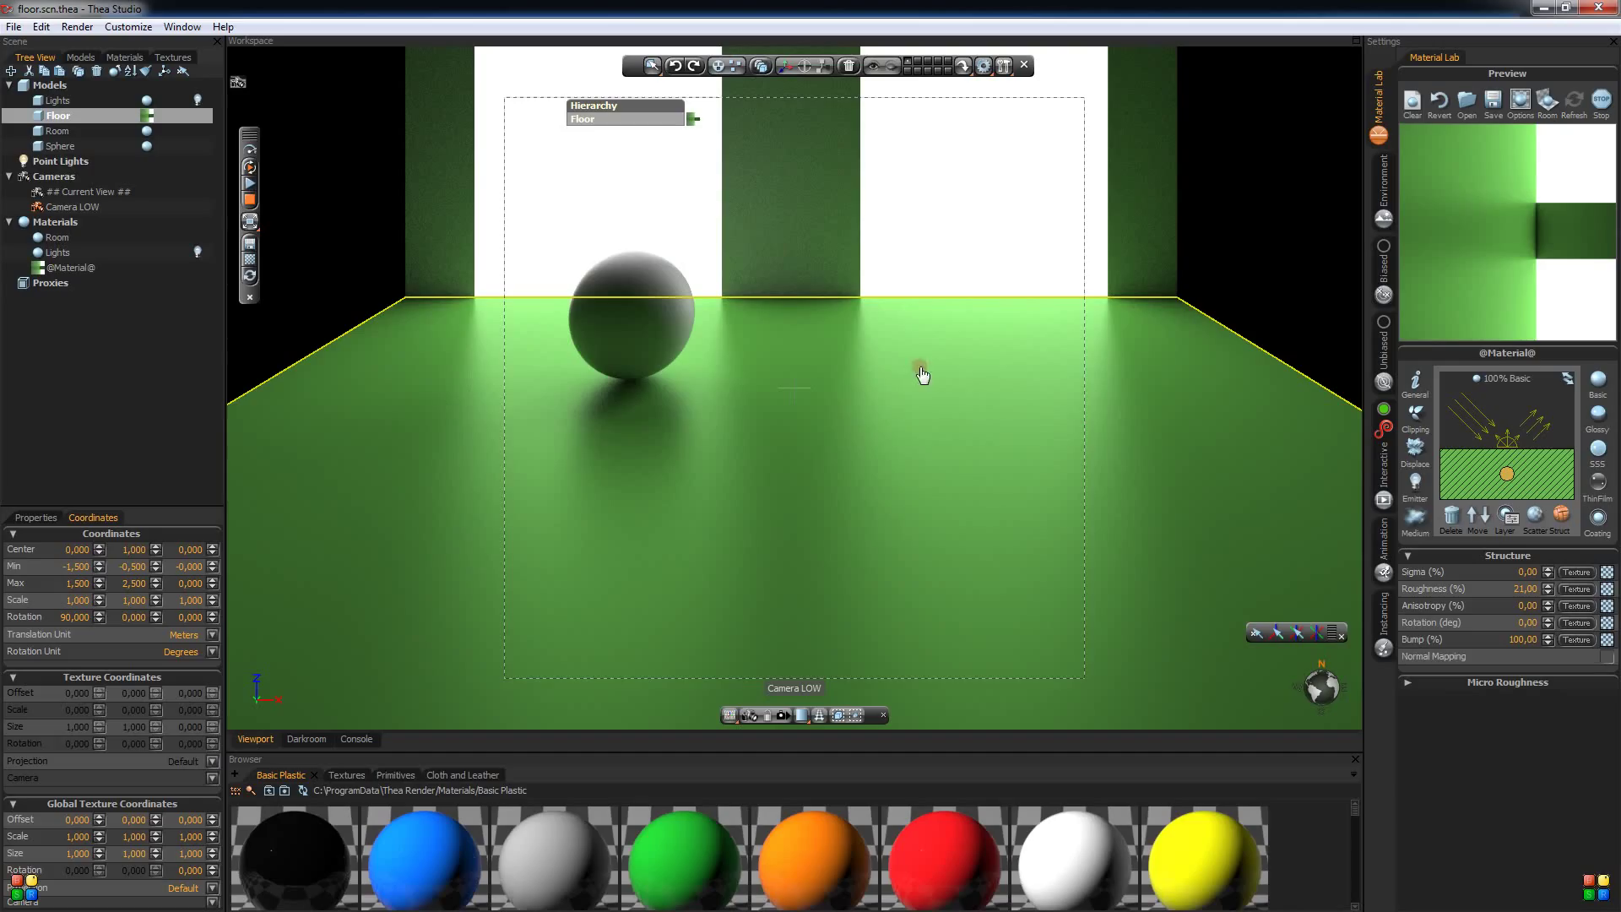
mouse_move(924, 383)
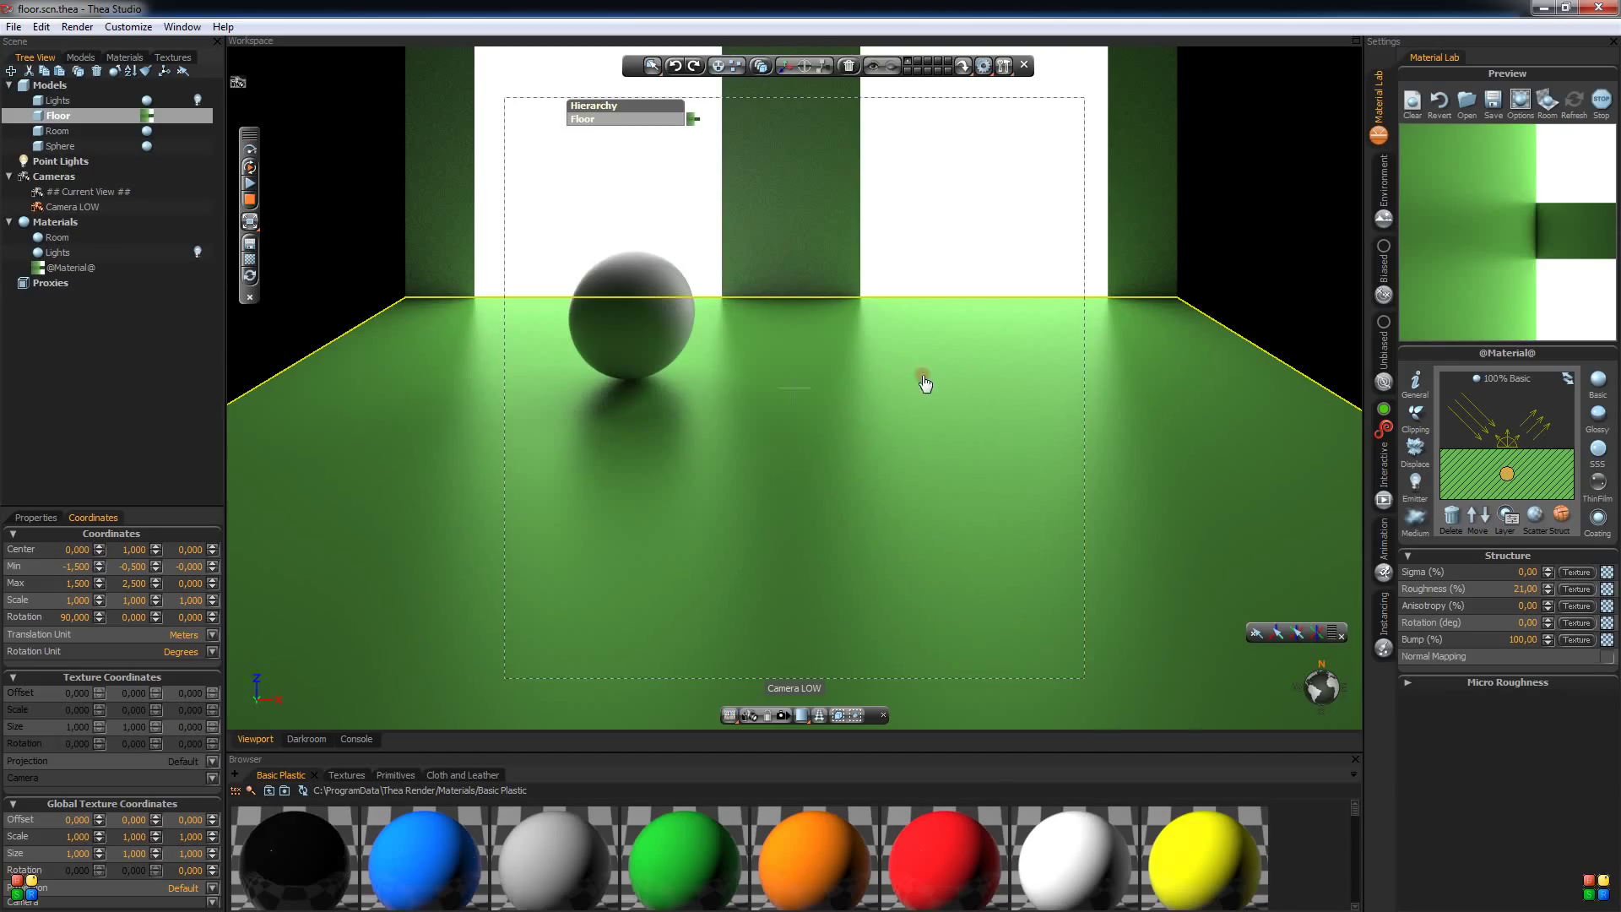
mouse_move(900, 398)
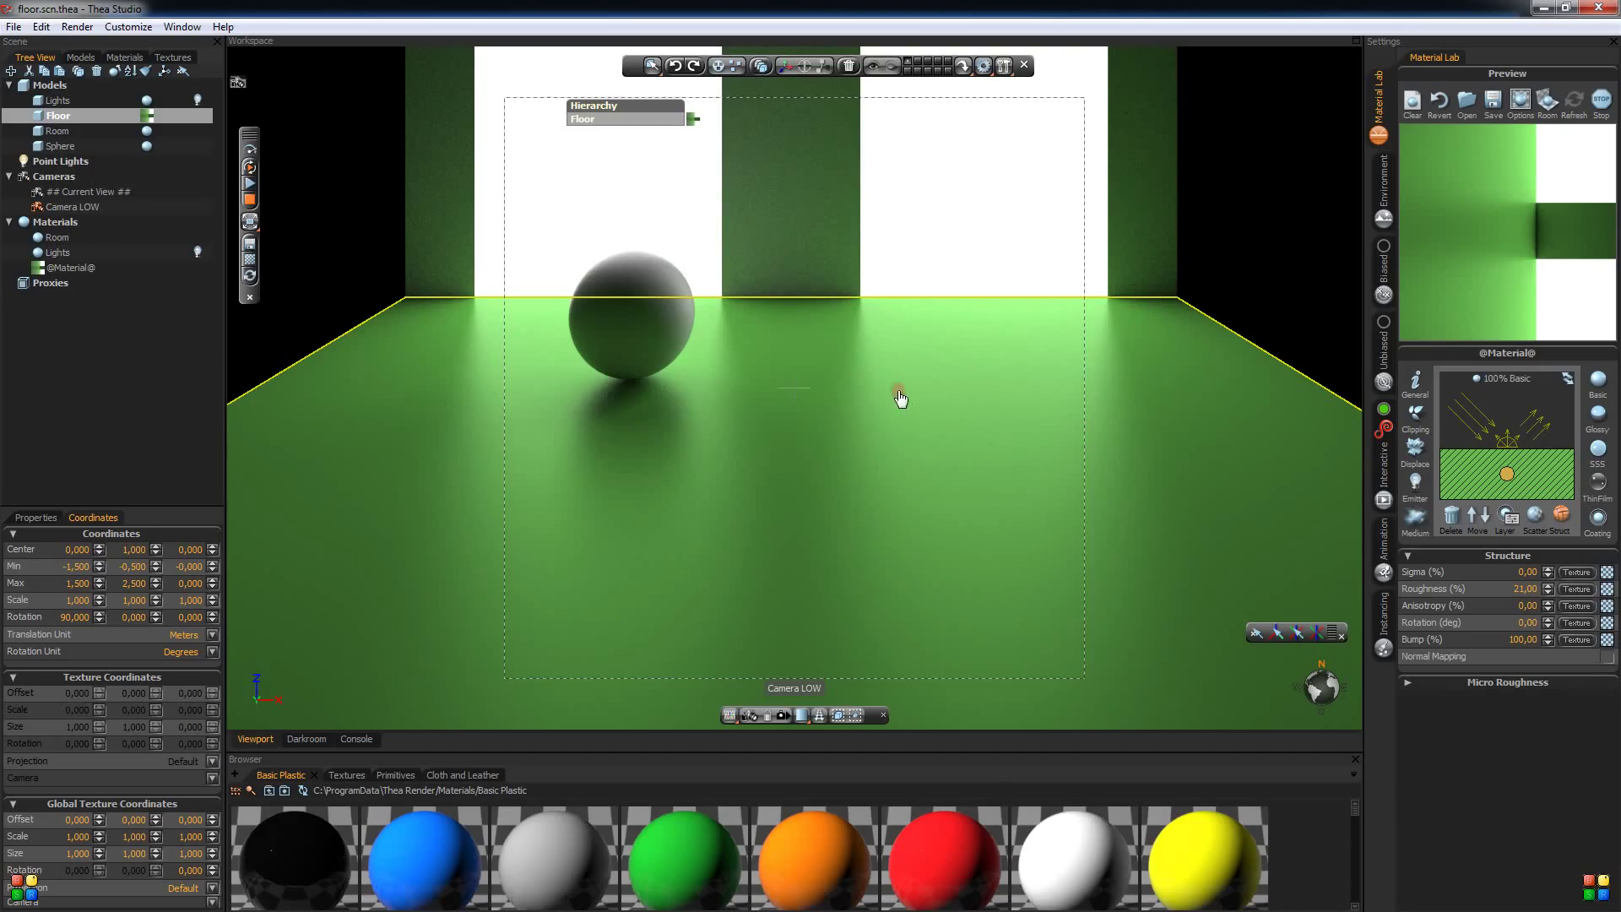
mouse_move(936, 393)
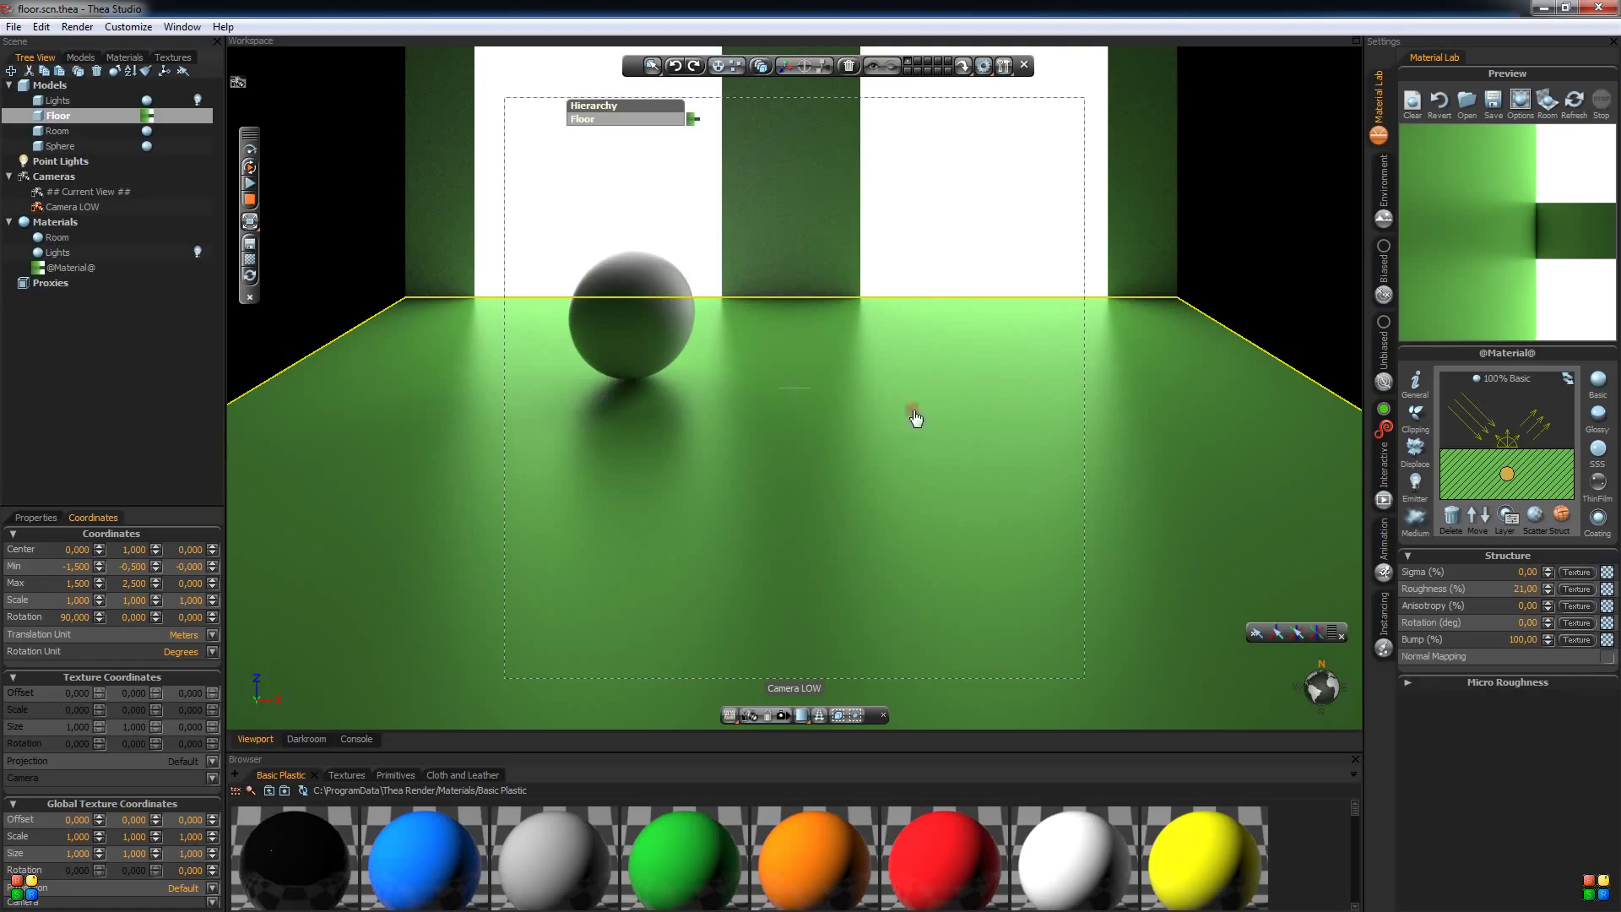
mouse_move(925, 420)
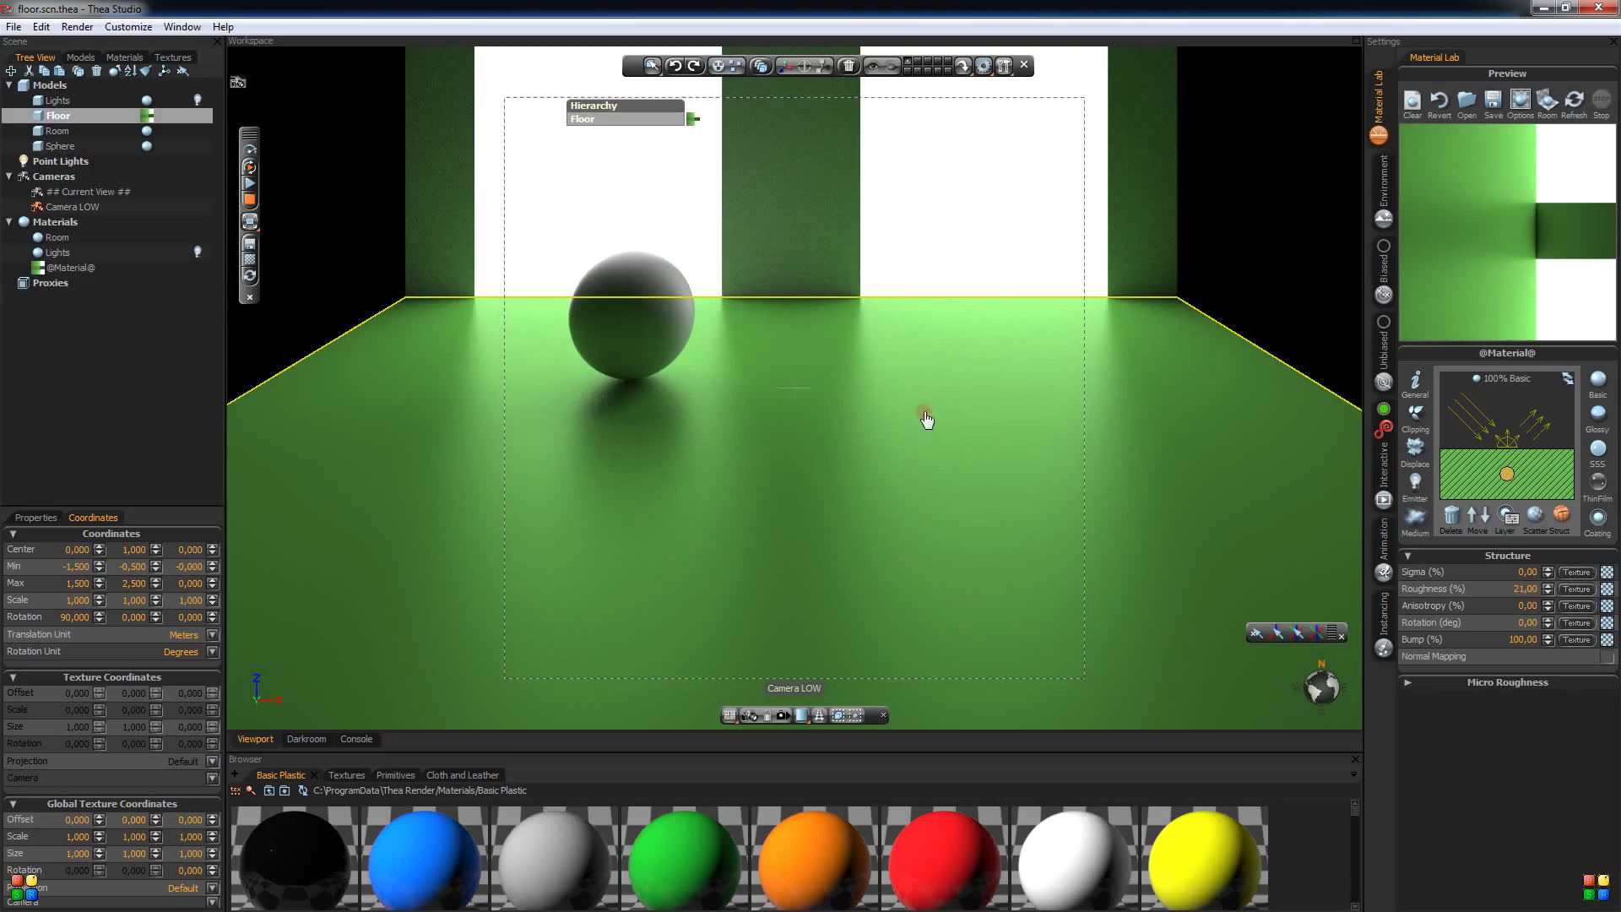
mouse_move(920, 341)
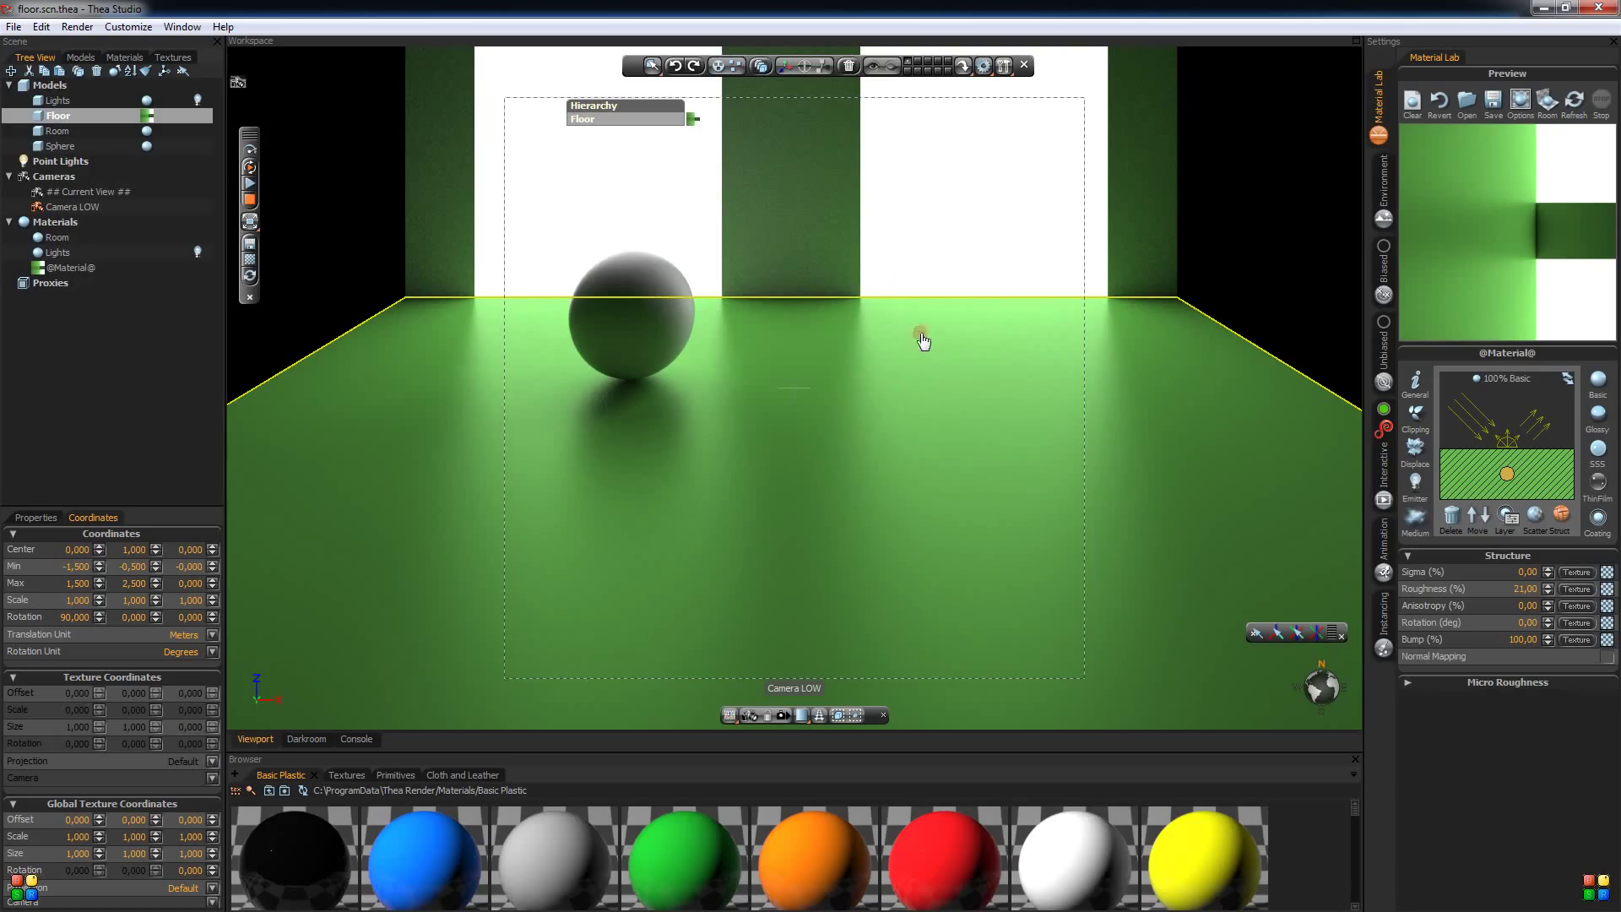
mouse_move(1130, 354)
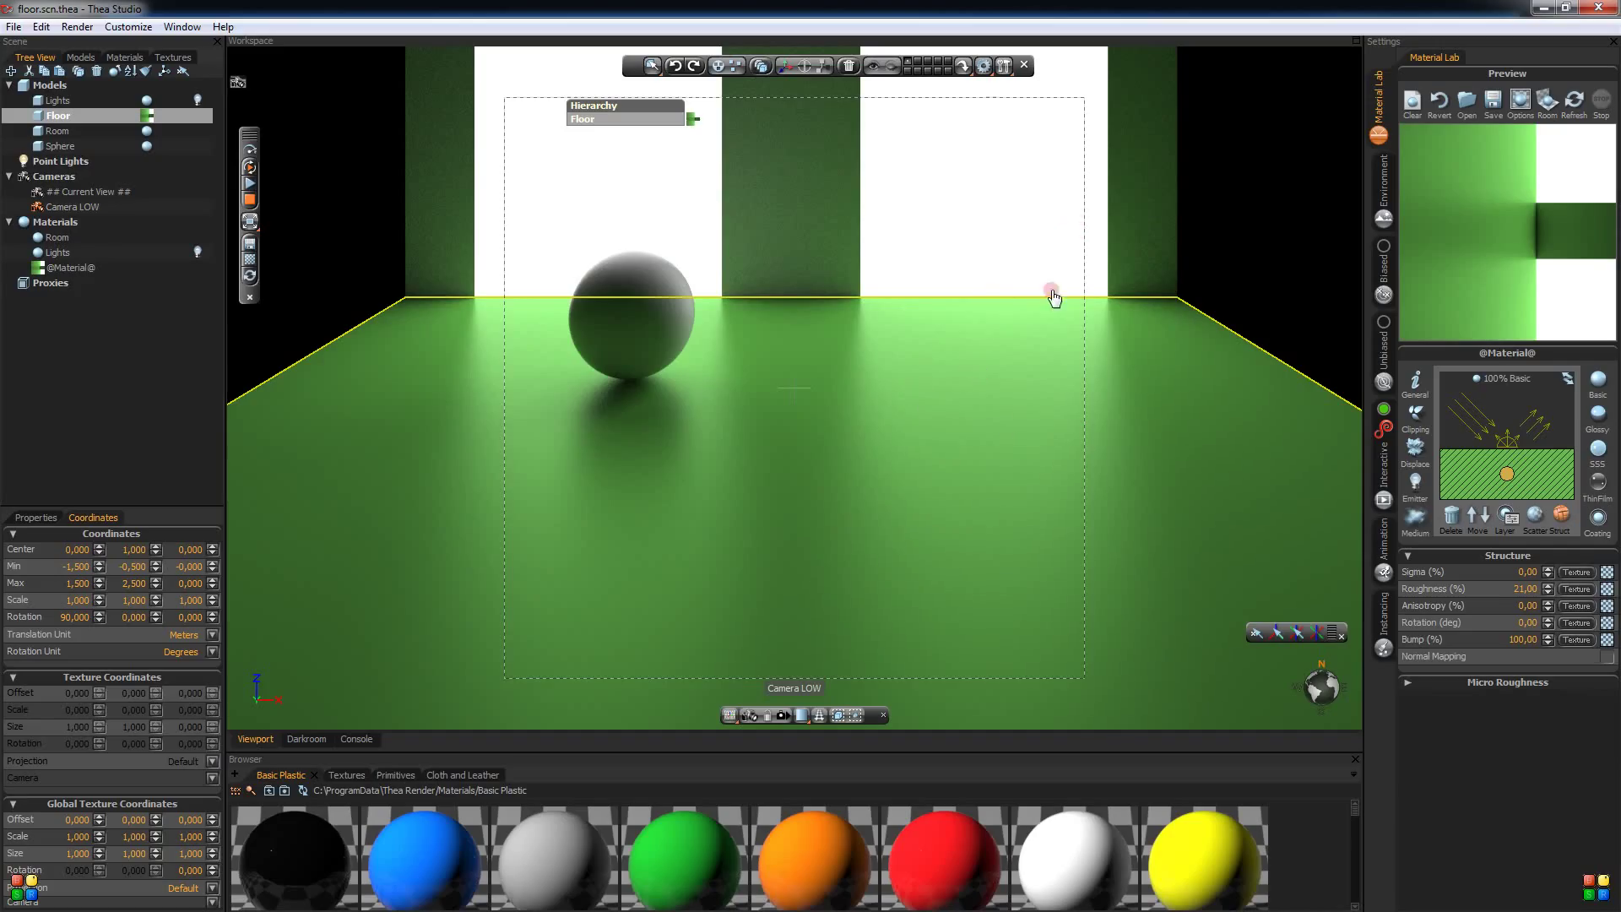
mouse_move(918, 431)
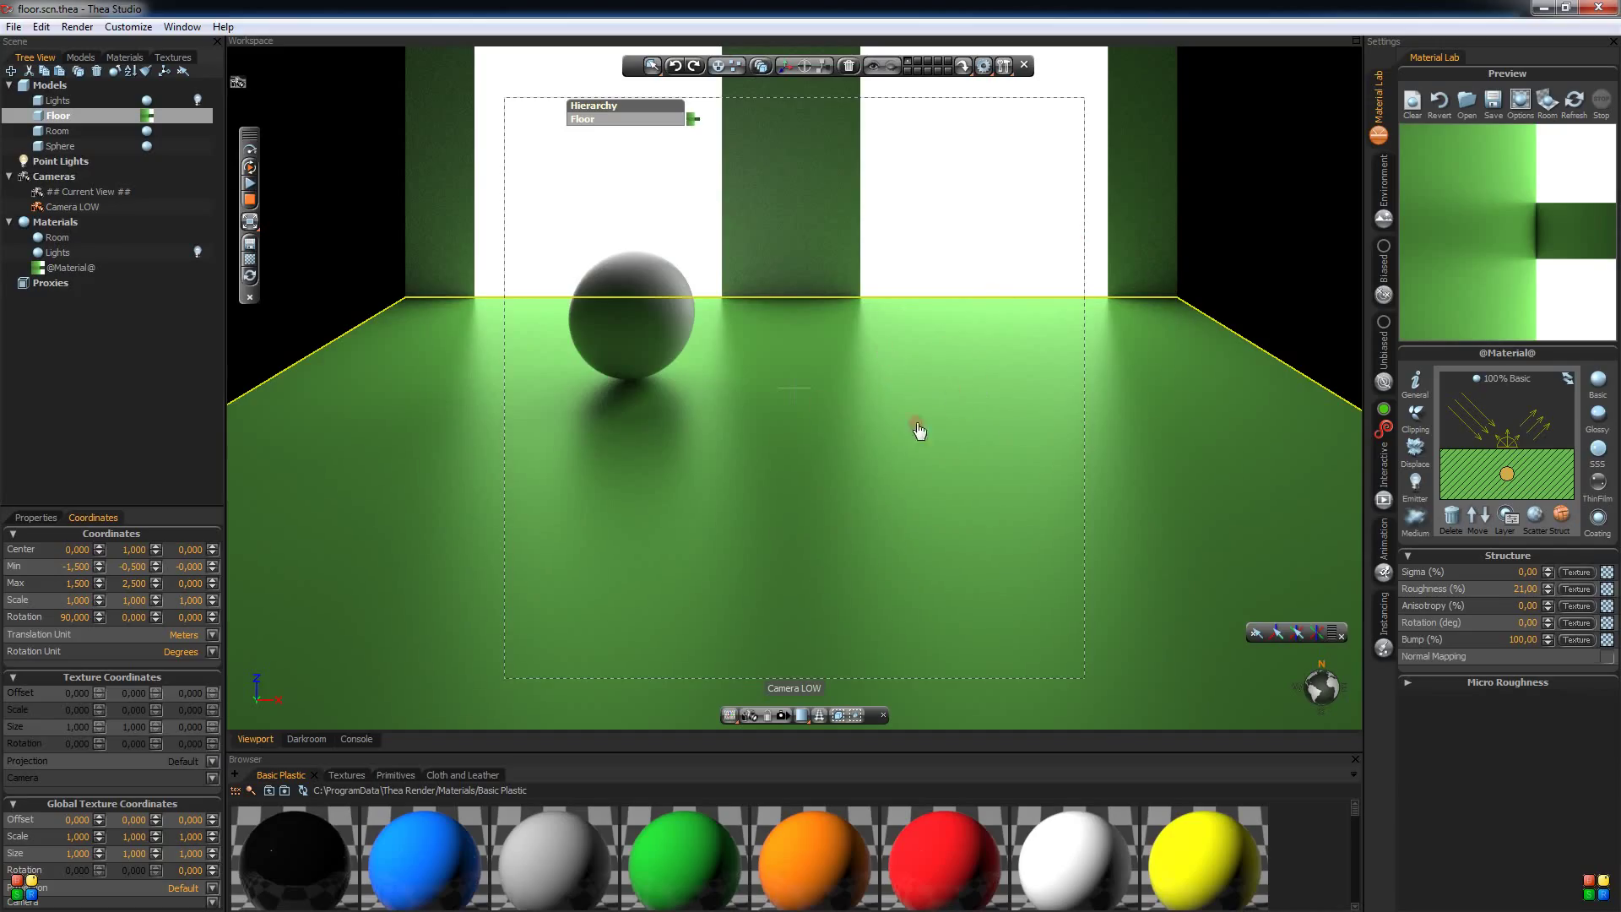
mouse_move(934, 405)
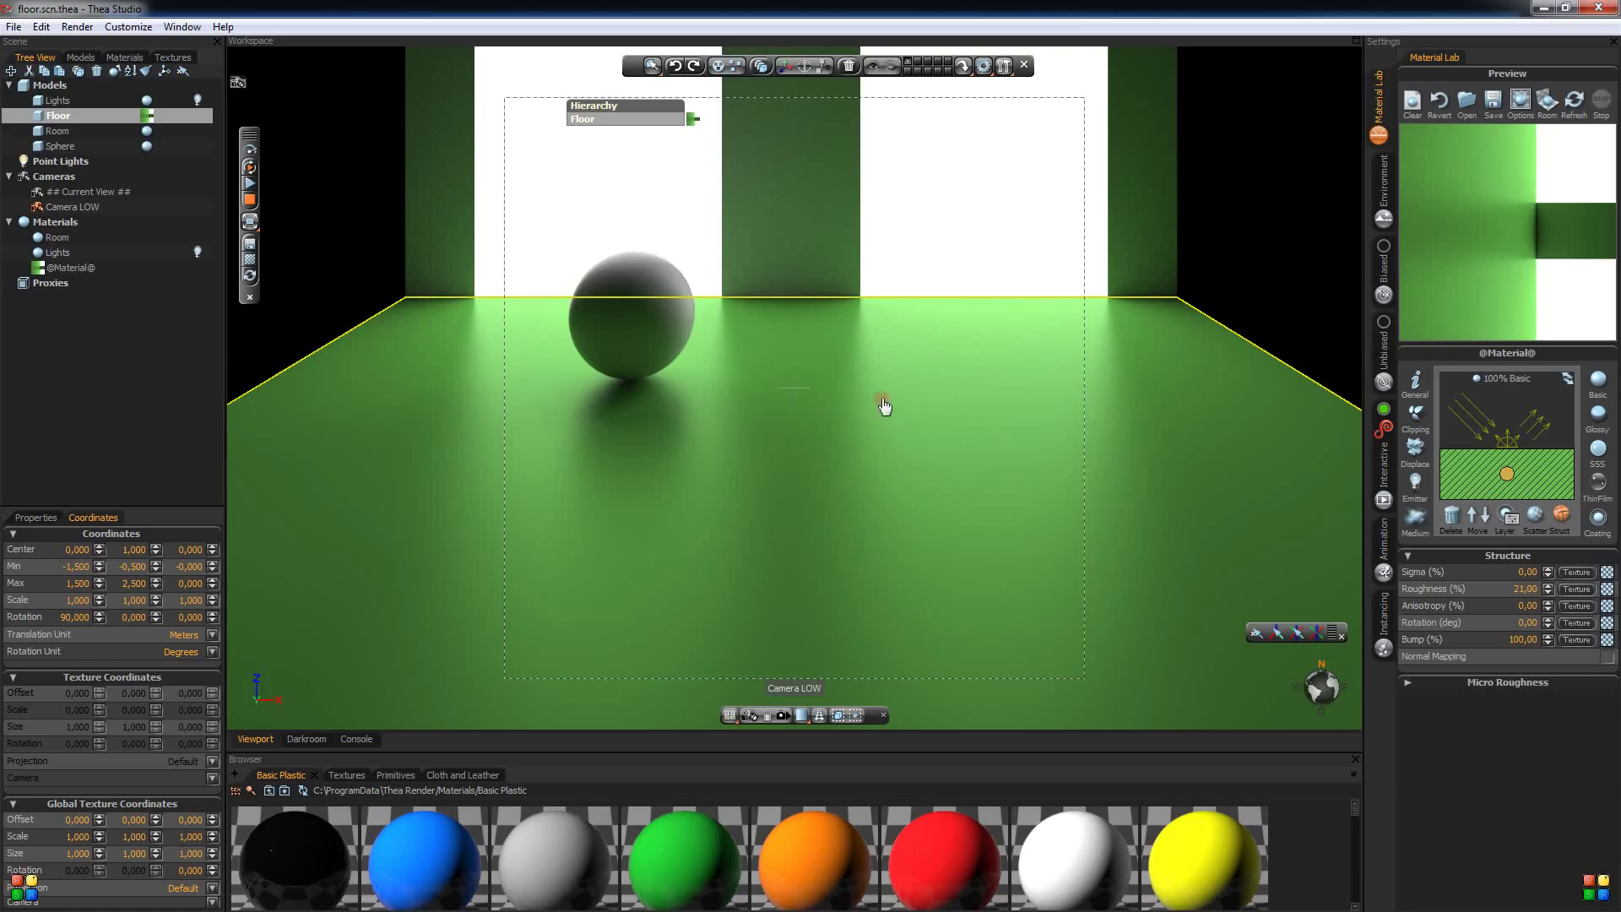
mouse_move(905, 413)
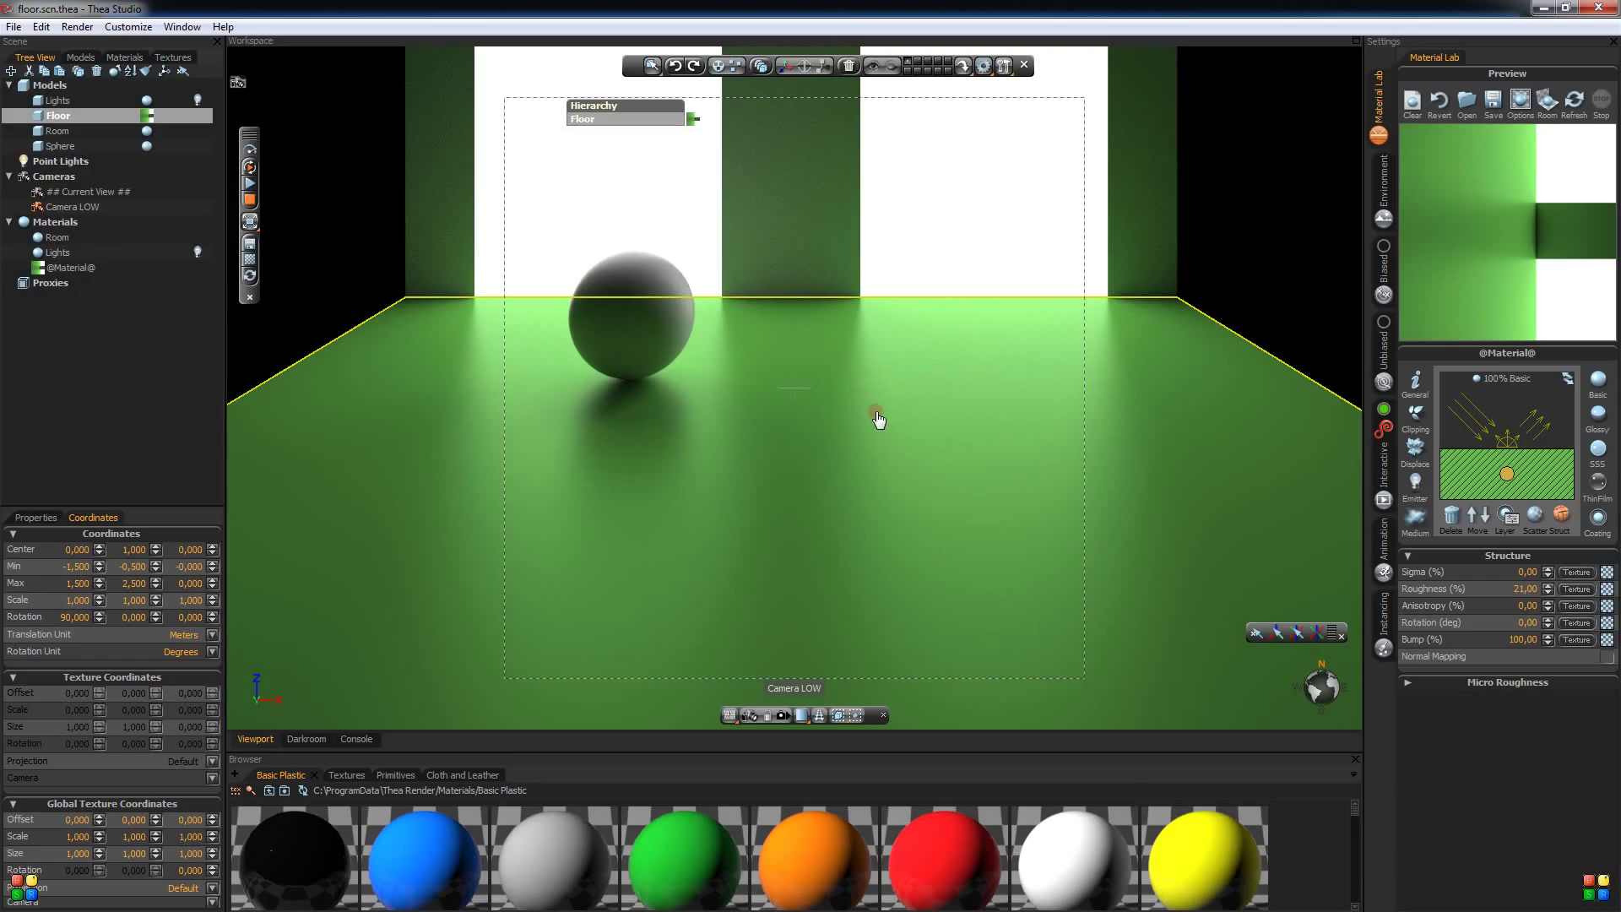
mouse_move(873, 399)
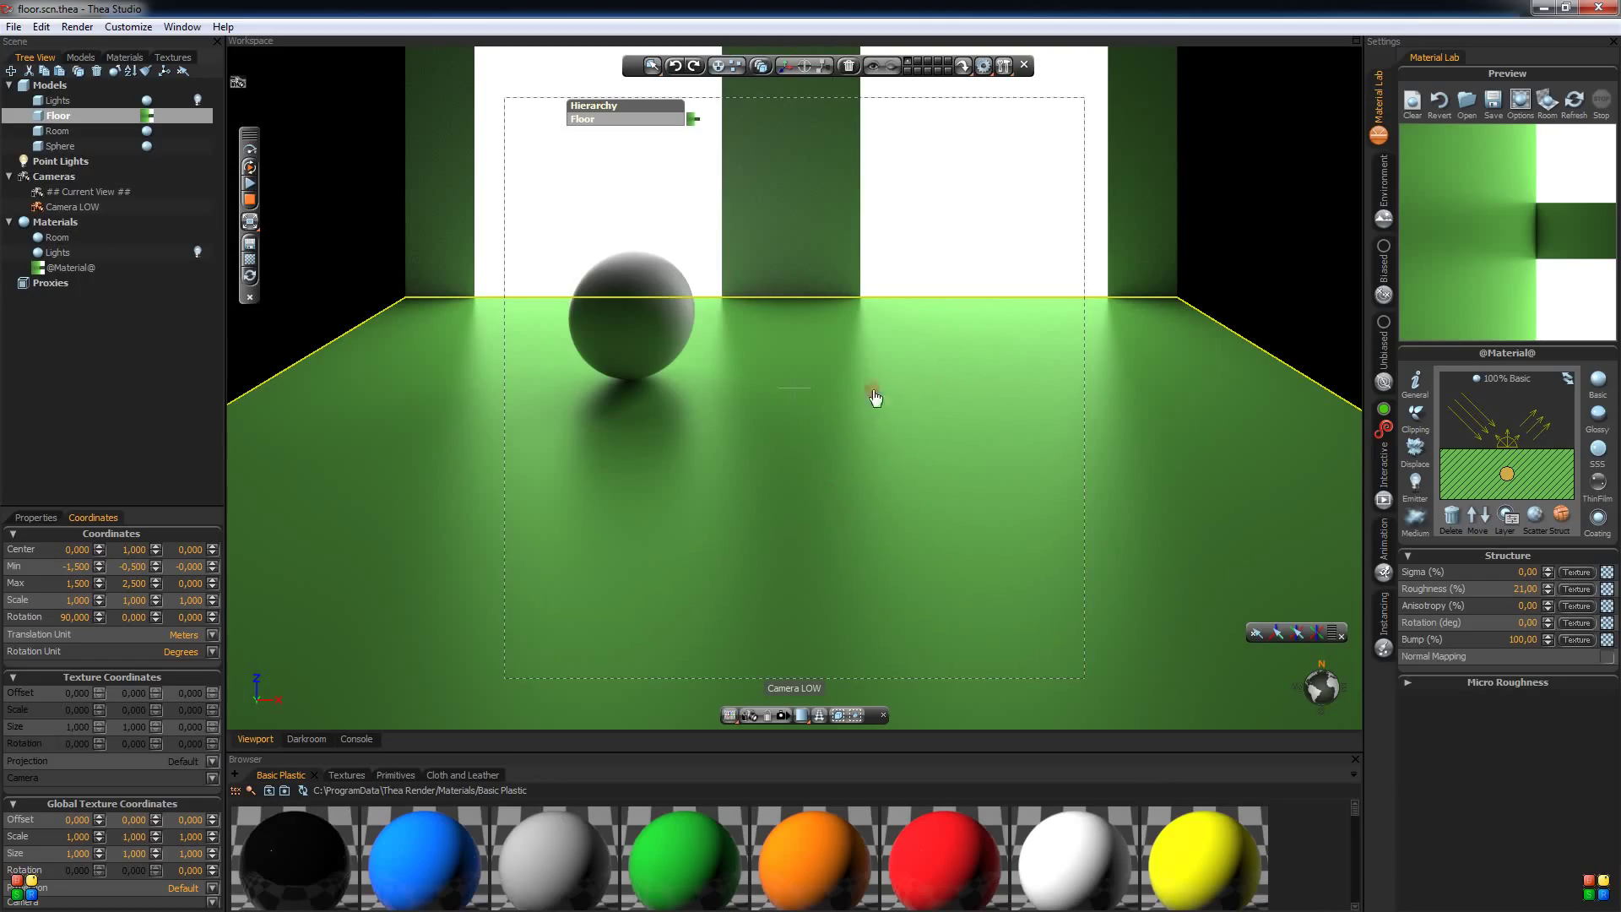
mouse_move(989, 393)
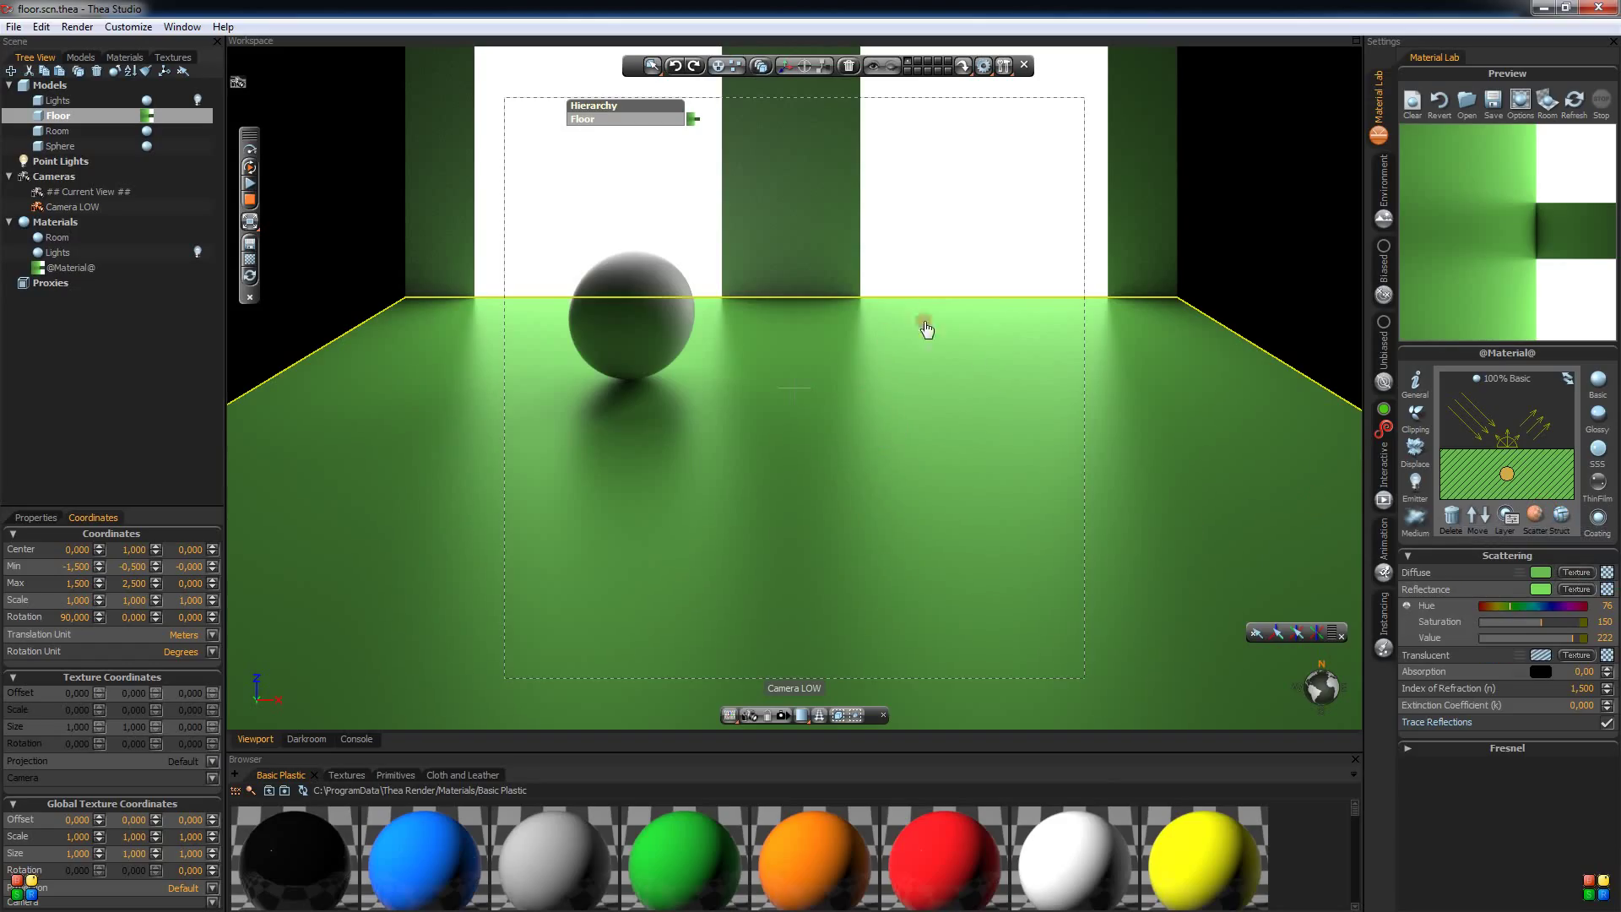
mouse_move(1092, 495)
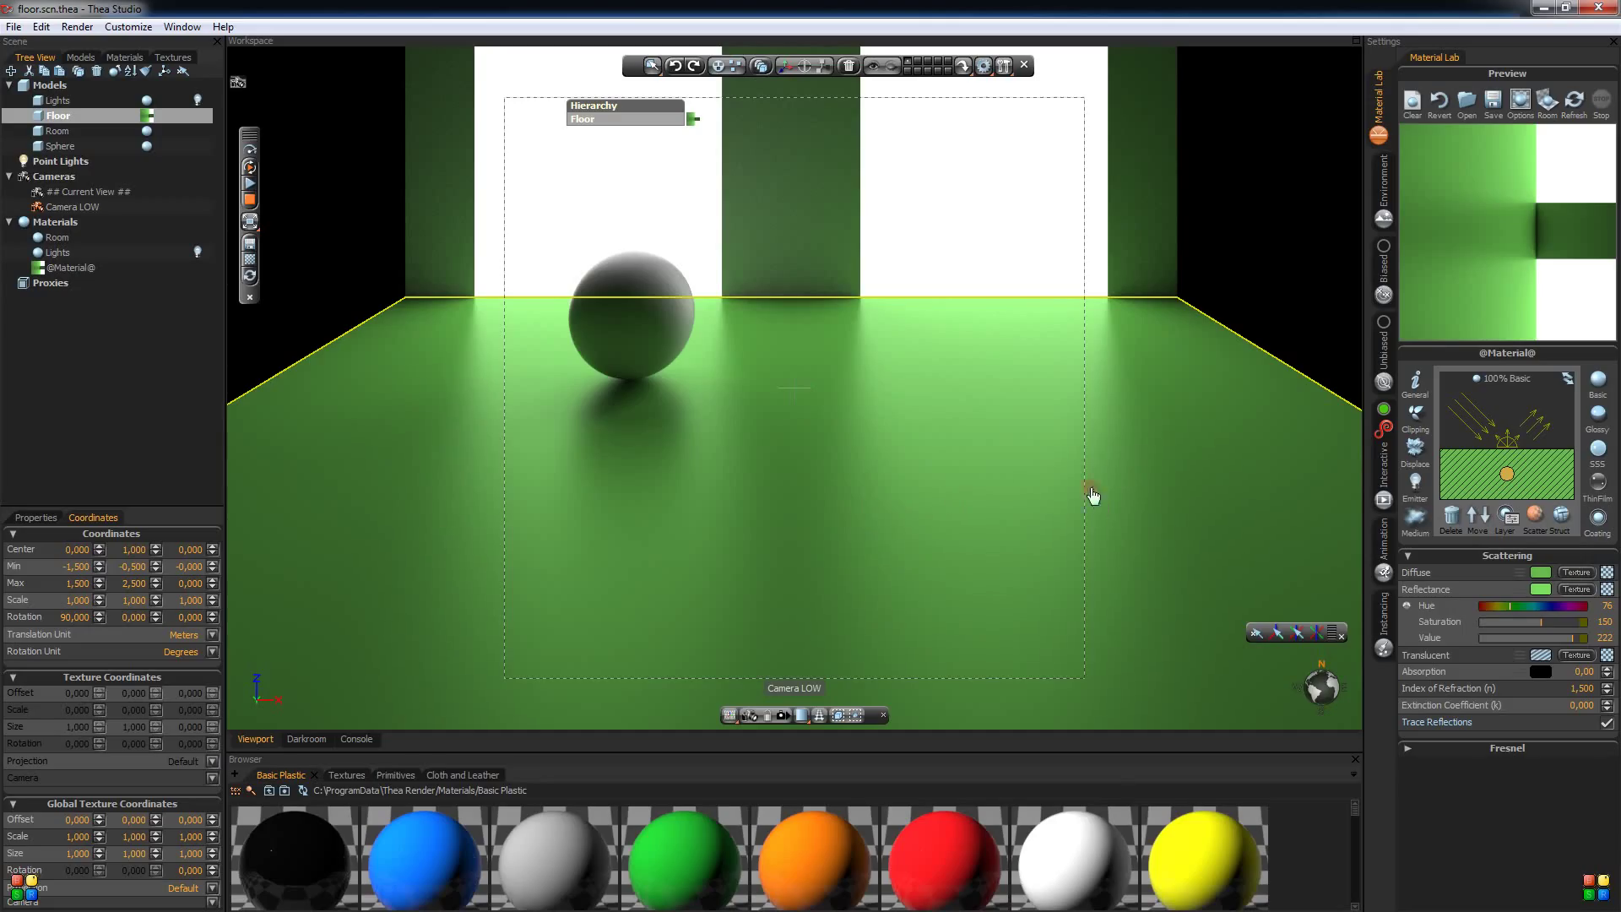
mouse_move(794, 510)
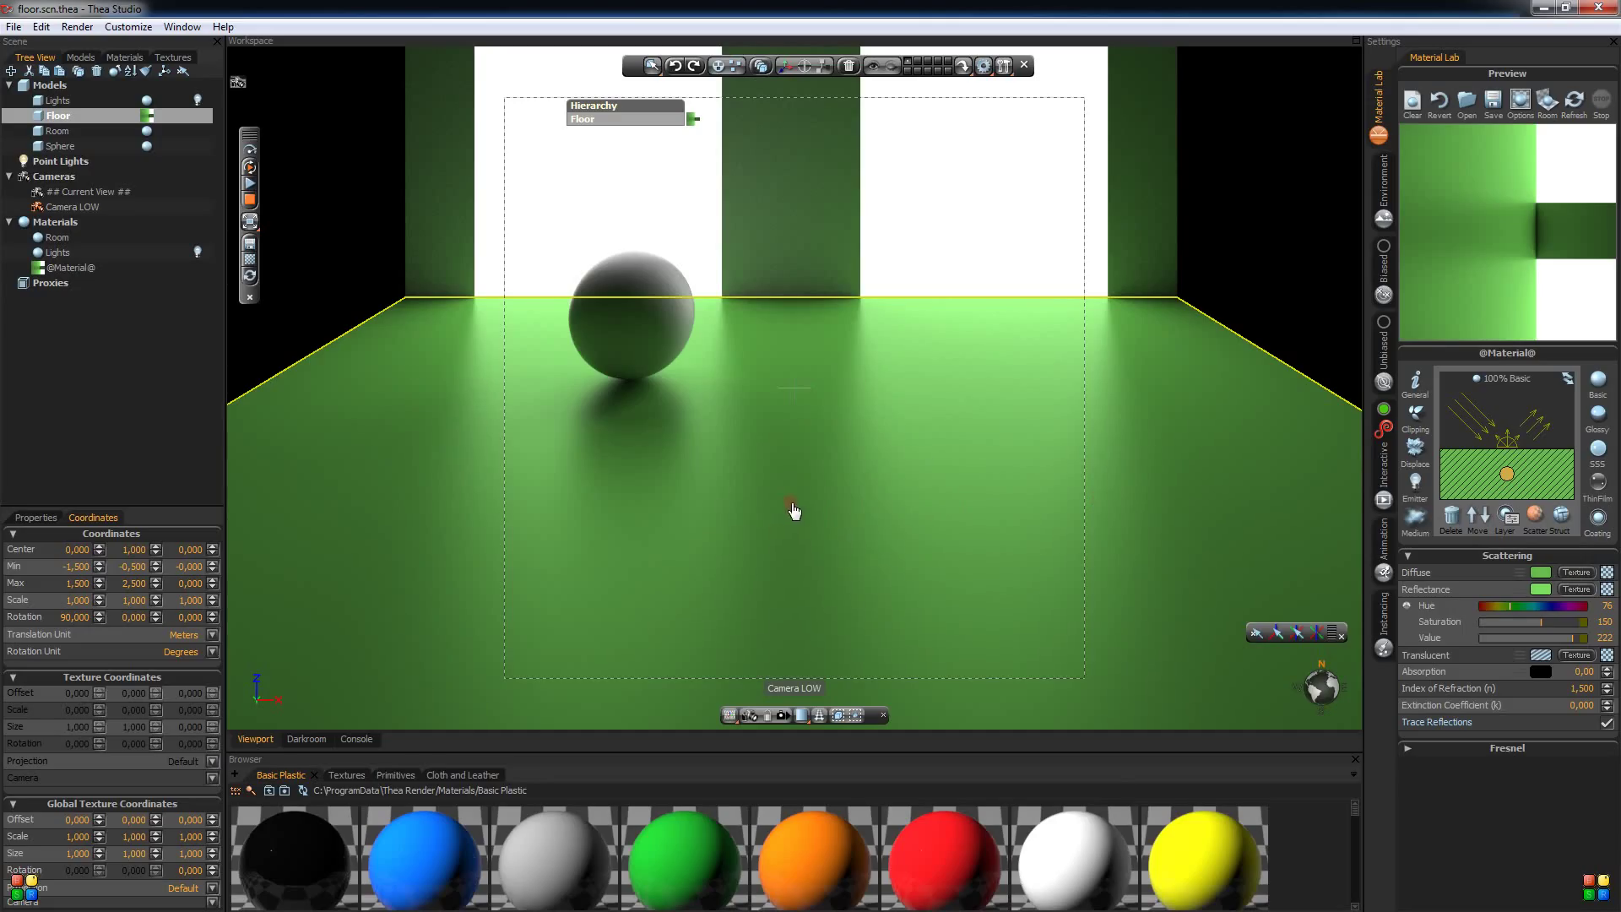